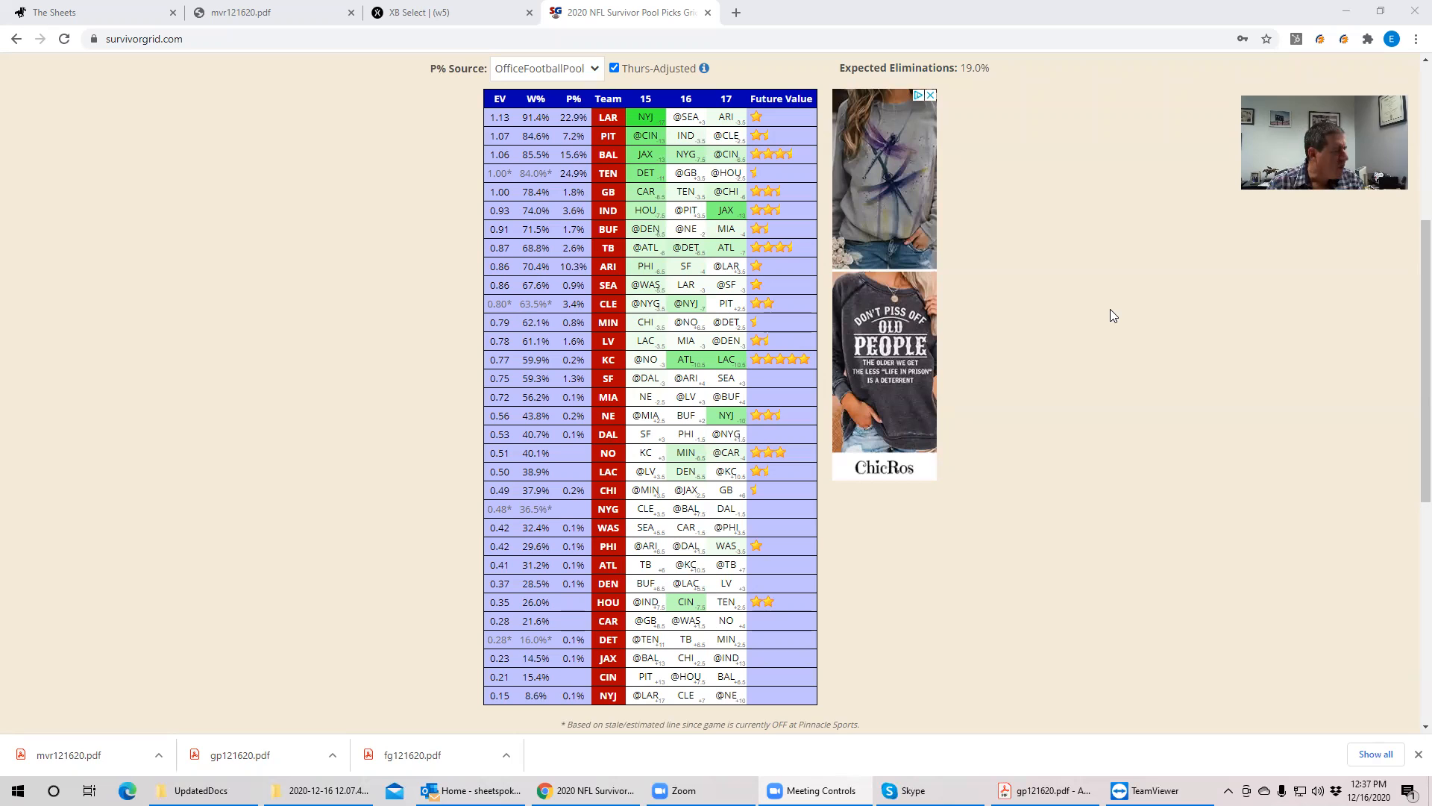
mouse_move(550, 159)
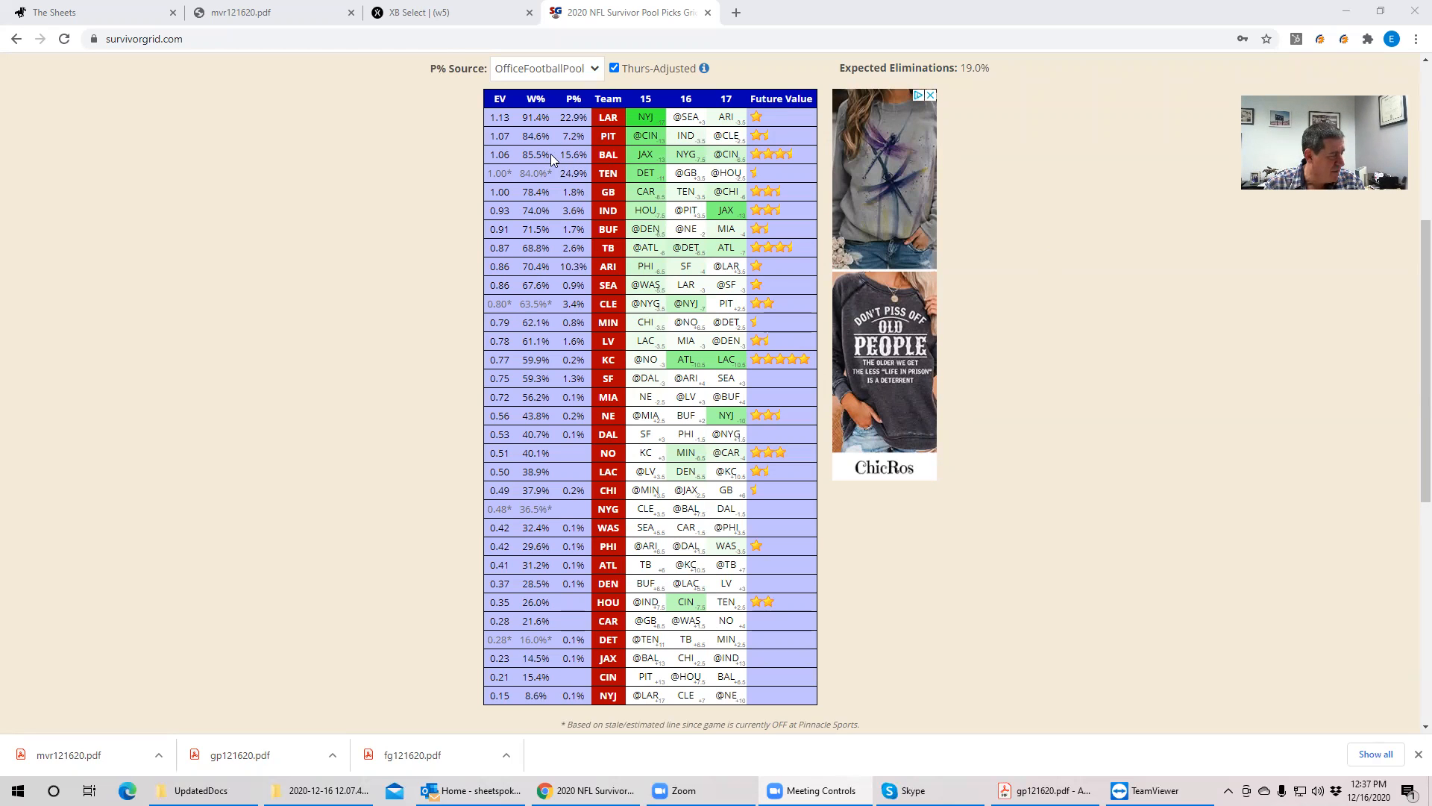
mouse_move(514, 114)
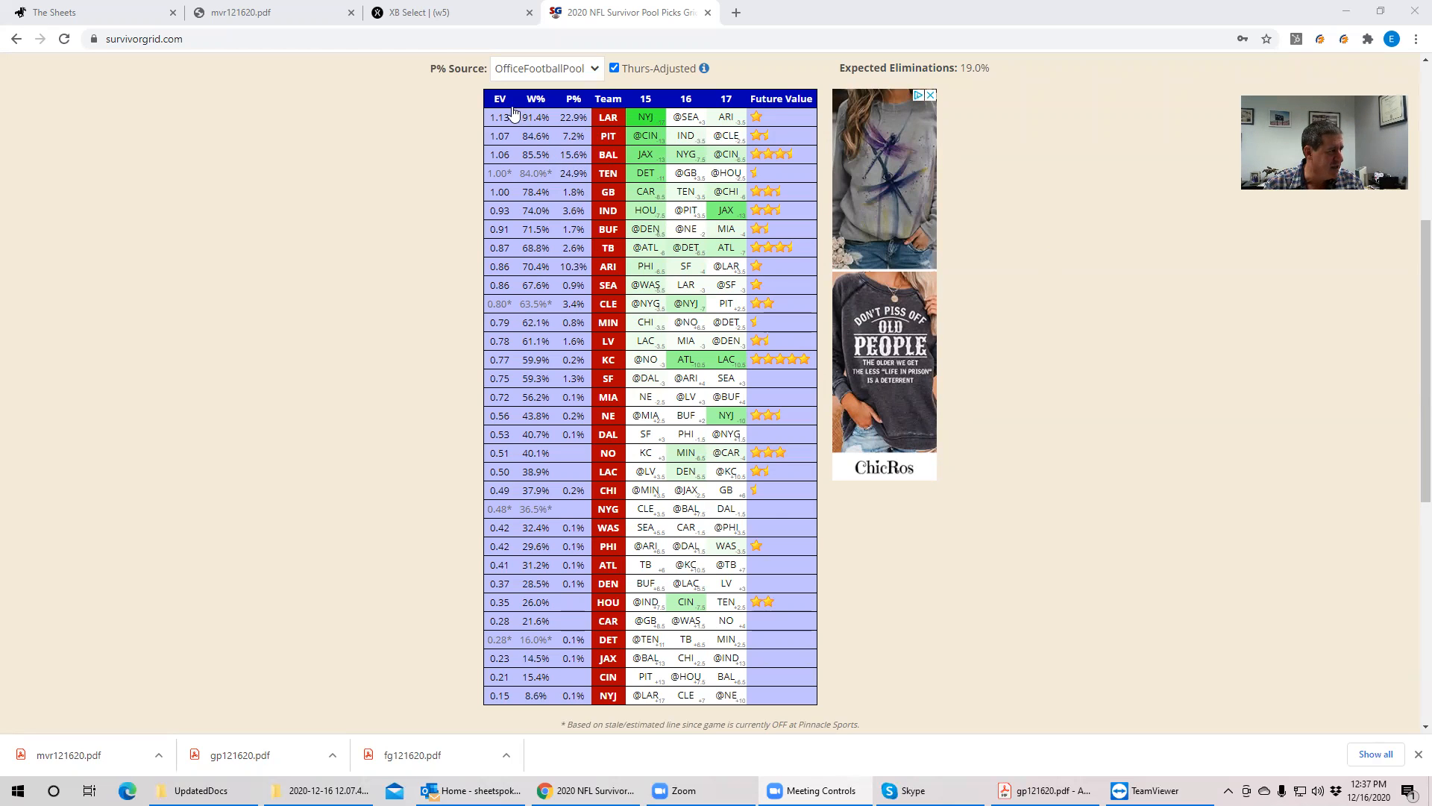
mouse_move(601, 156)
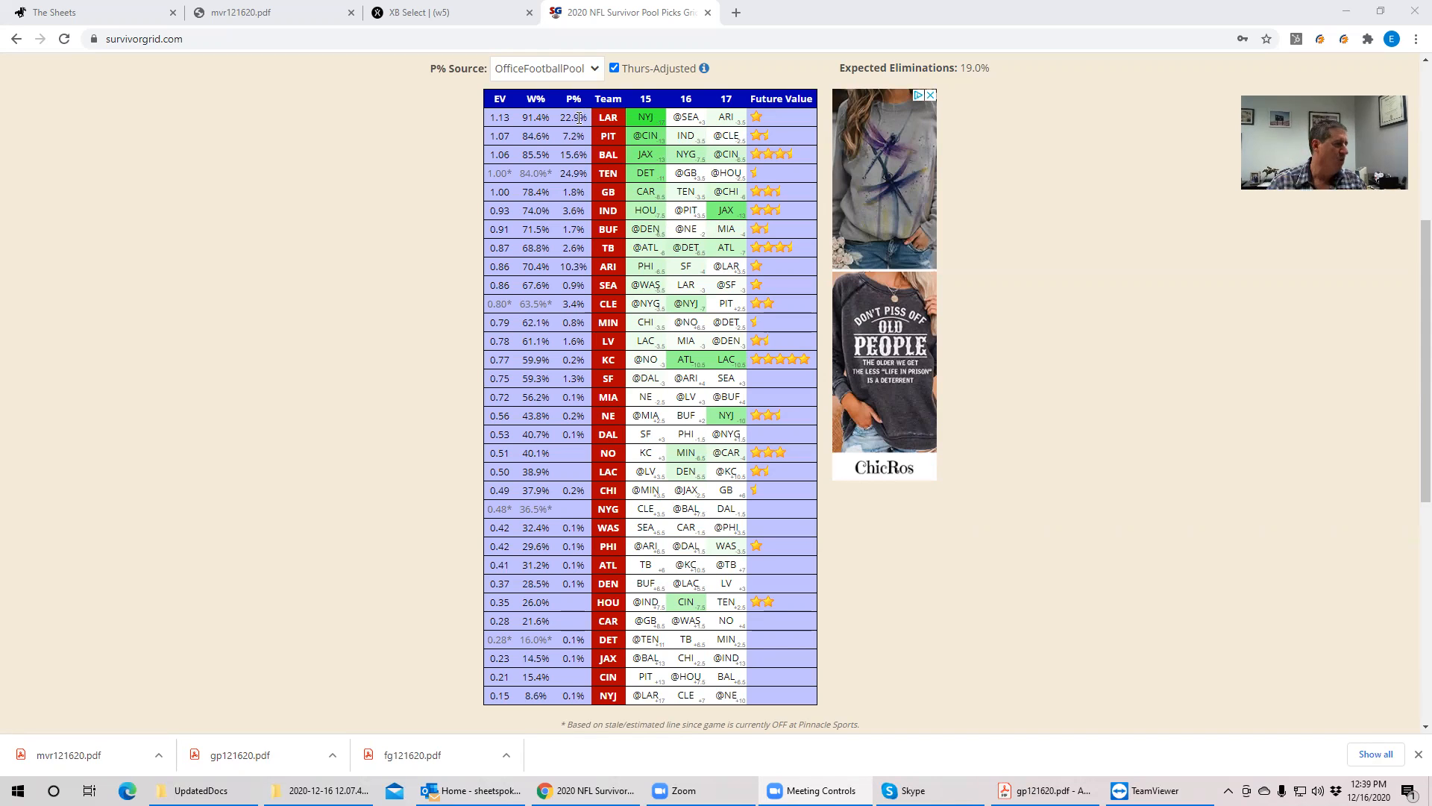
mouse_move(602, 160)
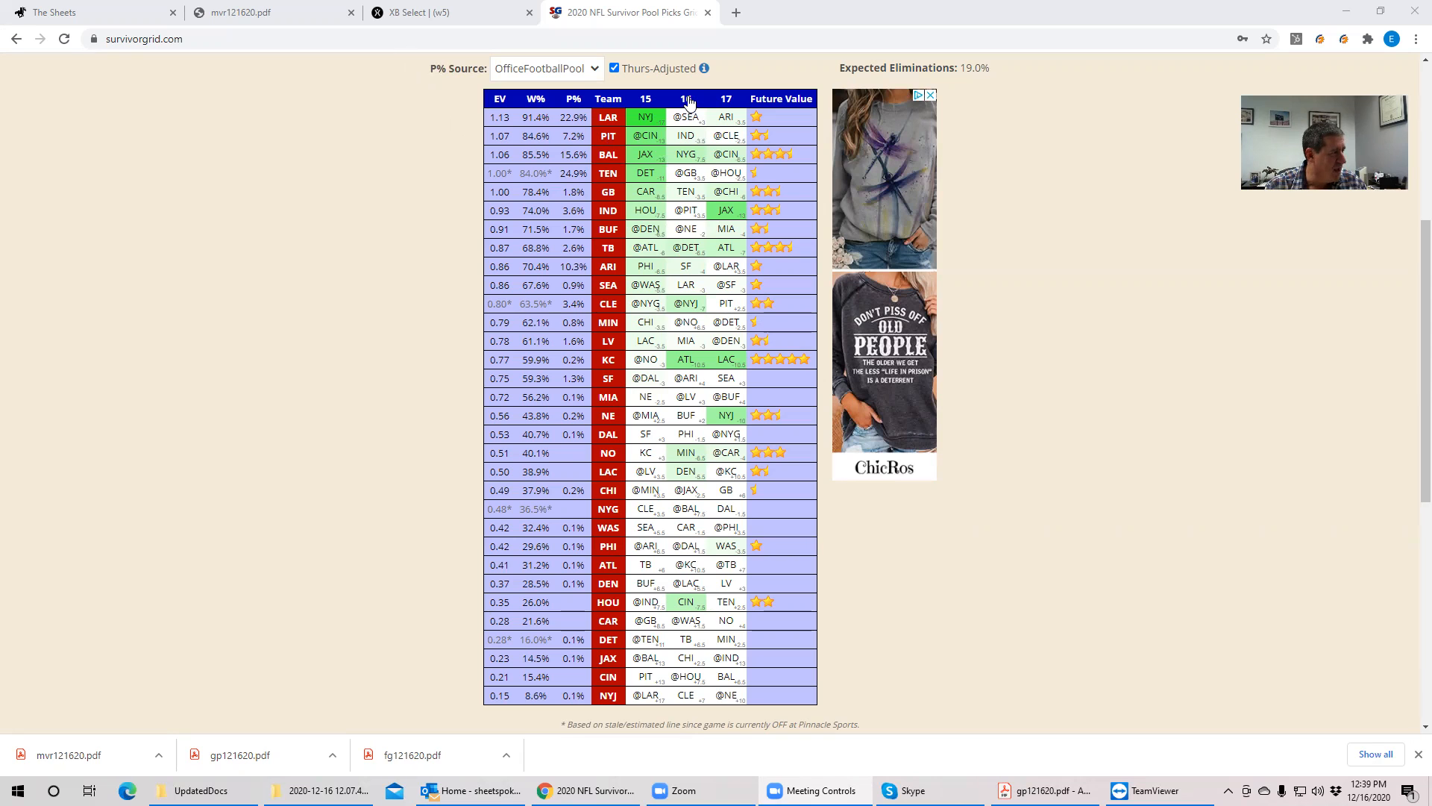
- Sort the pool grid by the week 16 column so KC, BAL and HOU lead
left_click(686, 98)
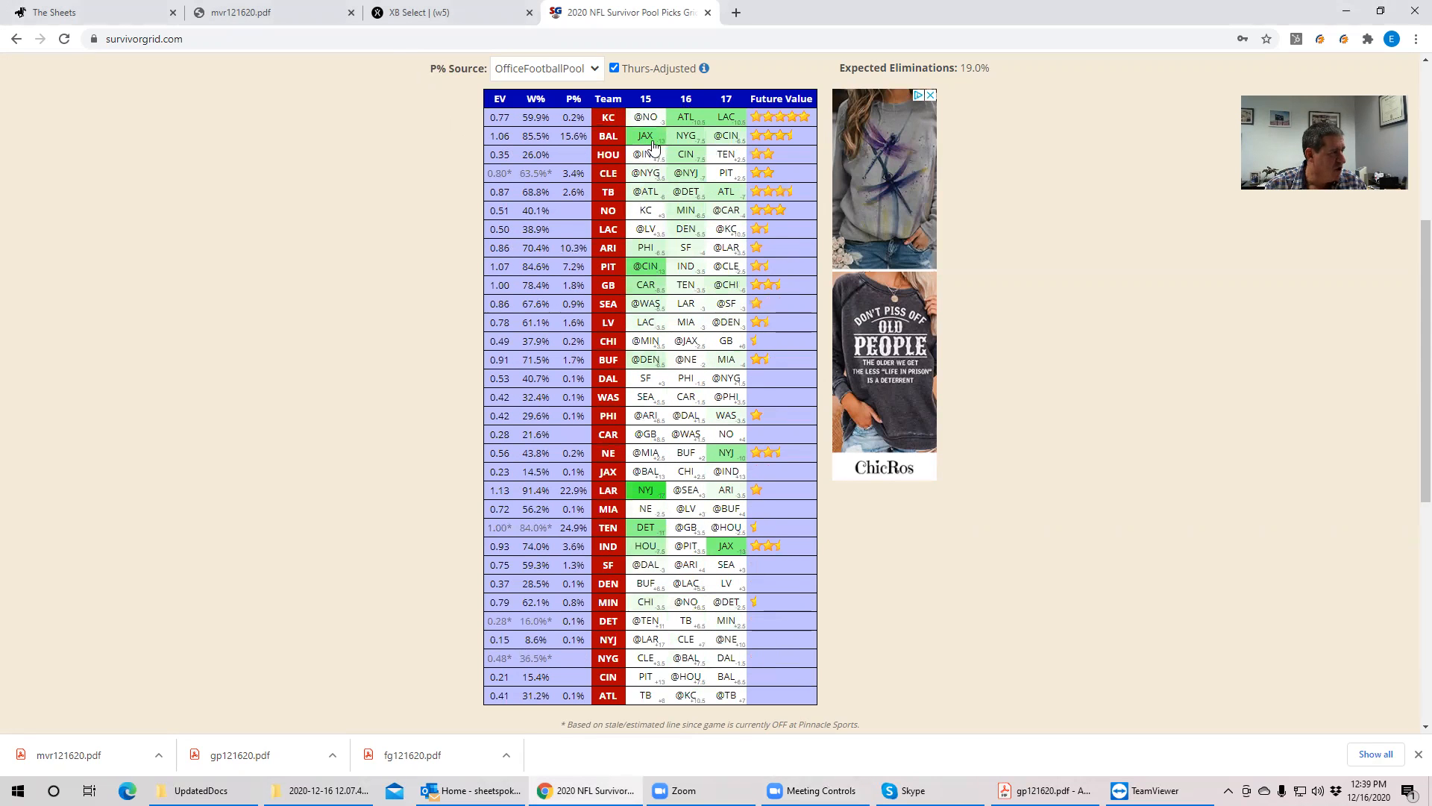
mouse_move(692, 150)
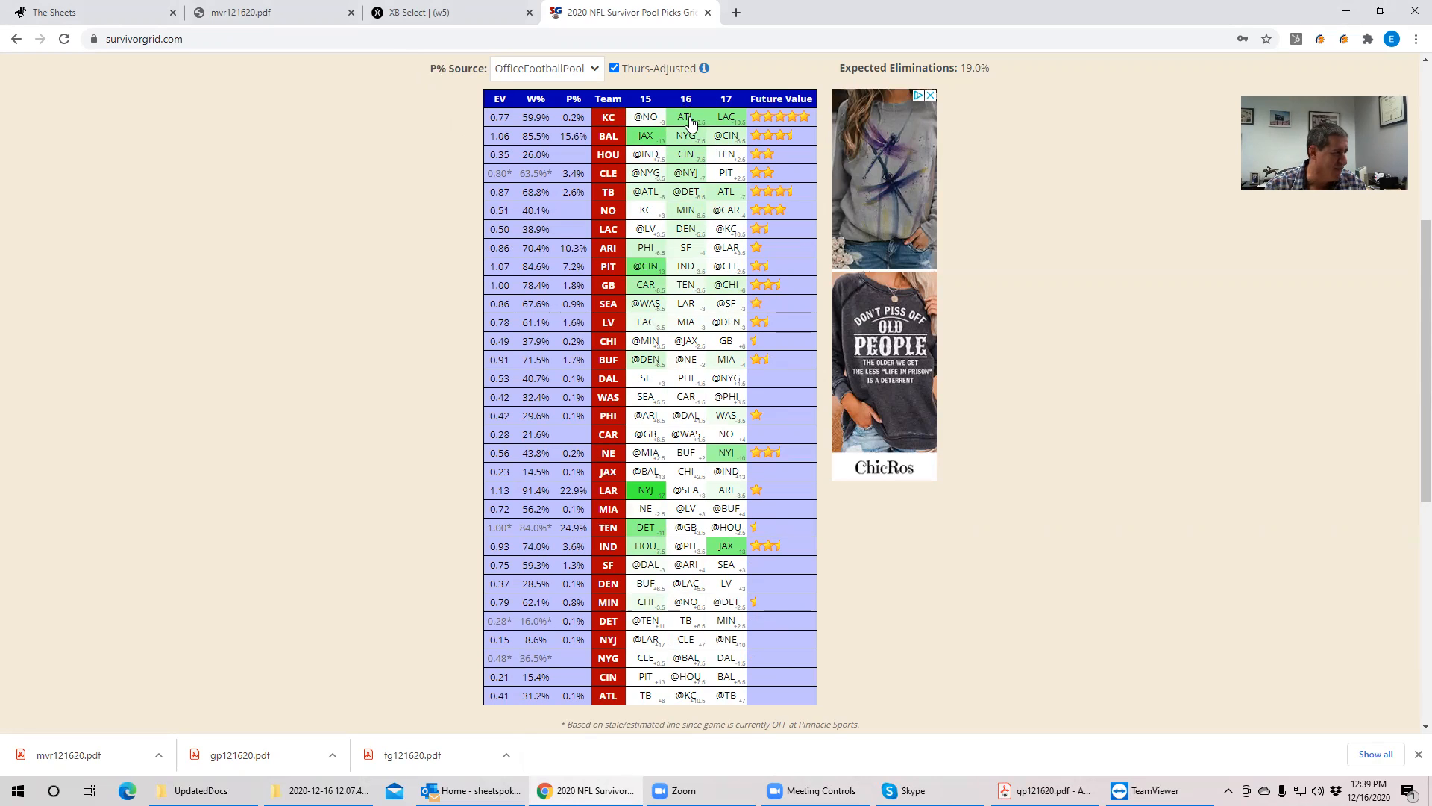
mouse_move(692, 132)
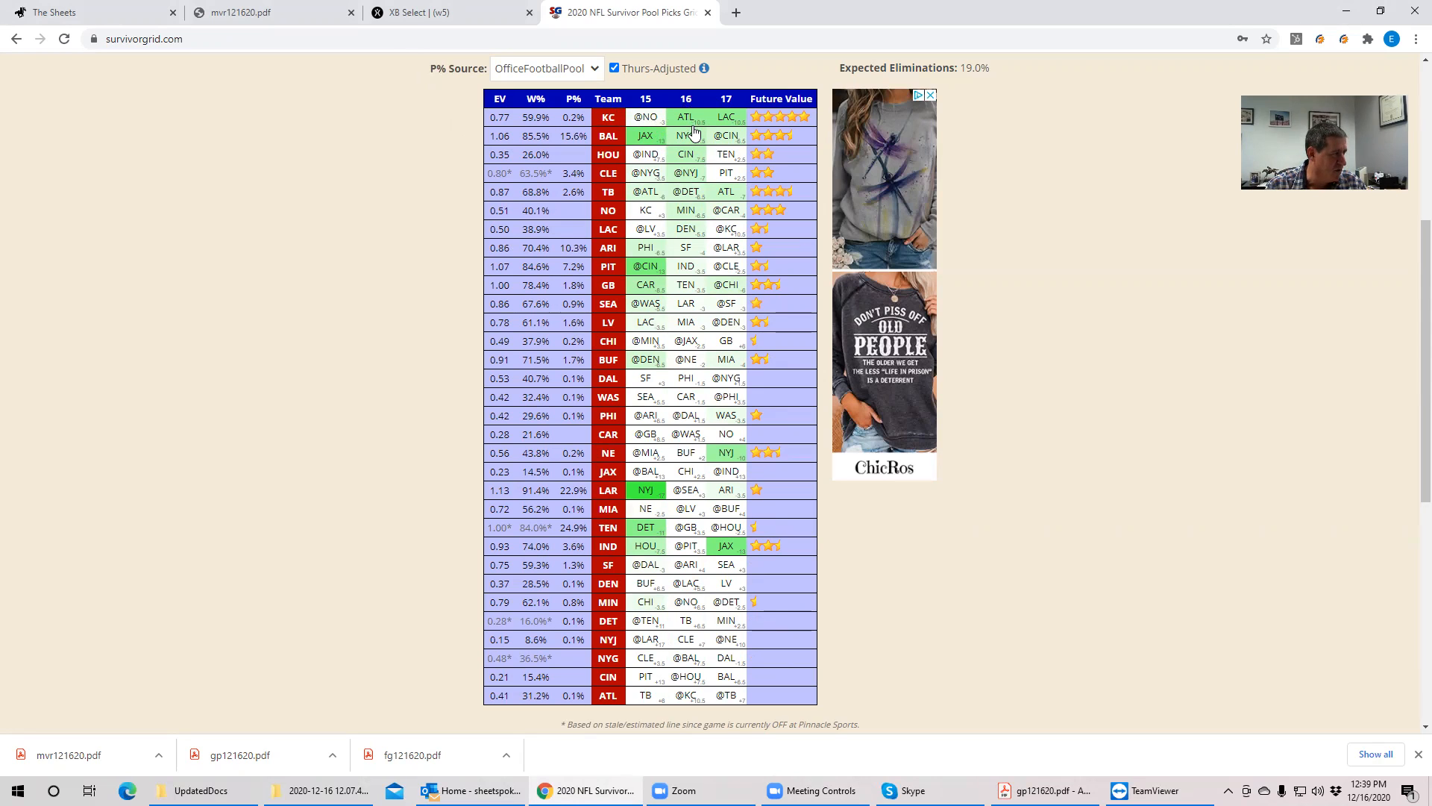
mouse_move(696, 139)
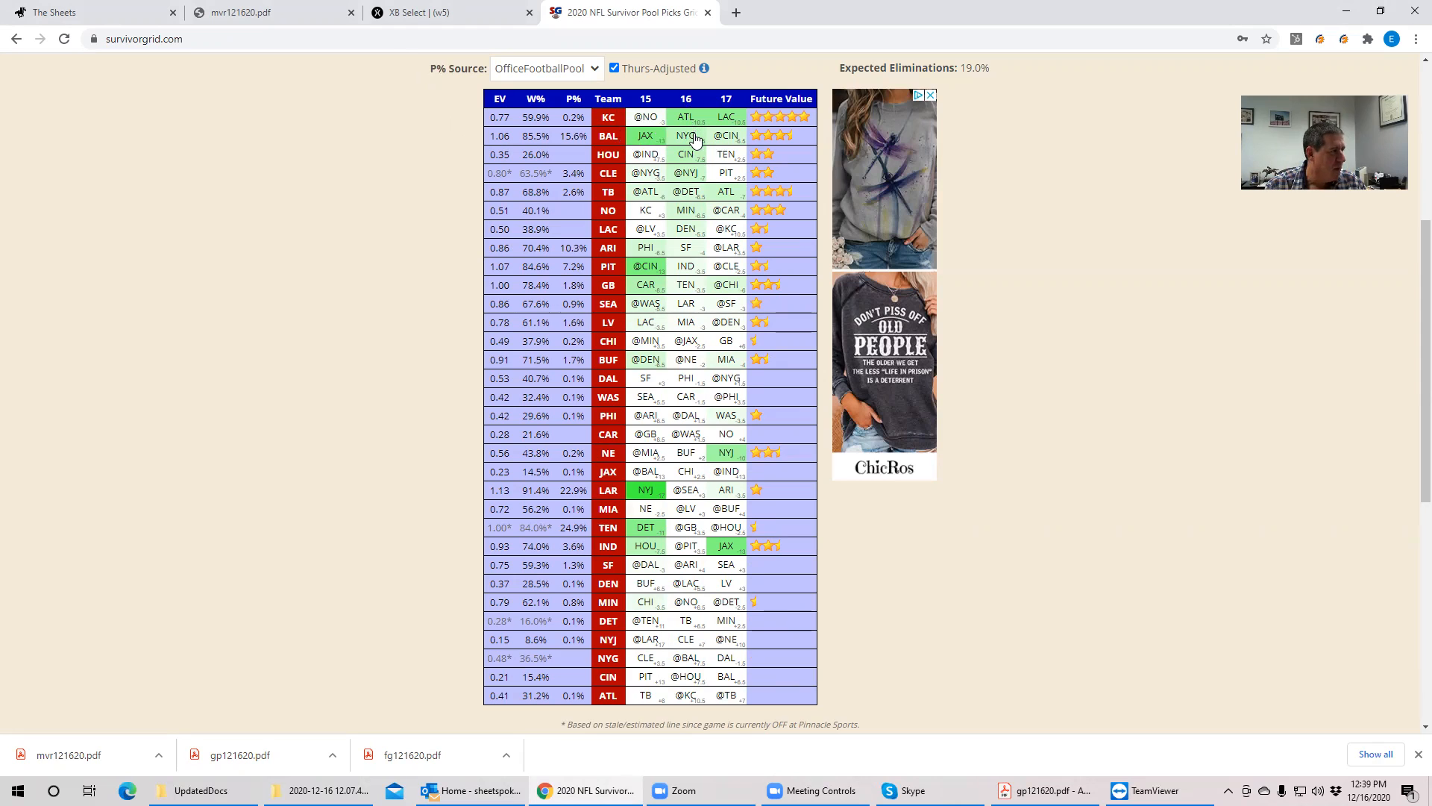
mouse_move(688, 155)
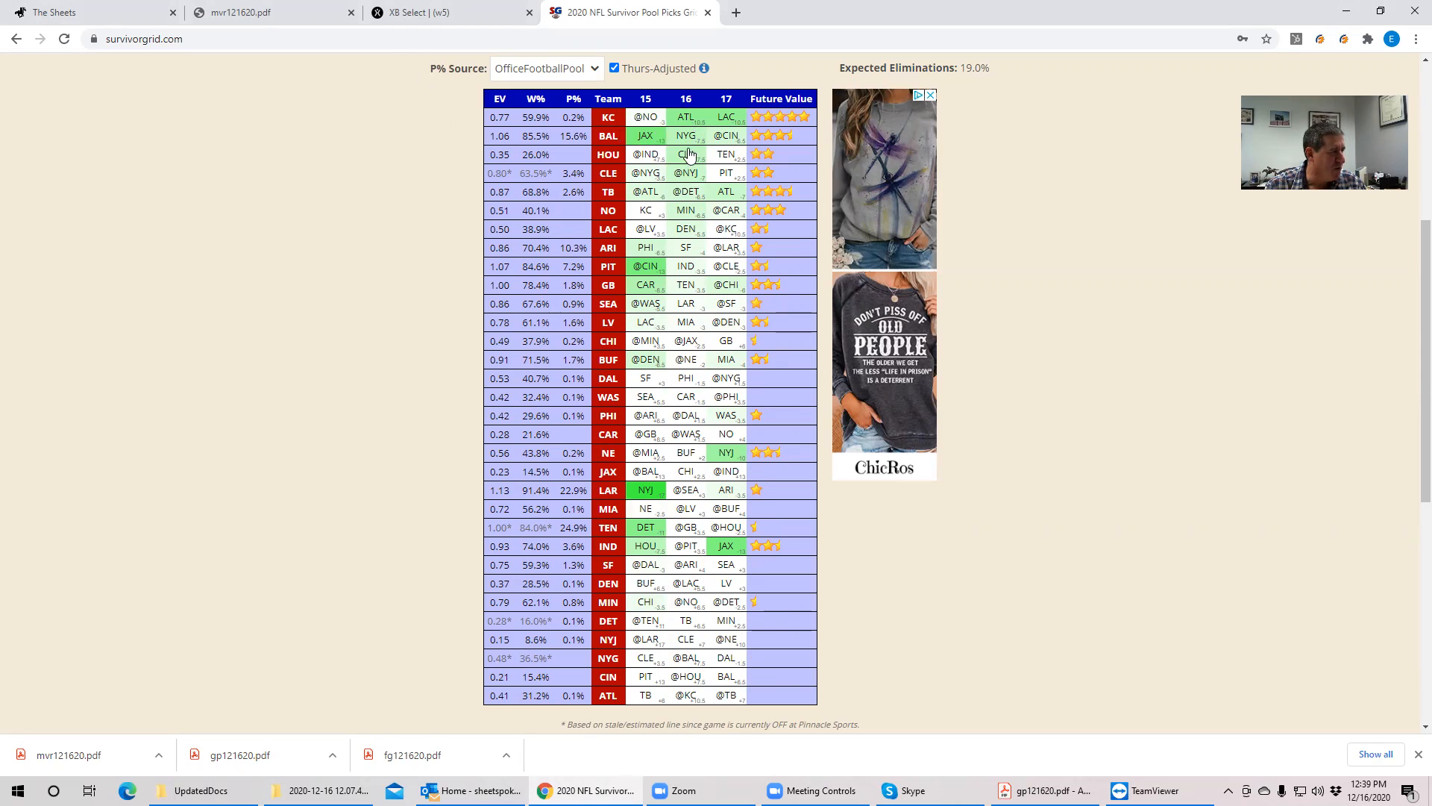
mouse_move(628, 187)
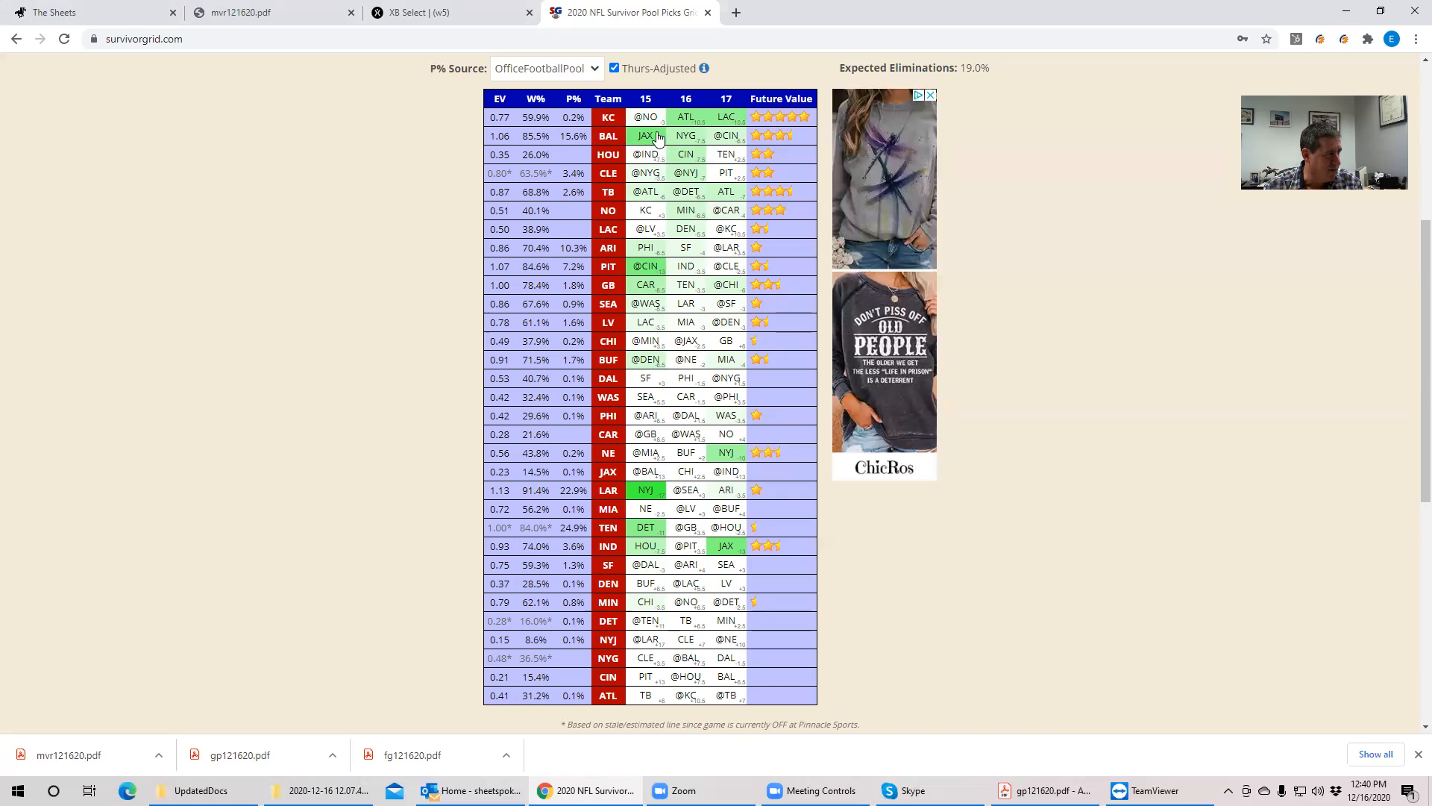
mouse_move(708, 174)
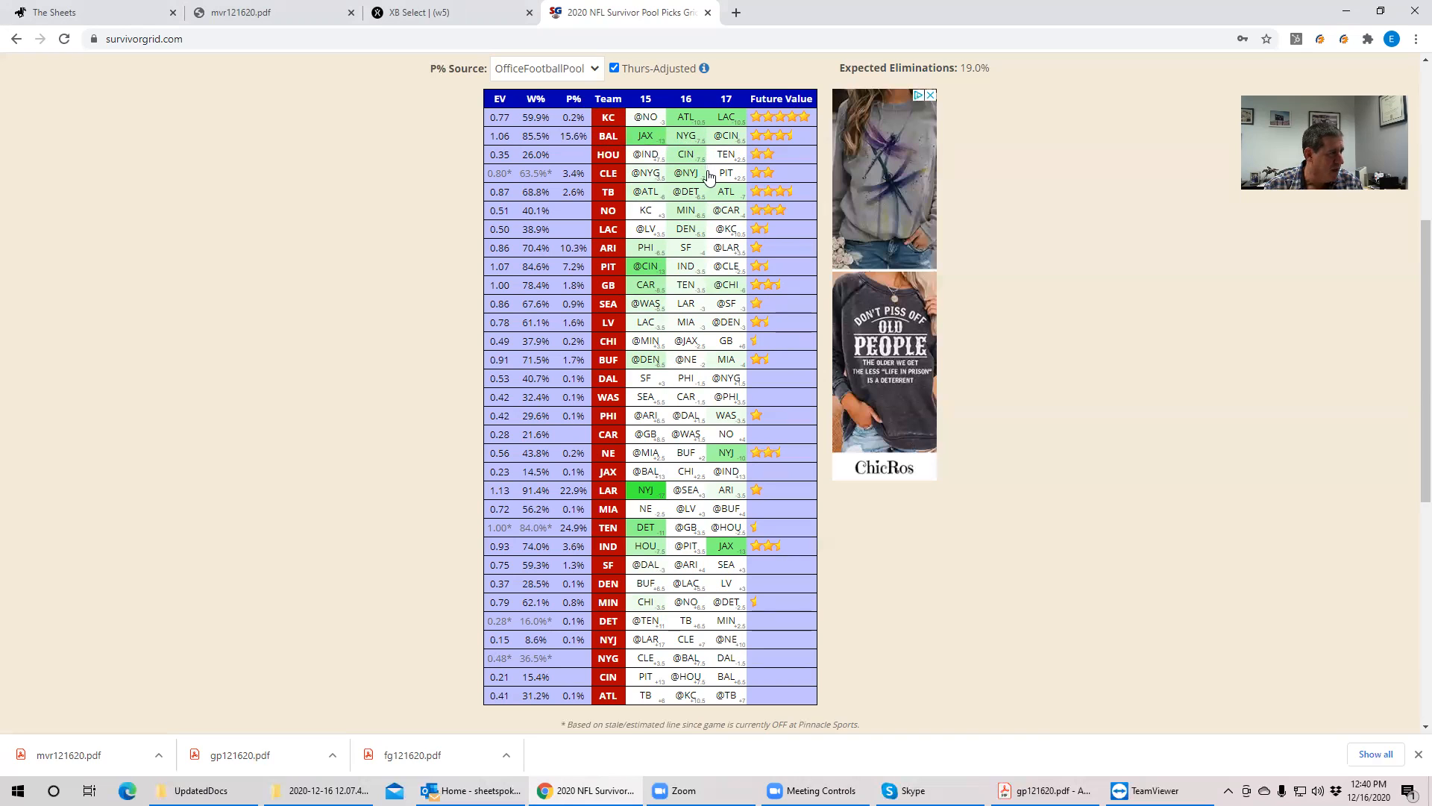
mouse_move(707, 181)
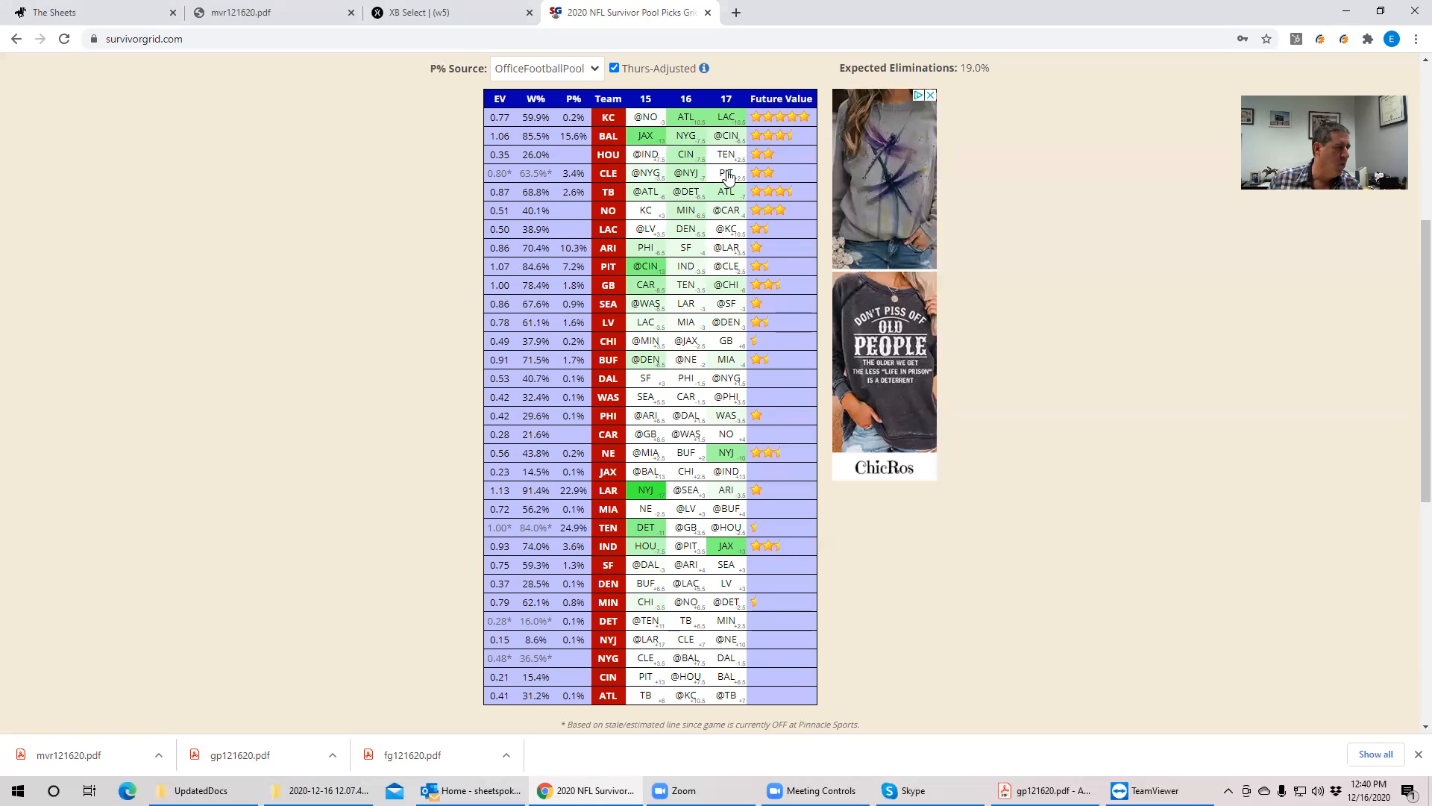
mouse_move(683, 162)
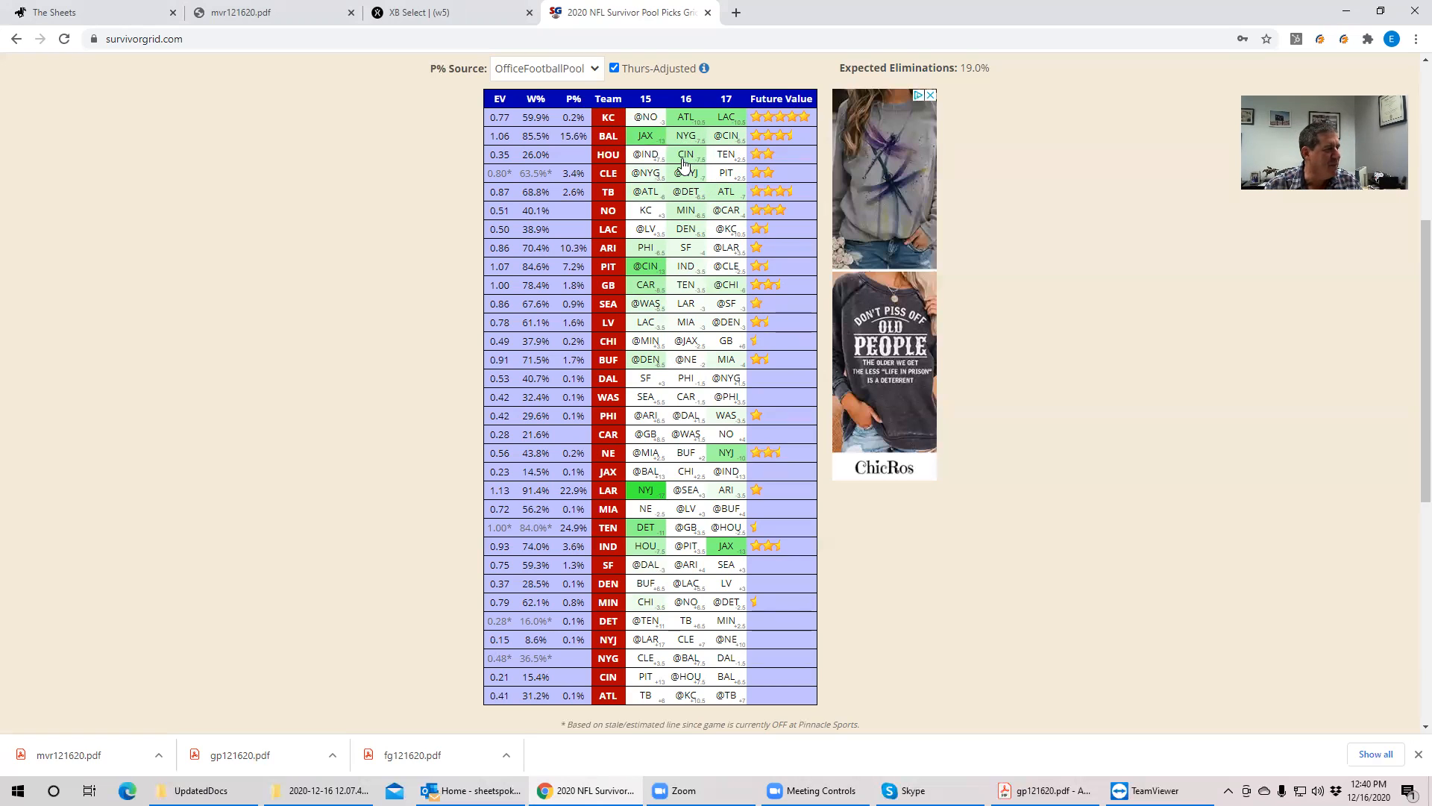
mouse_move(692, 173)
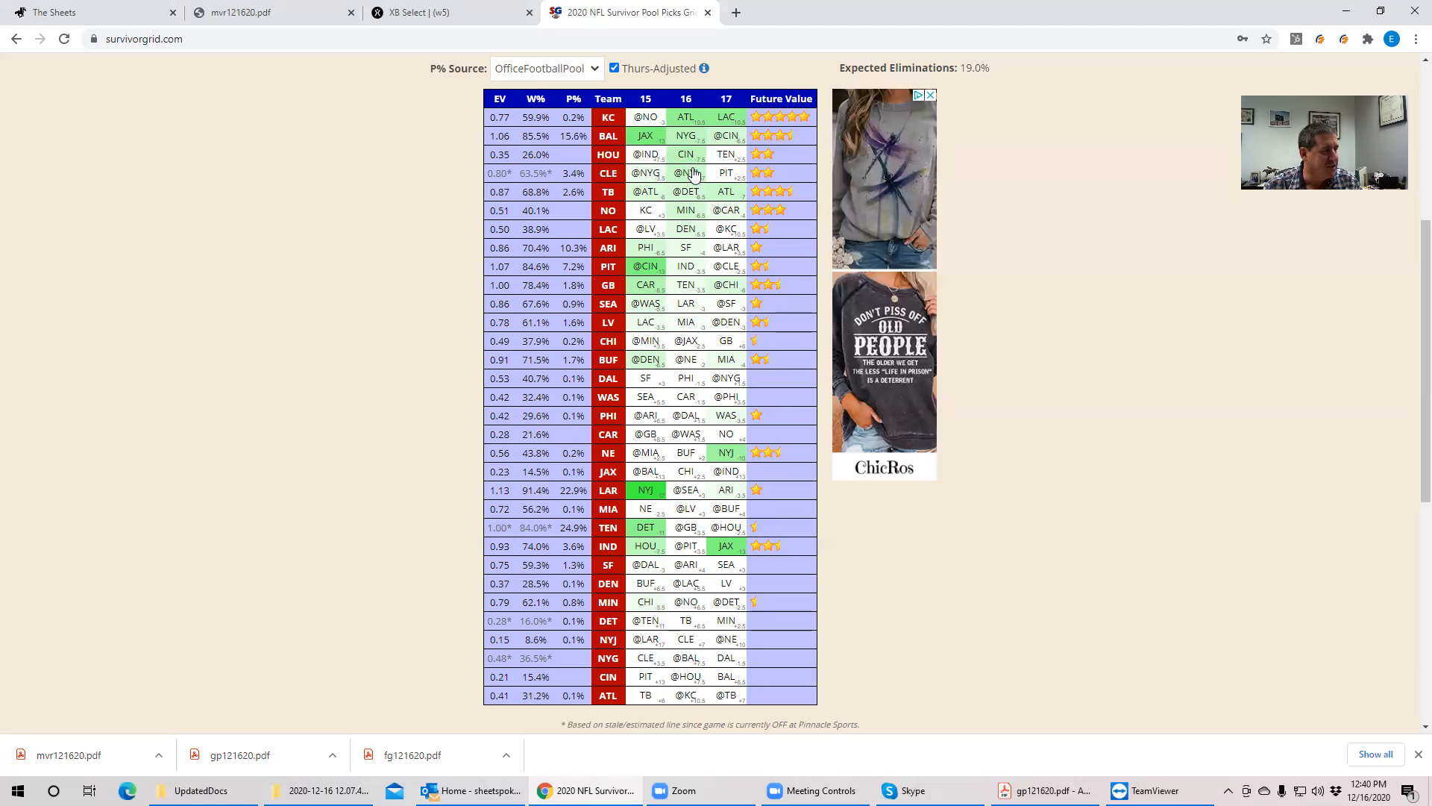
mouse_move(689, 142)
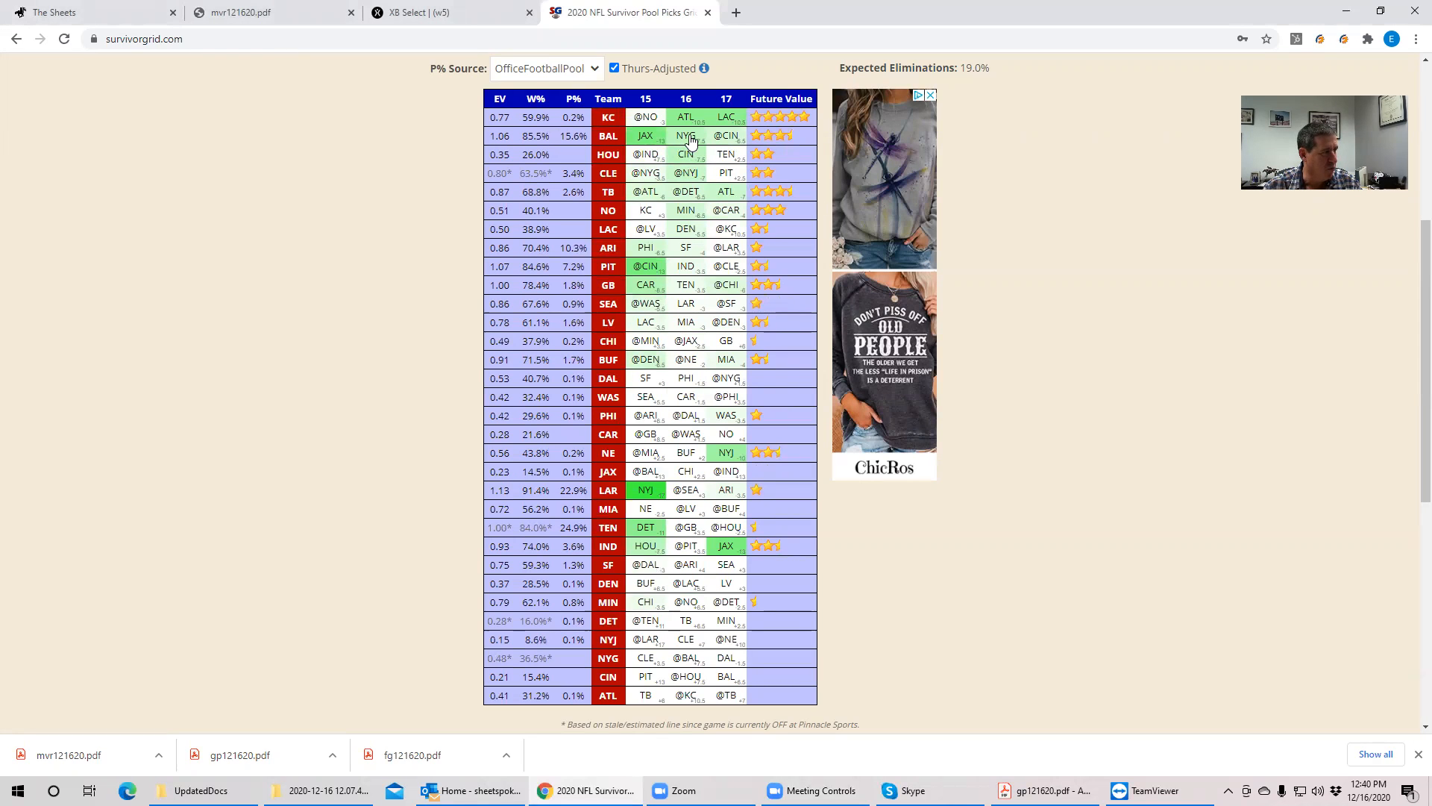
mouse_move(626, 151)
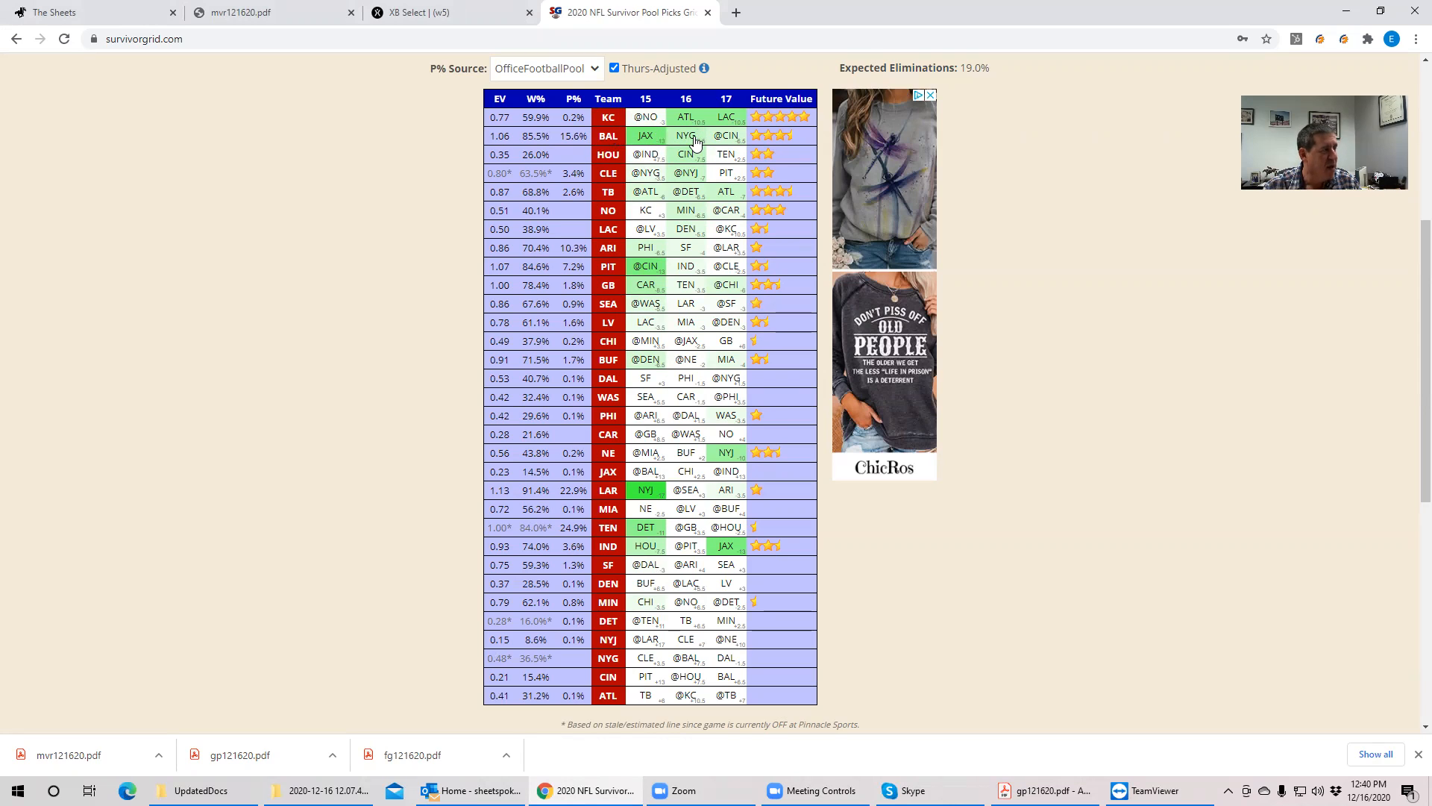
mouse_move(692, 168)
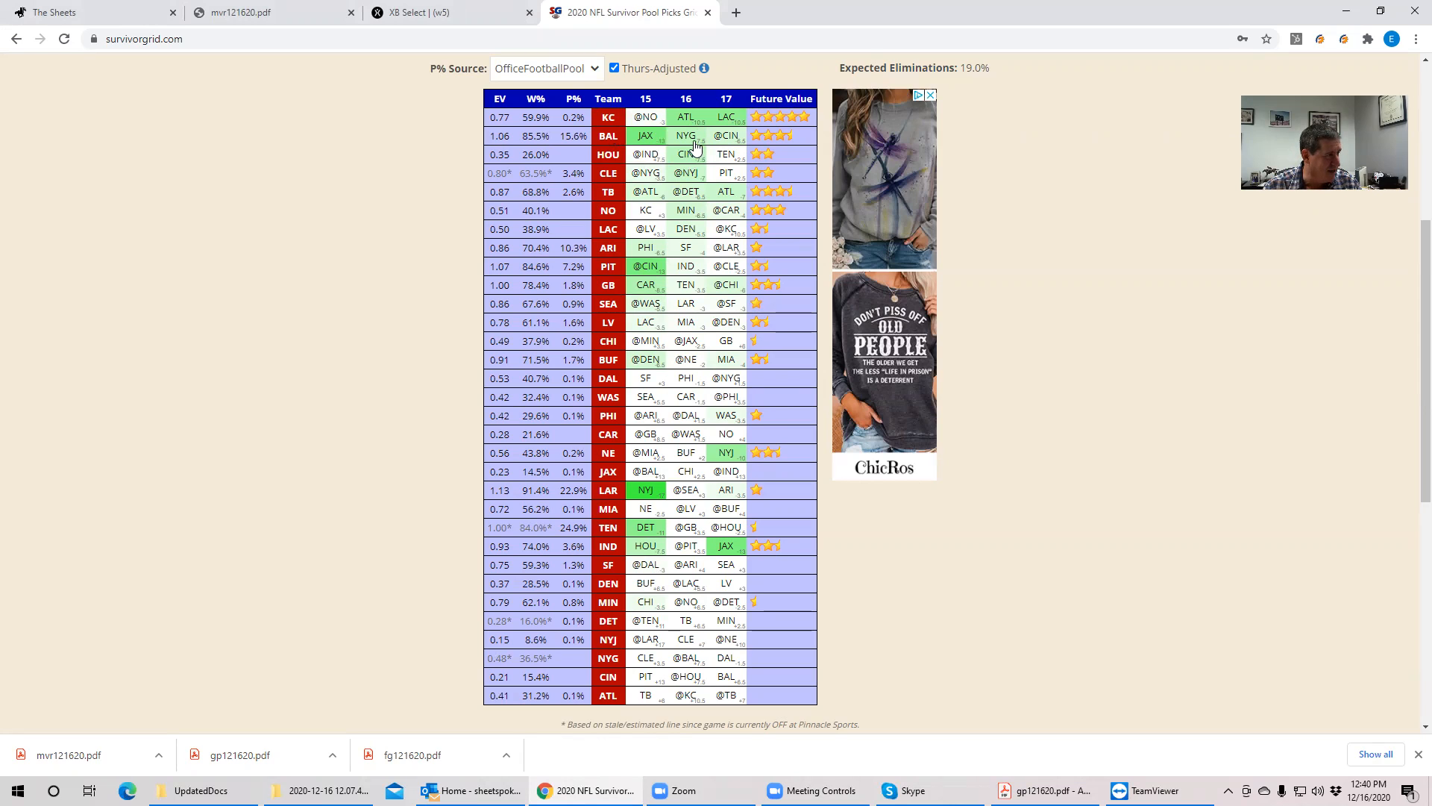
mouse_move(689, 144)
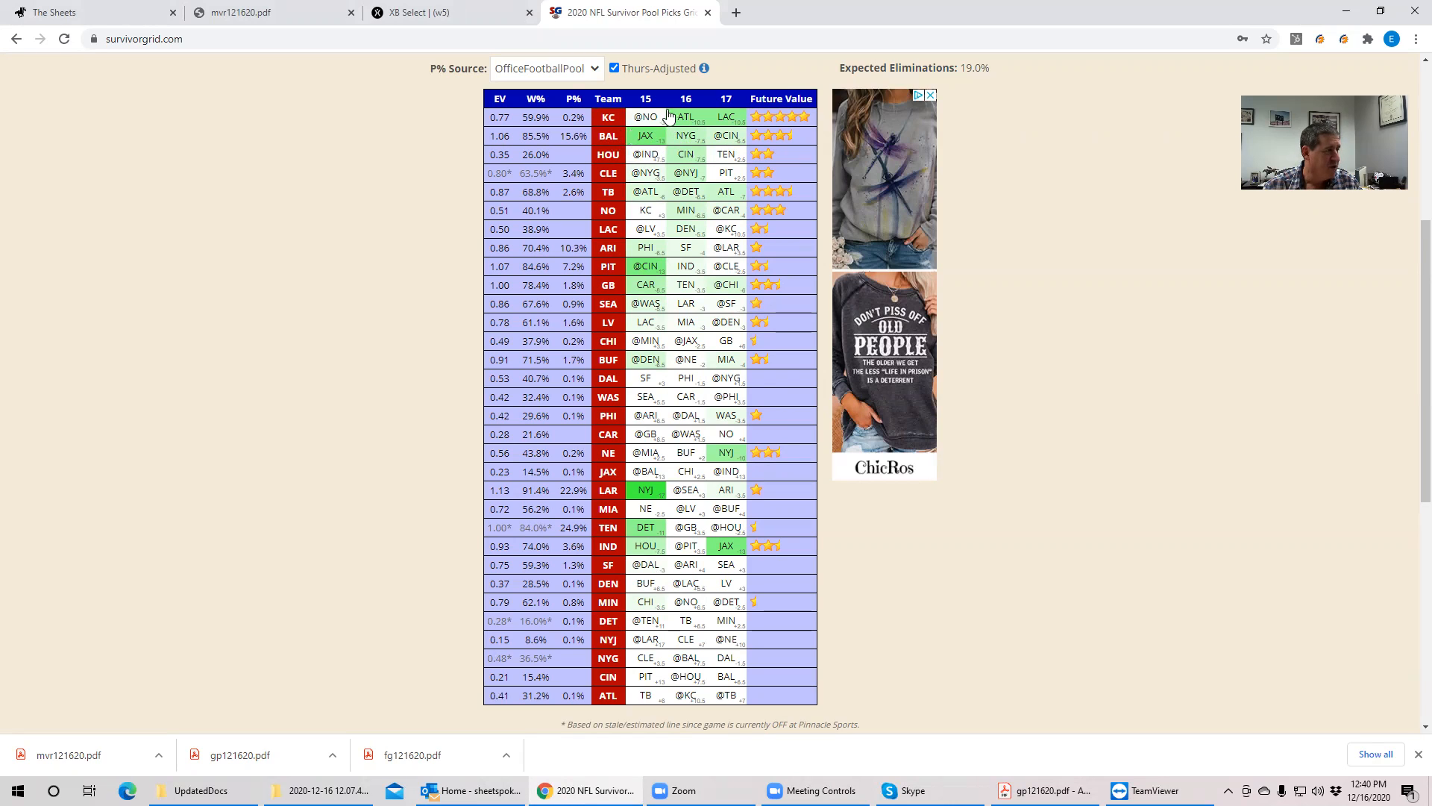
- Sort the pool grid by the week 15 column, putting LAR vs NYJ first
left_click(646, 98)
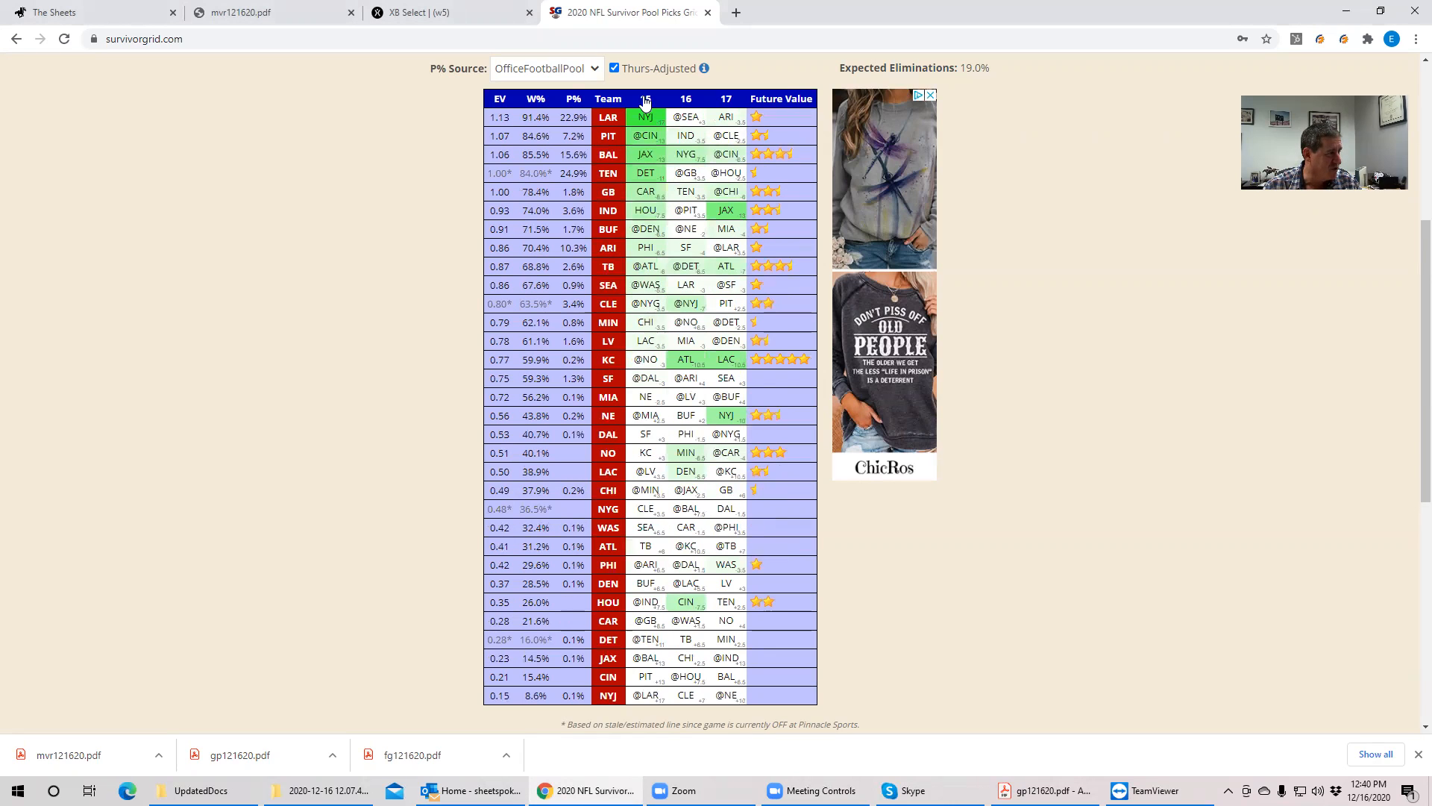
mouse_move(505, 164)
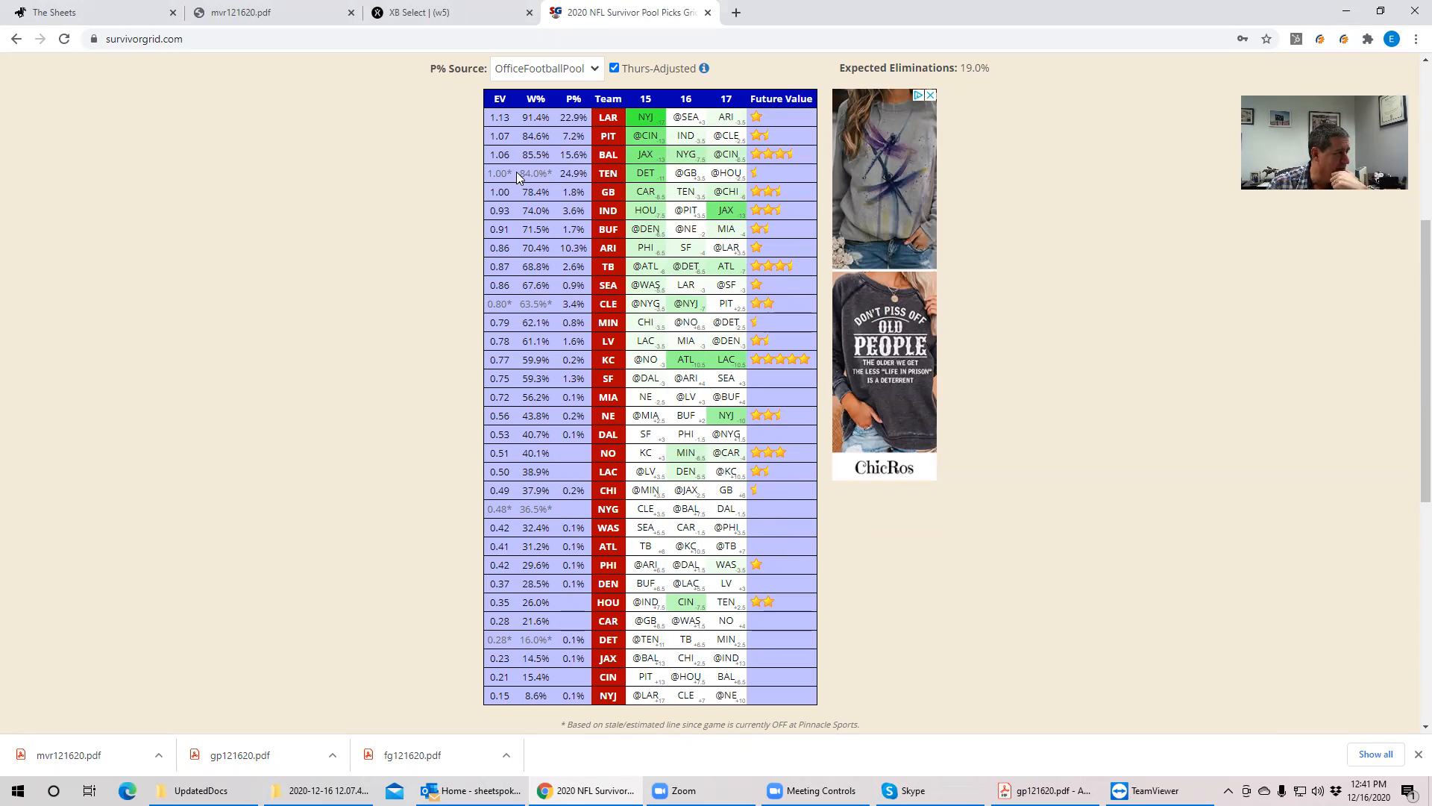
- Sort the grid by week 16, then by EV ascending so NYJ is first and LAR last
left_click(687, 98)
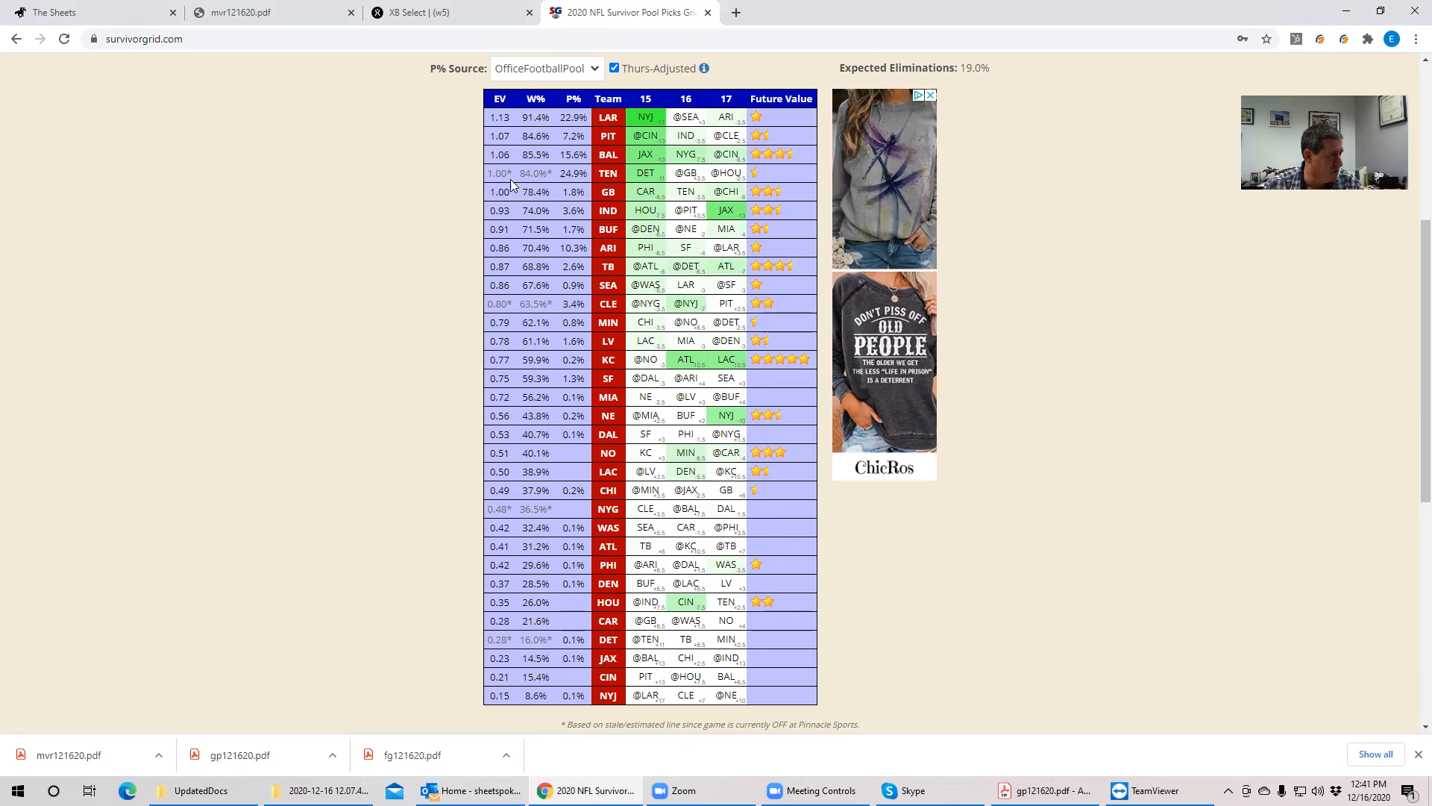
mouse_move(491, 170)
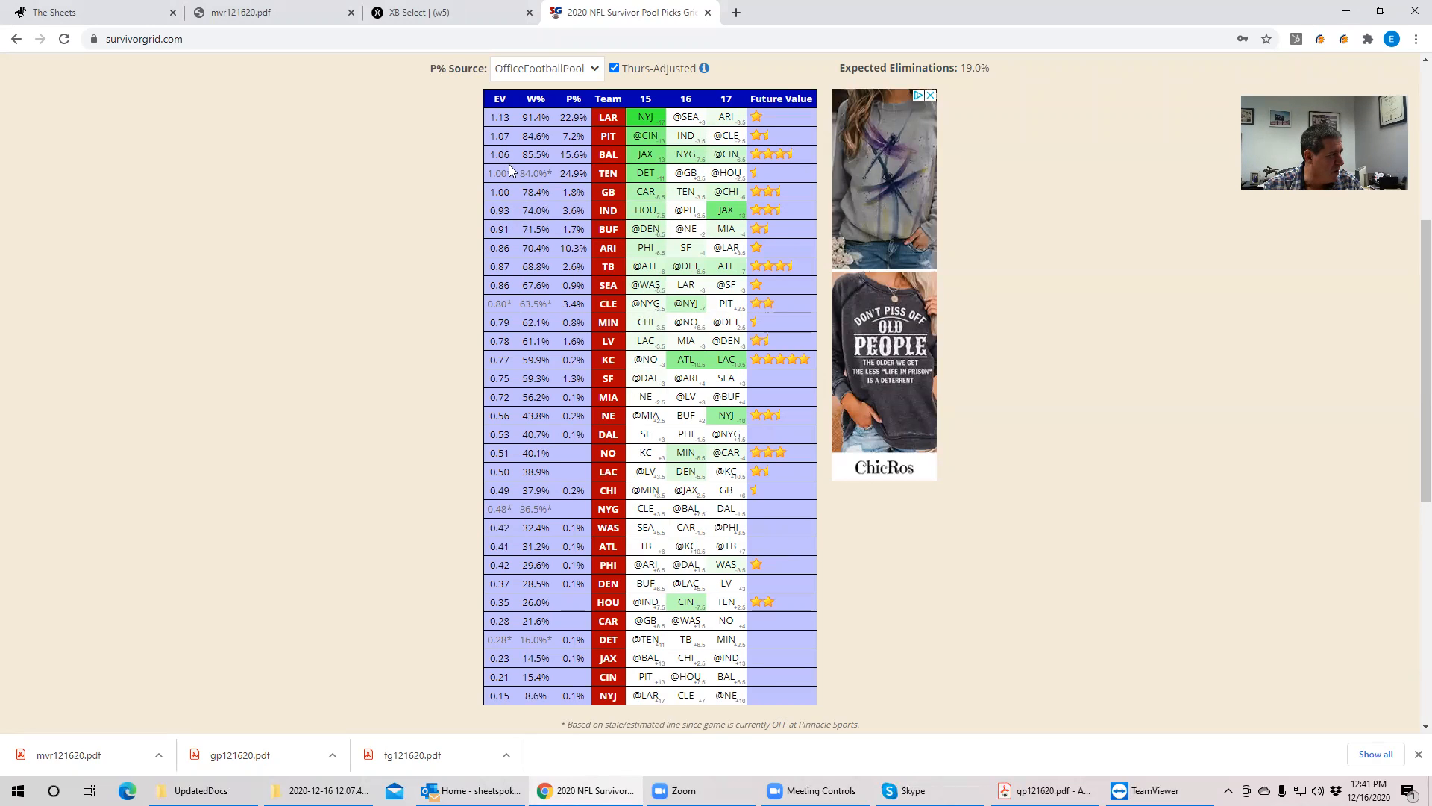
left_click(499, 98)
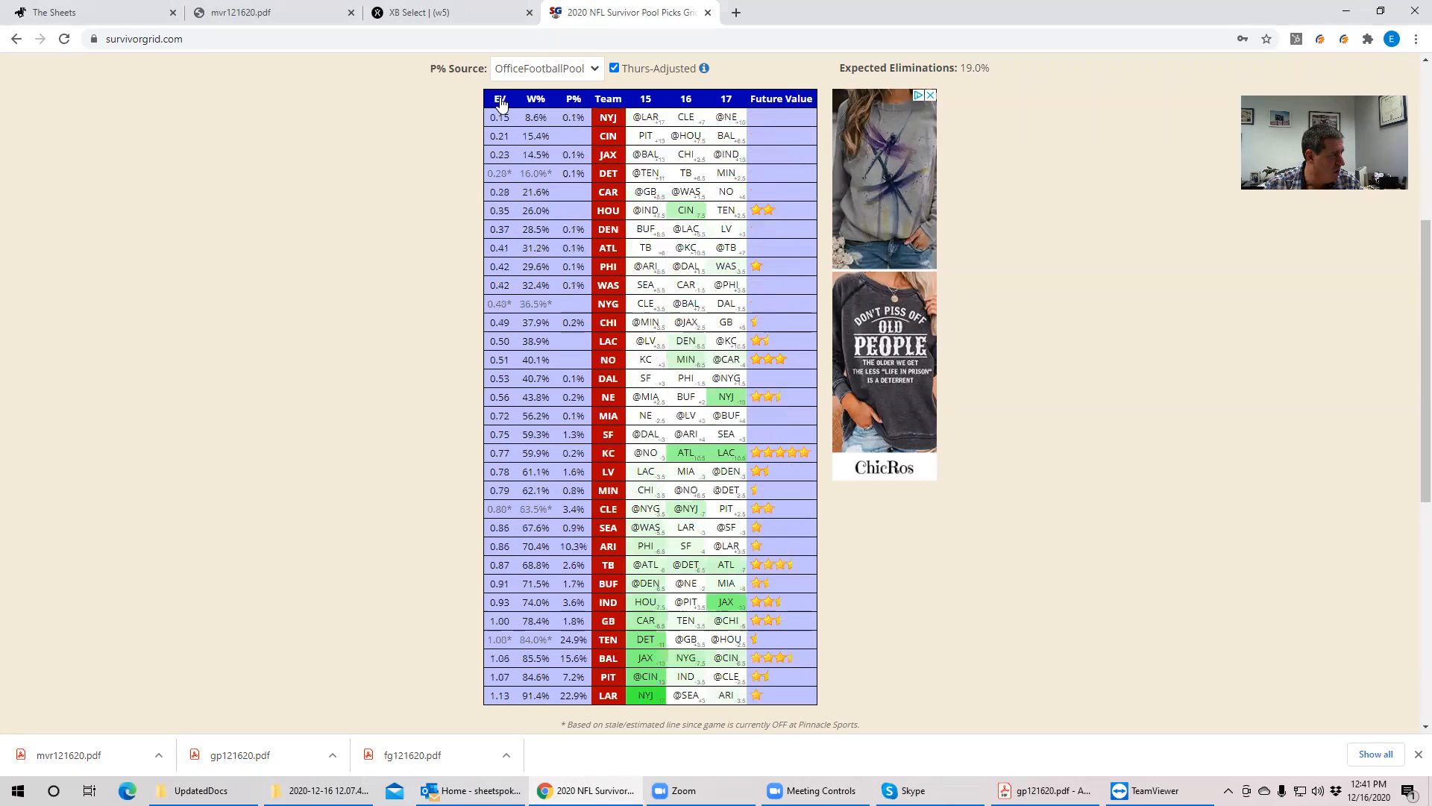
- Re-sort the grid by EV descending, restoring LAR on top and NYJ last
left_click(500, 99)
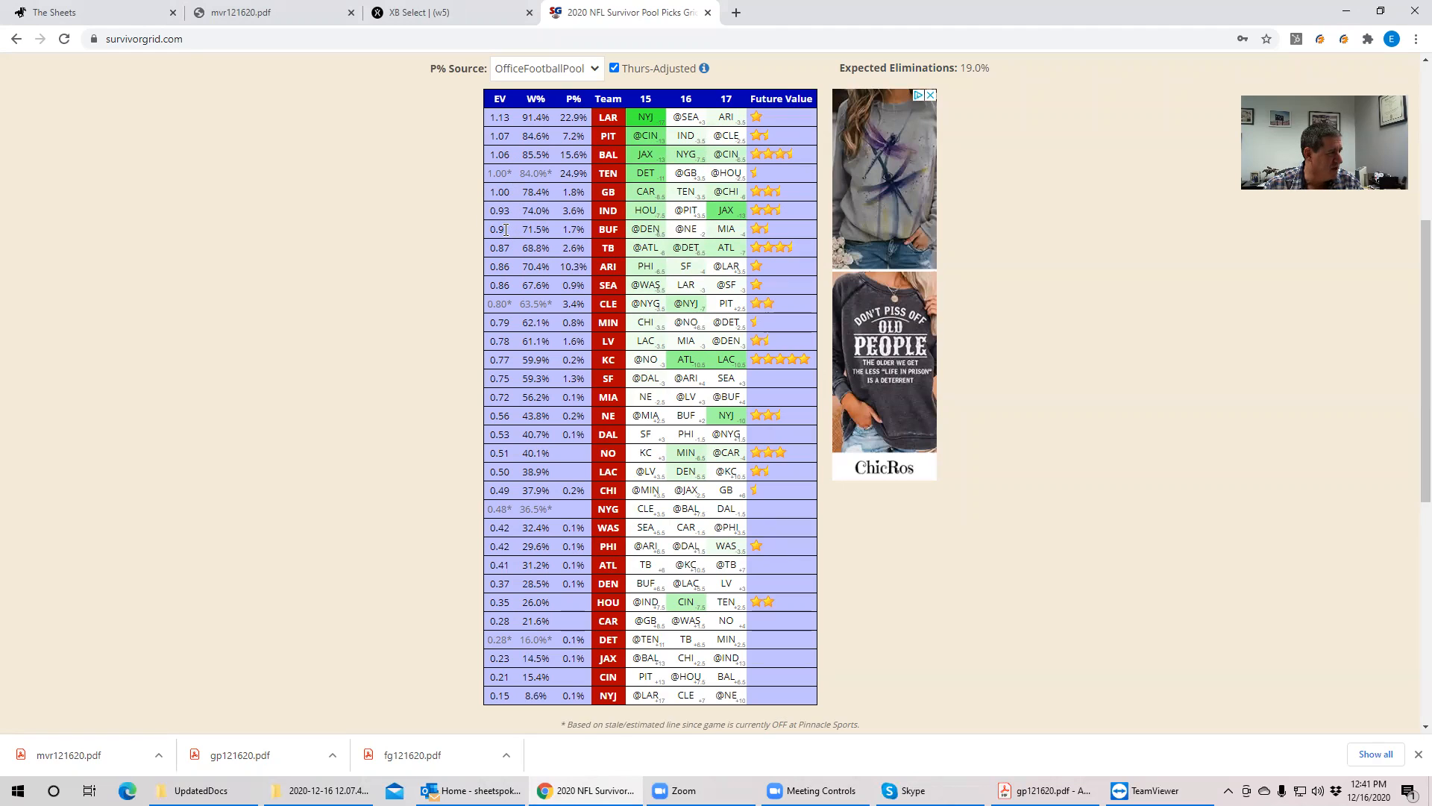
mouse_move(517, 228)
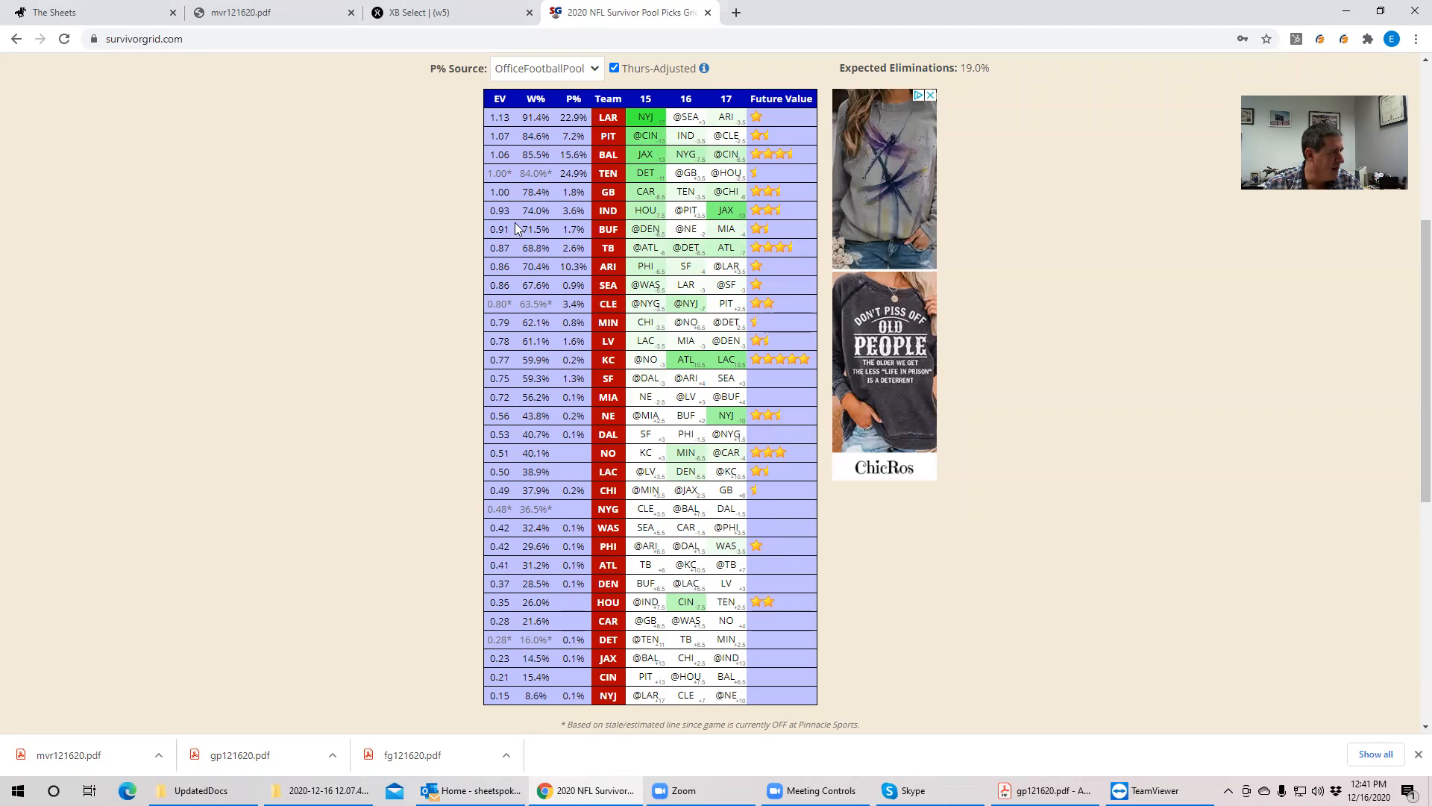
mouse_move(610, 216)
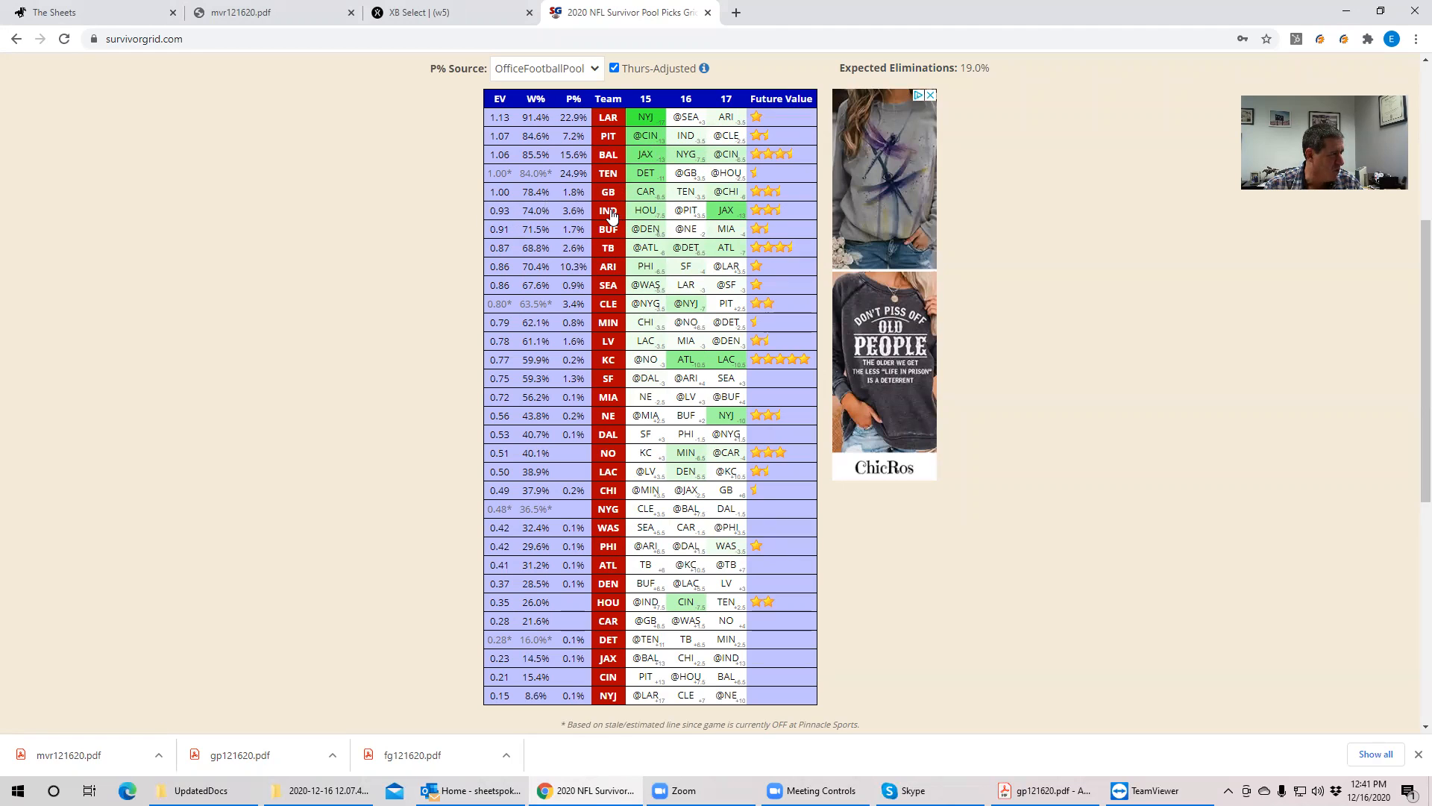
mouse_move(738, 114)
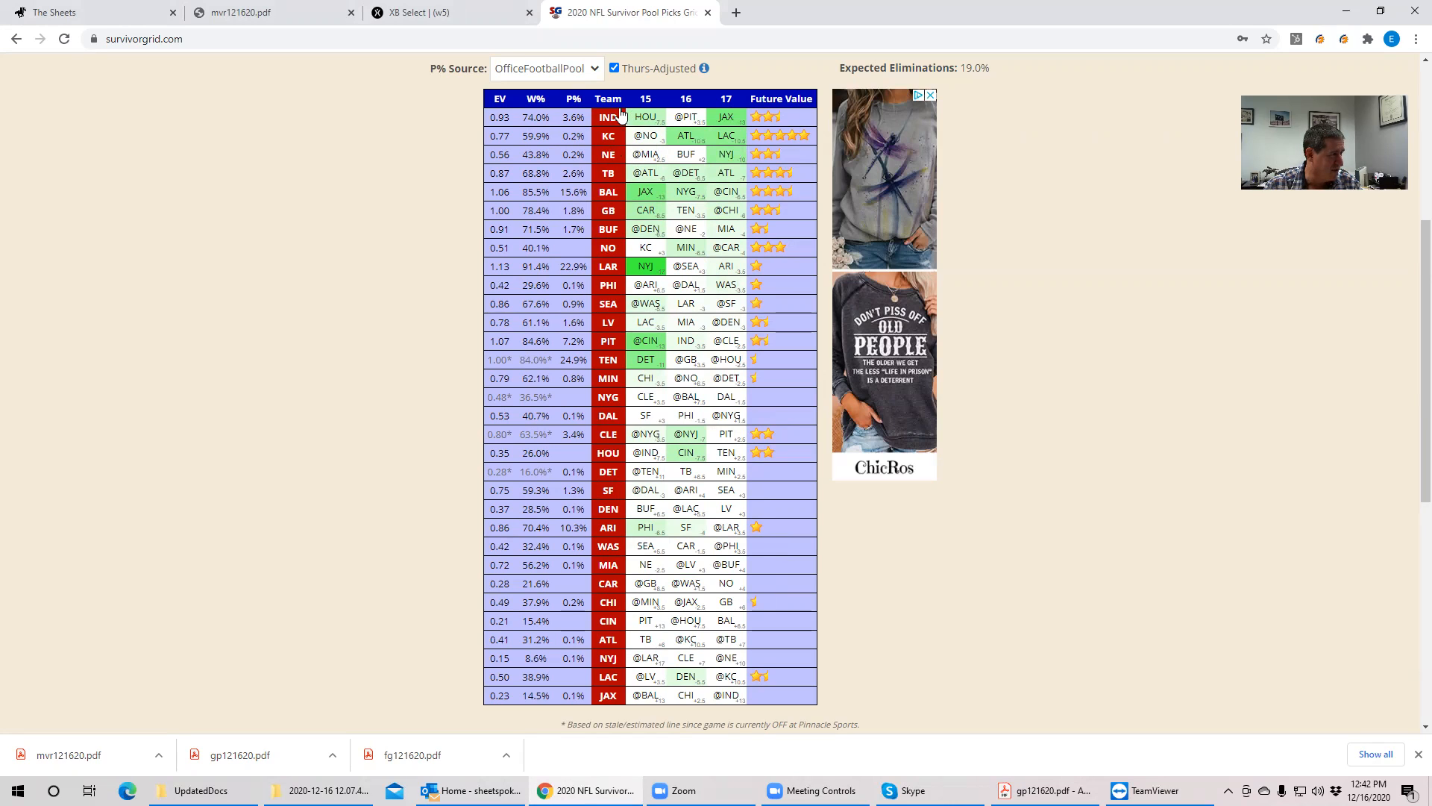
left_click(500, 99)
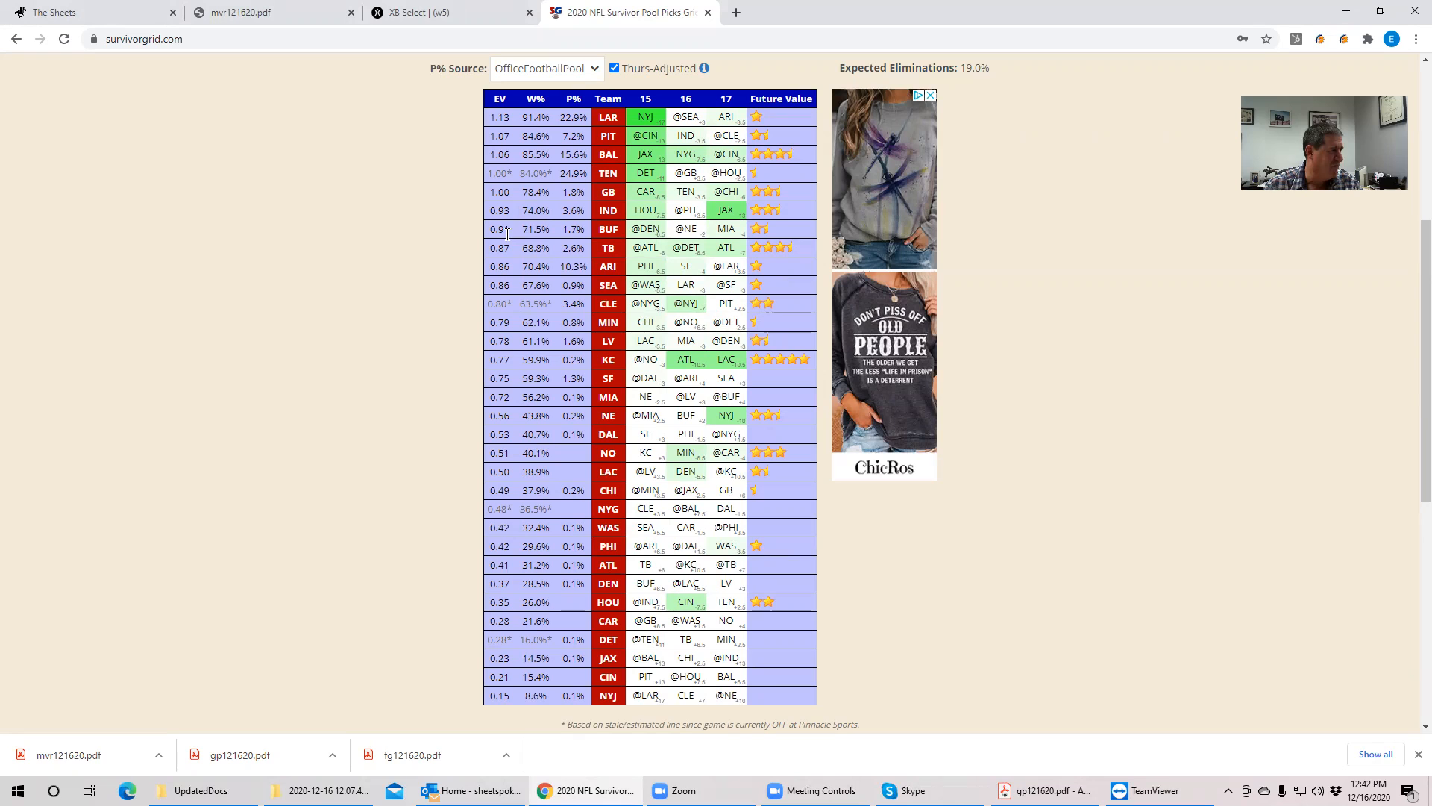
mouse_move(514, 236)
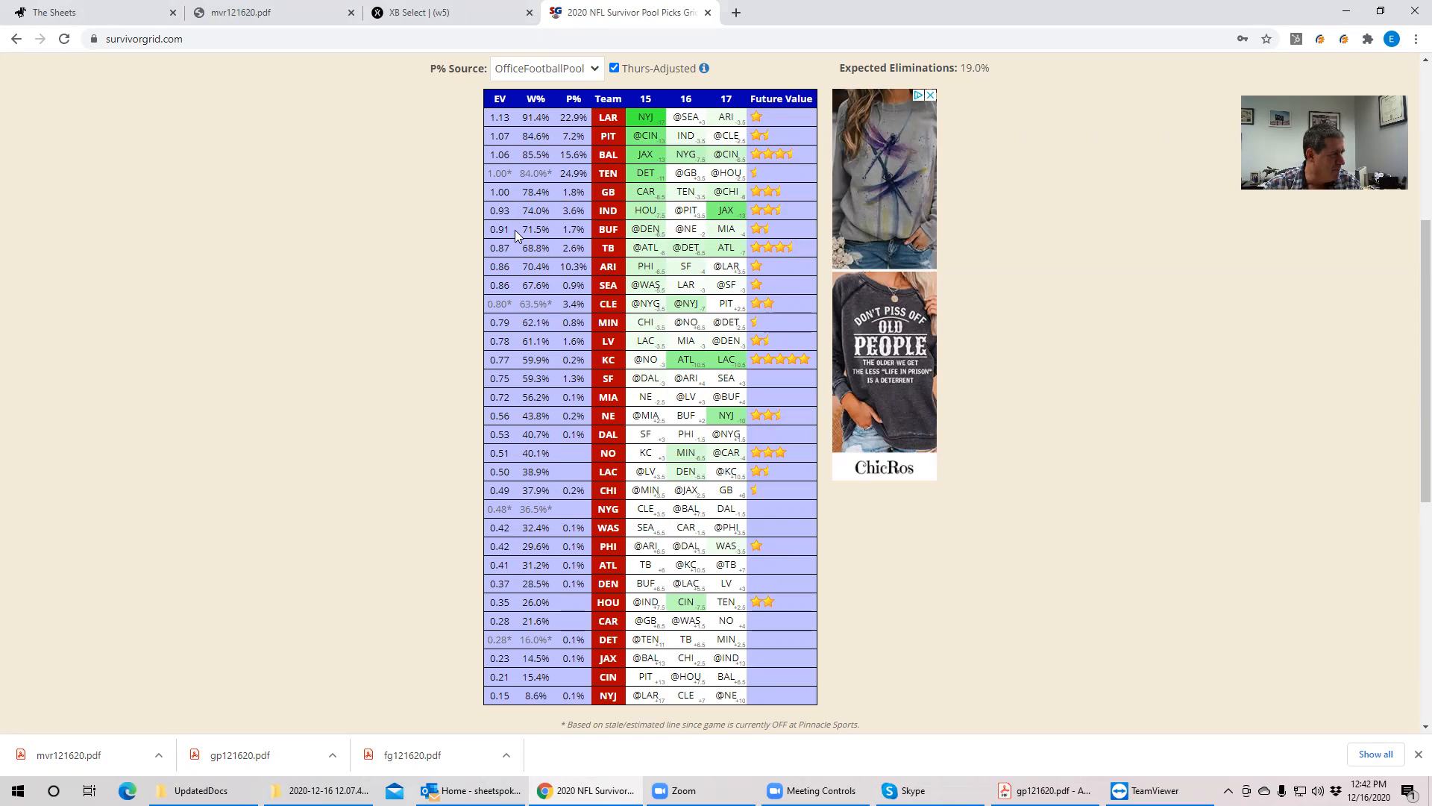
mouse_move(654, 235)
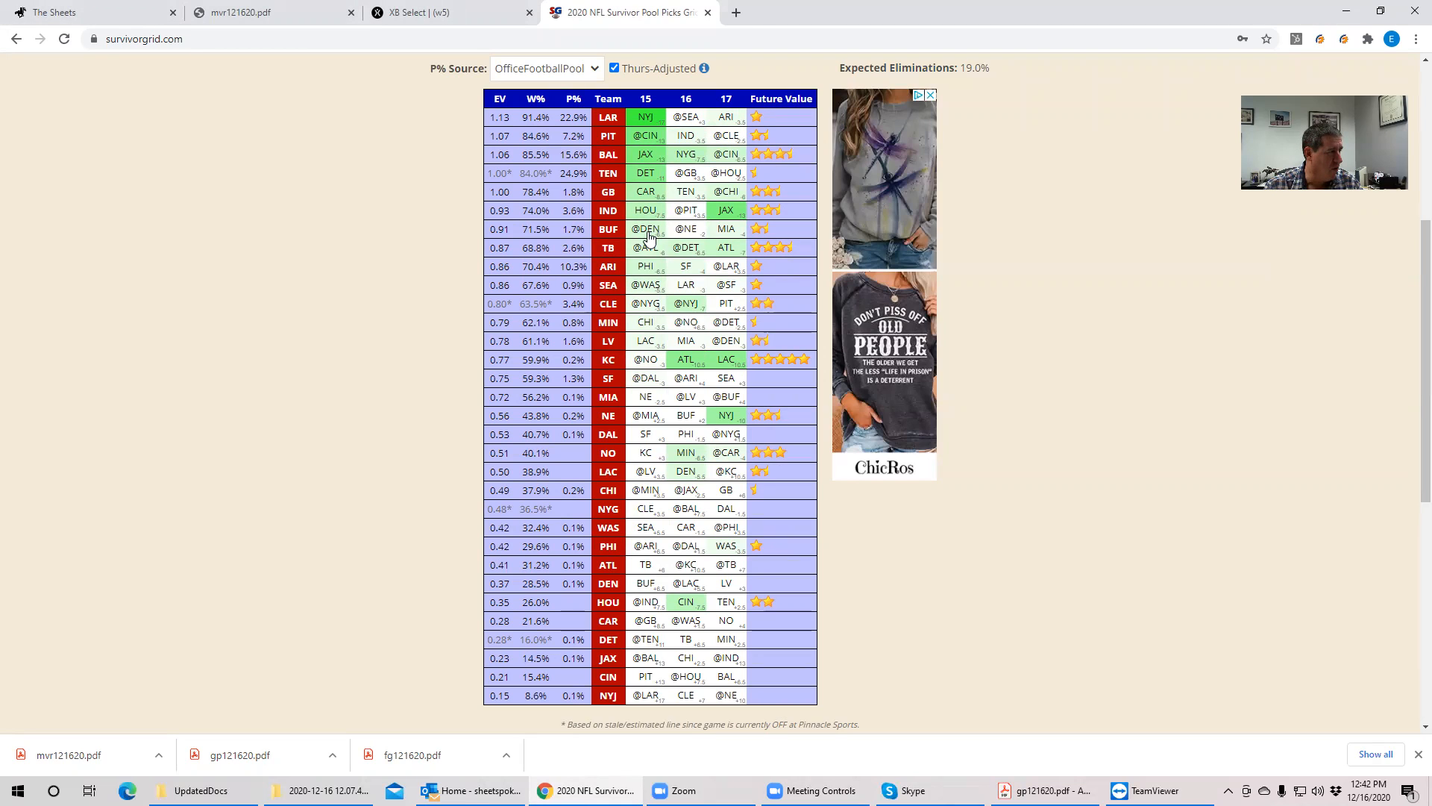
mouse_move(647, 237)
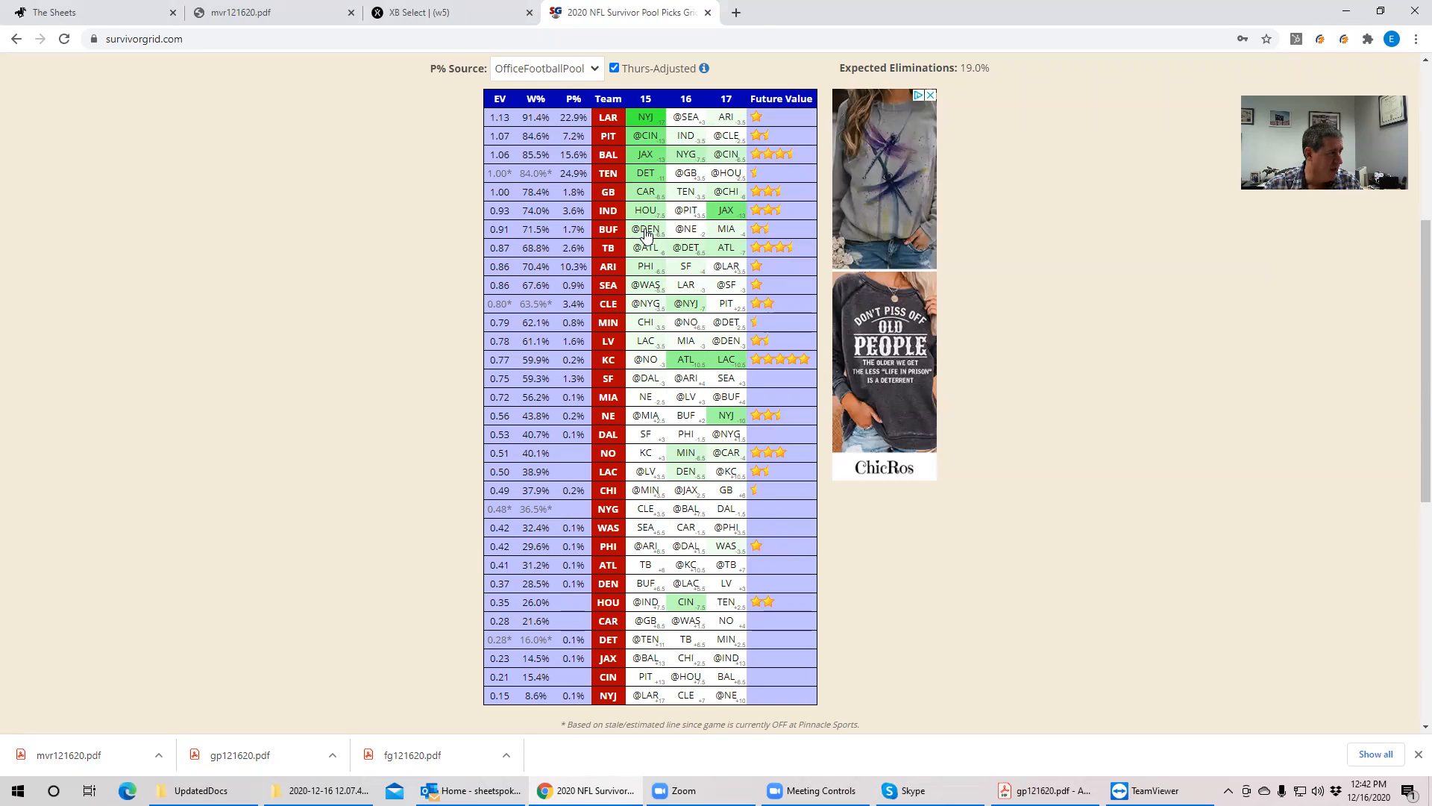
mouse_move(696, 162)
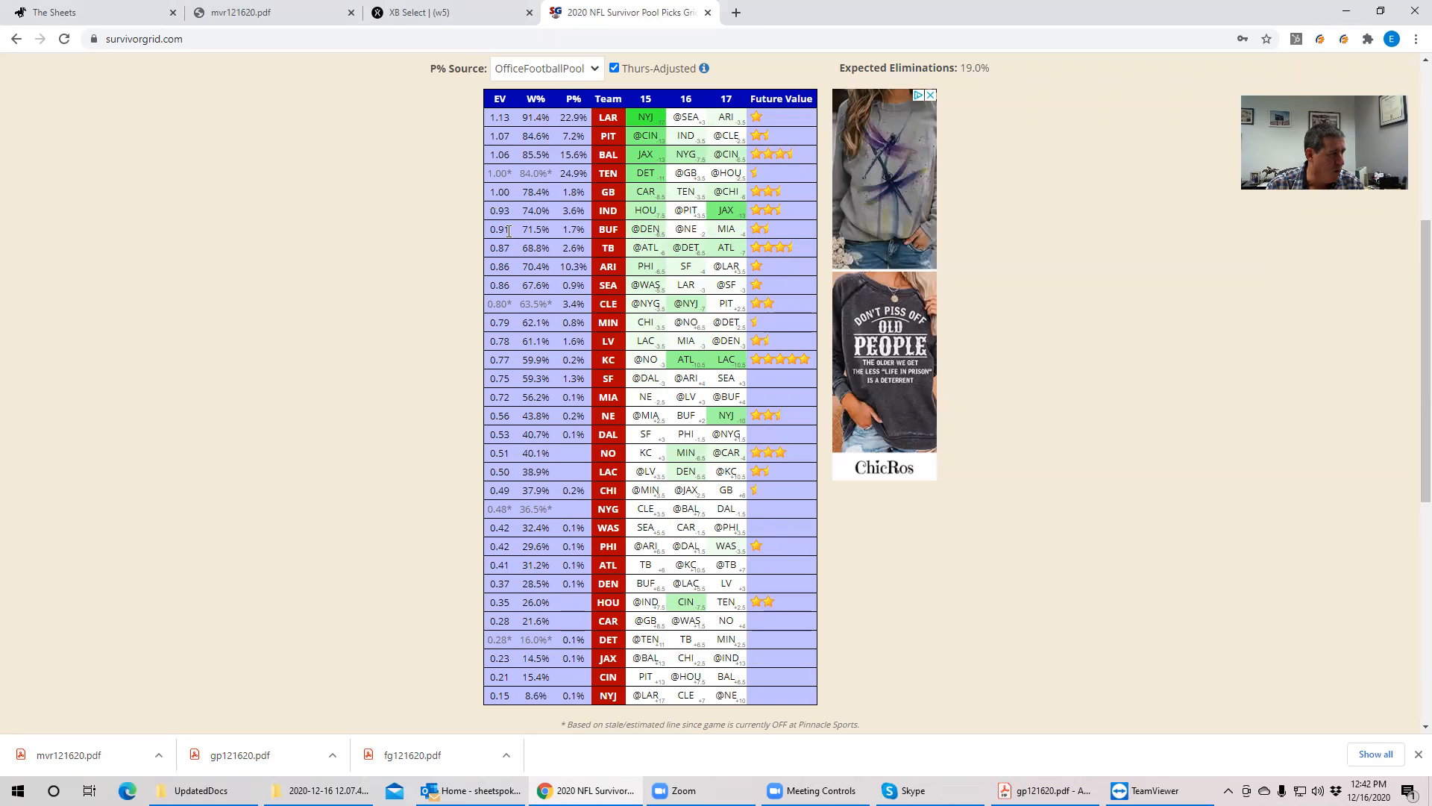
mouse_move(513, 154)
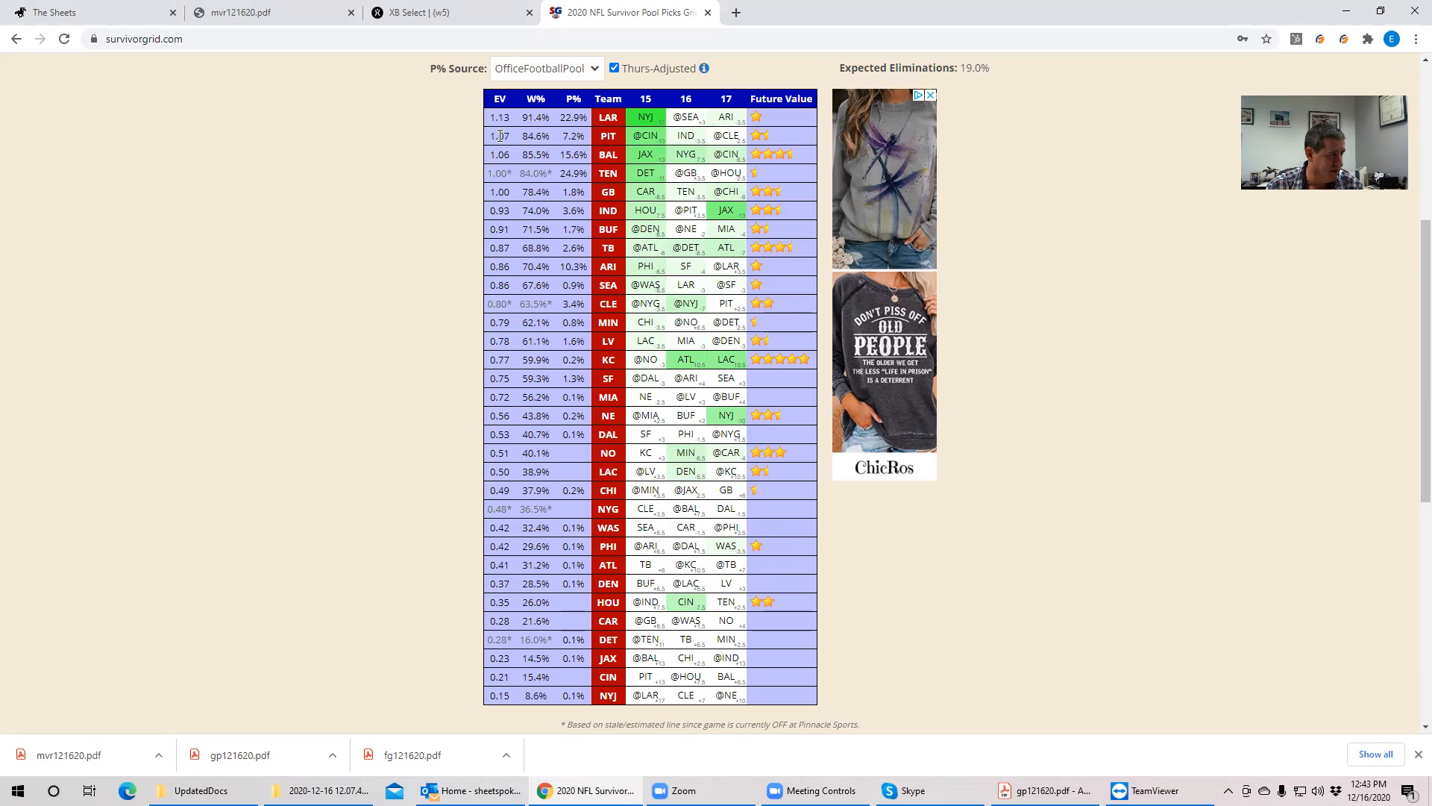
mouse_move(648, 138)
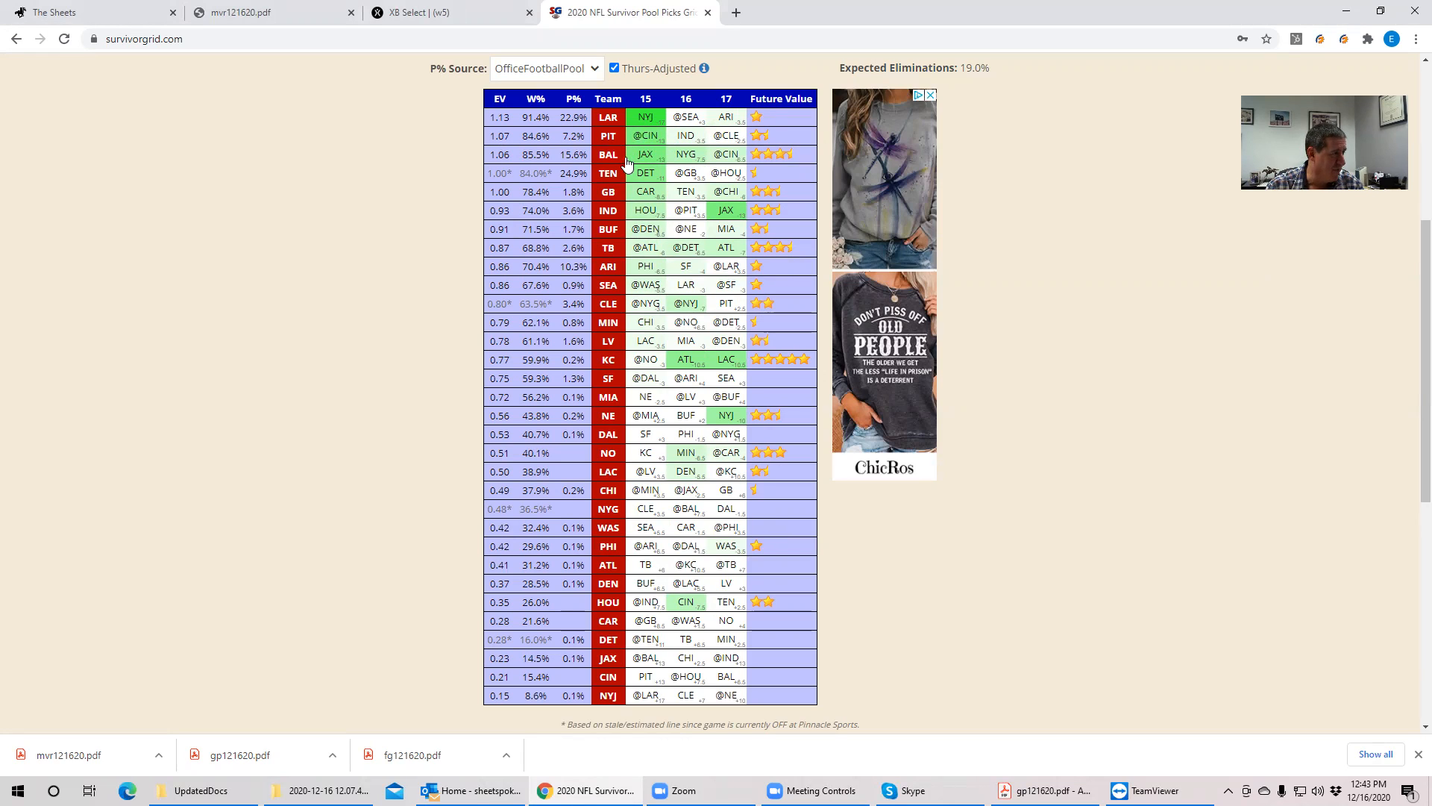
- Sort the grid by future value descending, with five-star KC first and ATL last
left_click(686, 98)
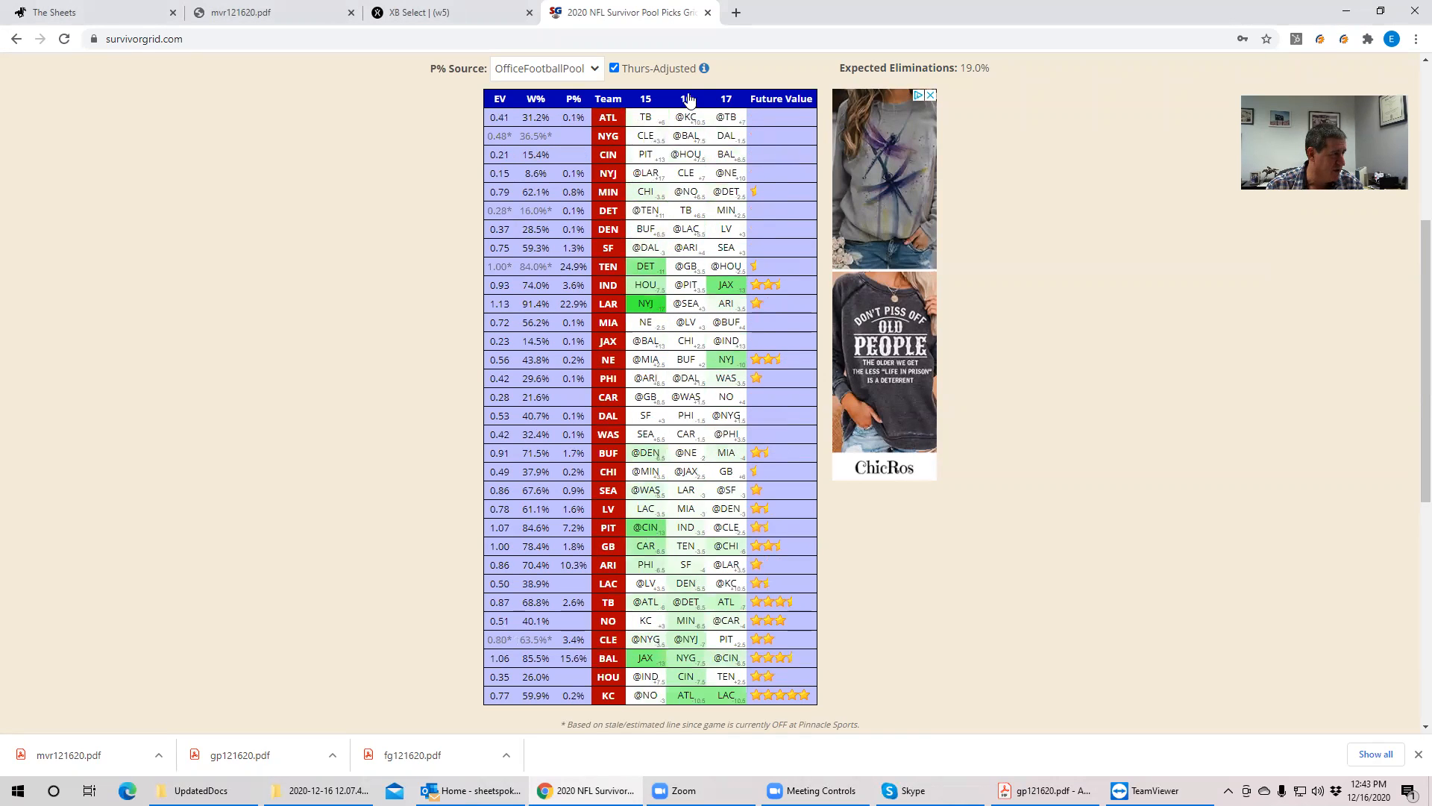
left_click(686, 98)
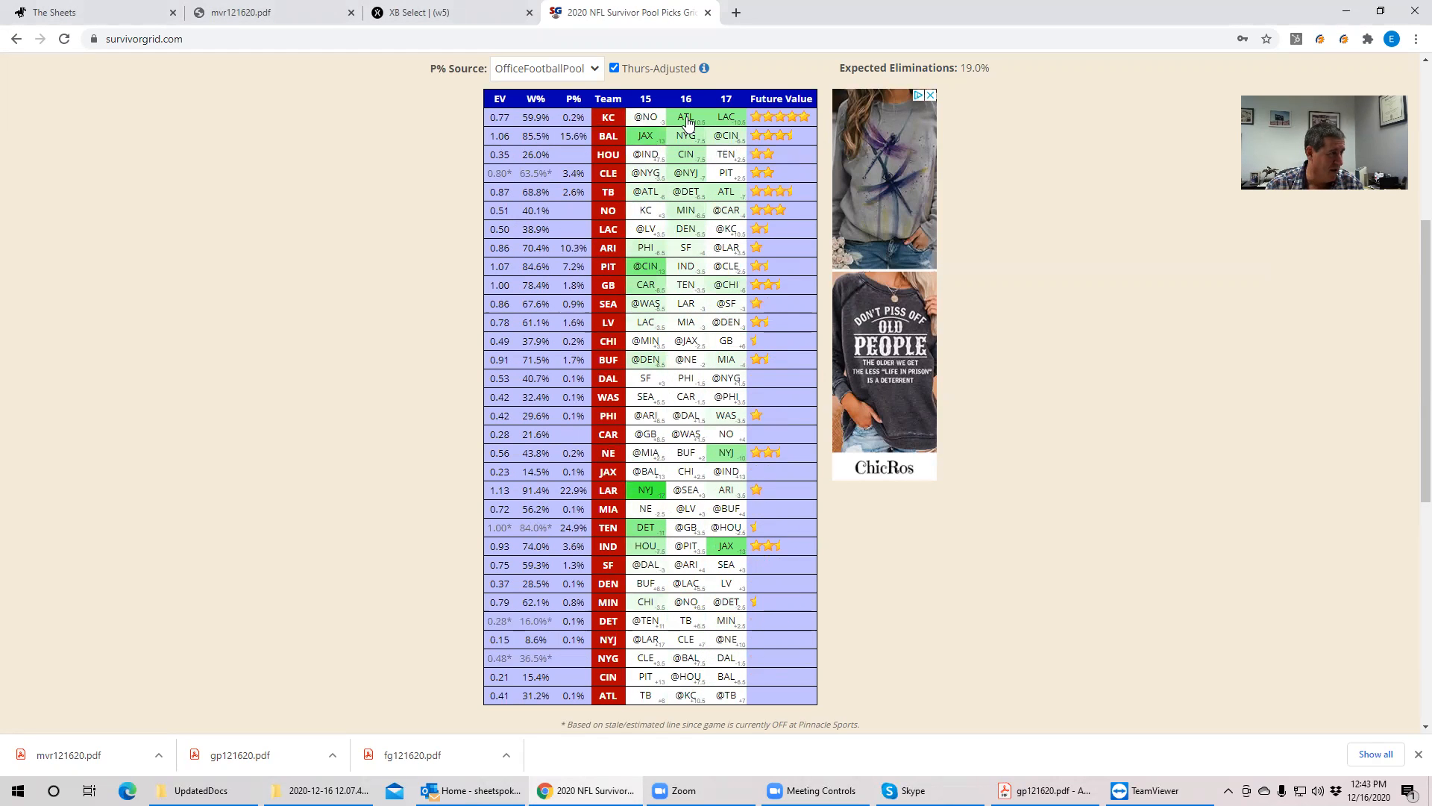
mouse_move(686, 141)
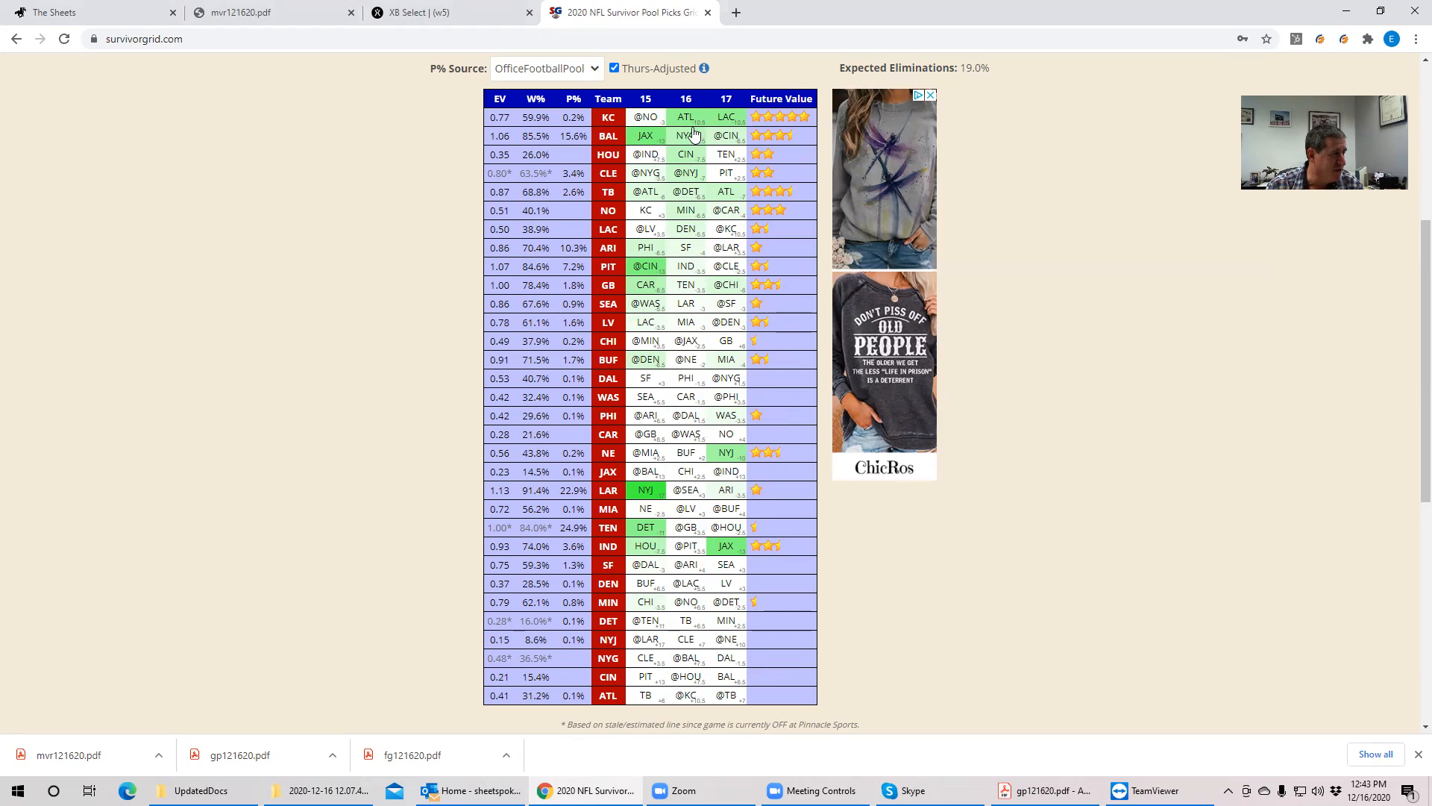
mouse_move(687, 219)
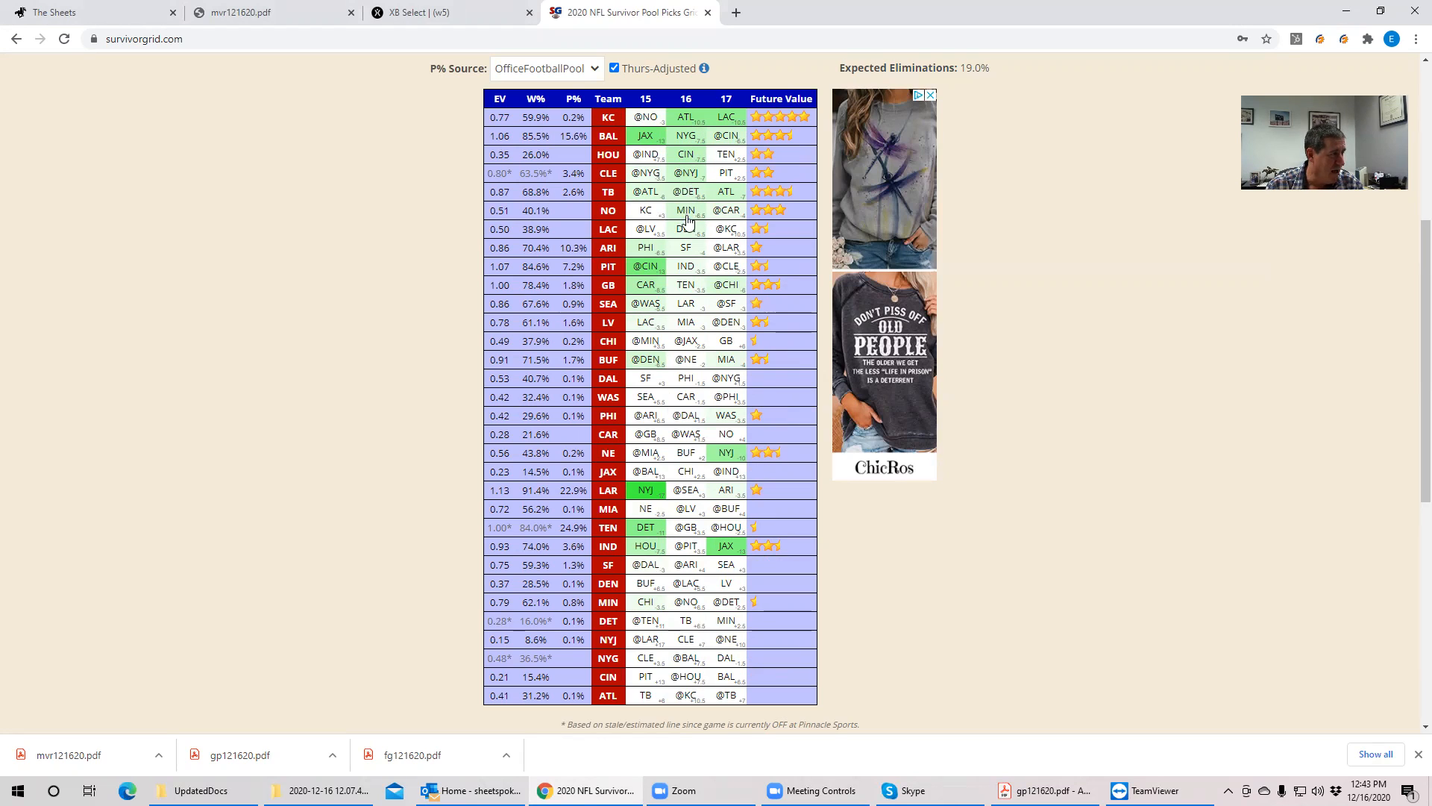
mouse_move(683, 311)
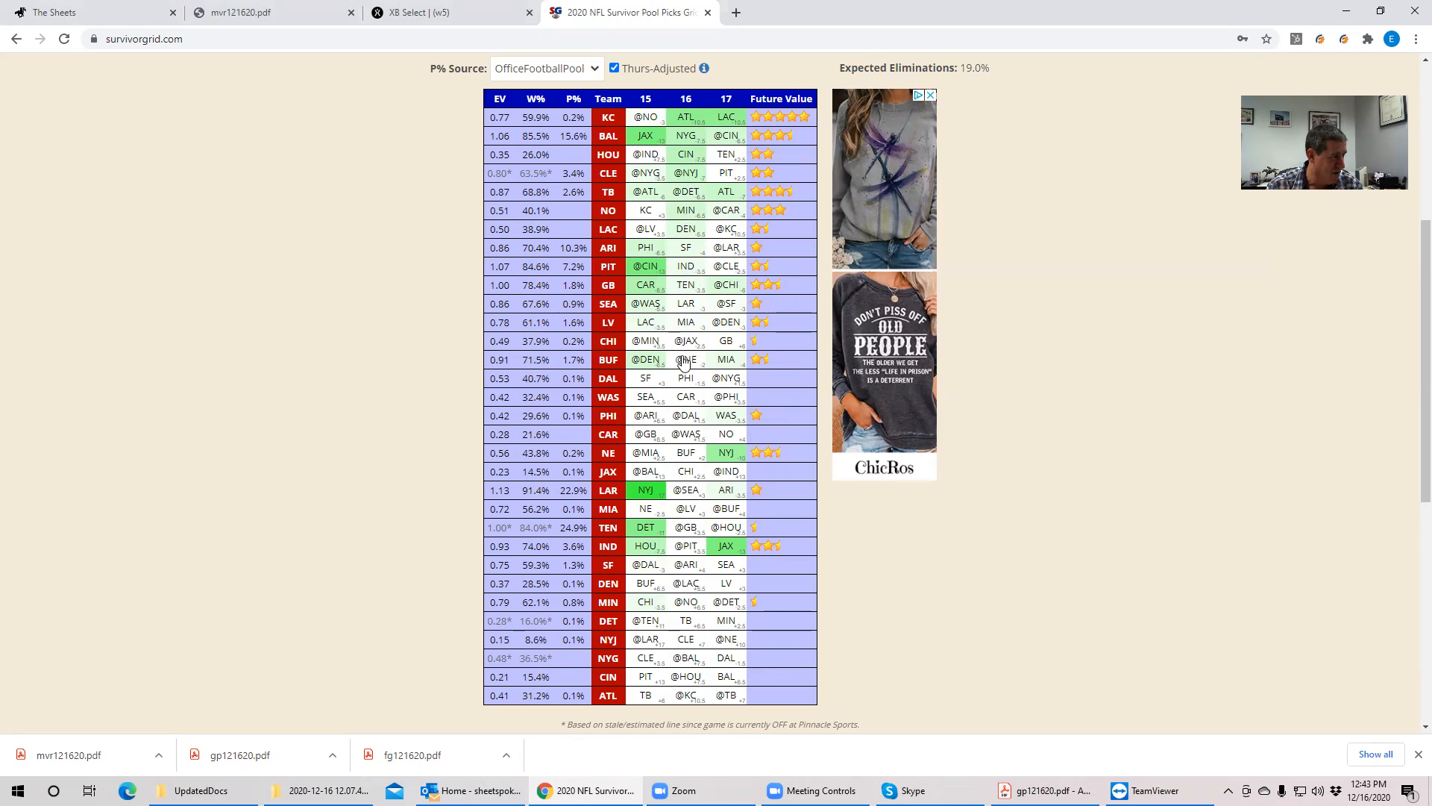
mouse_move(689, 337)
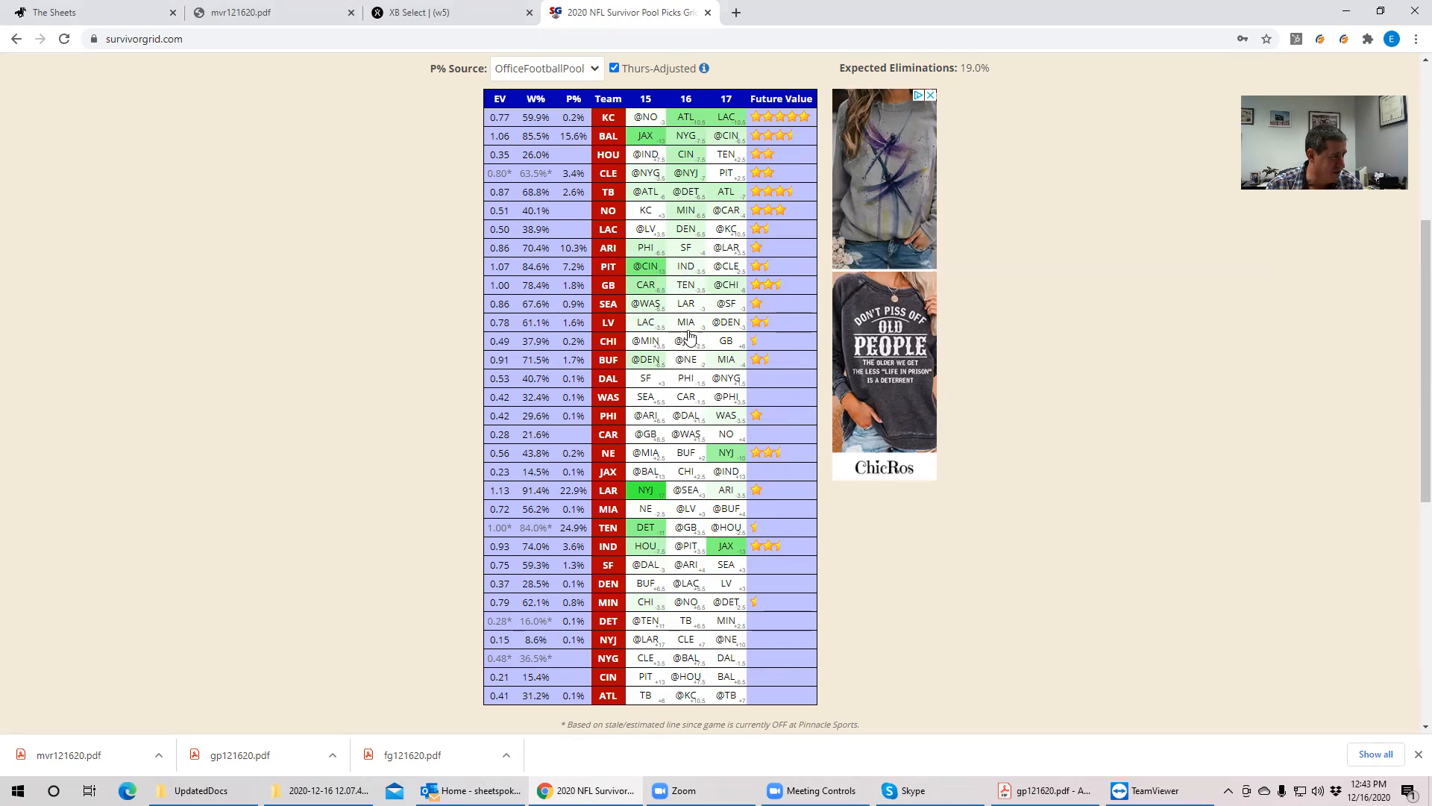
mouse_move(684, 320)
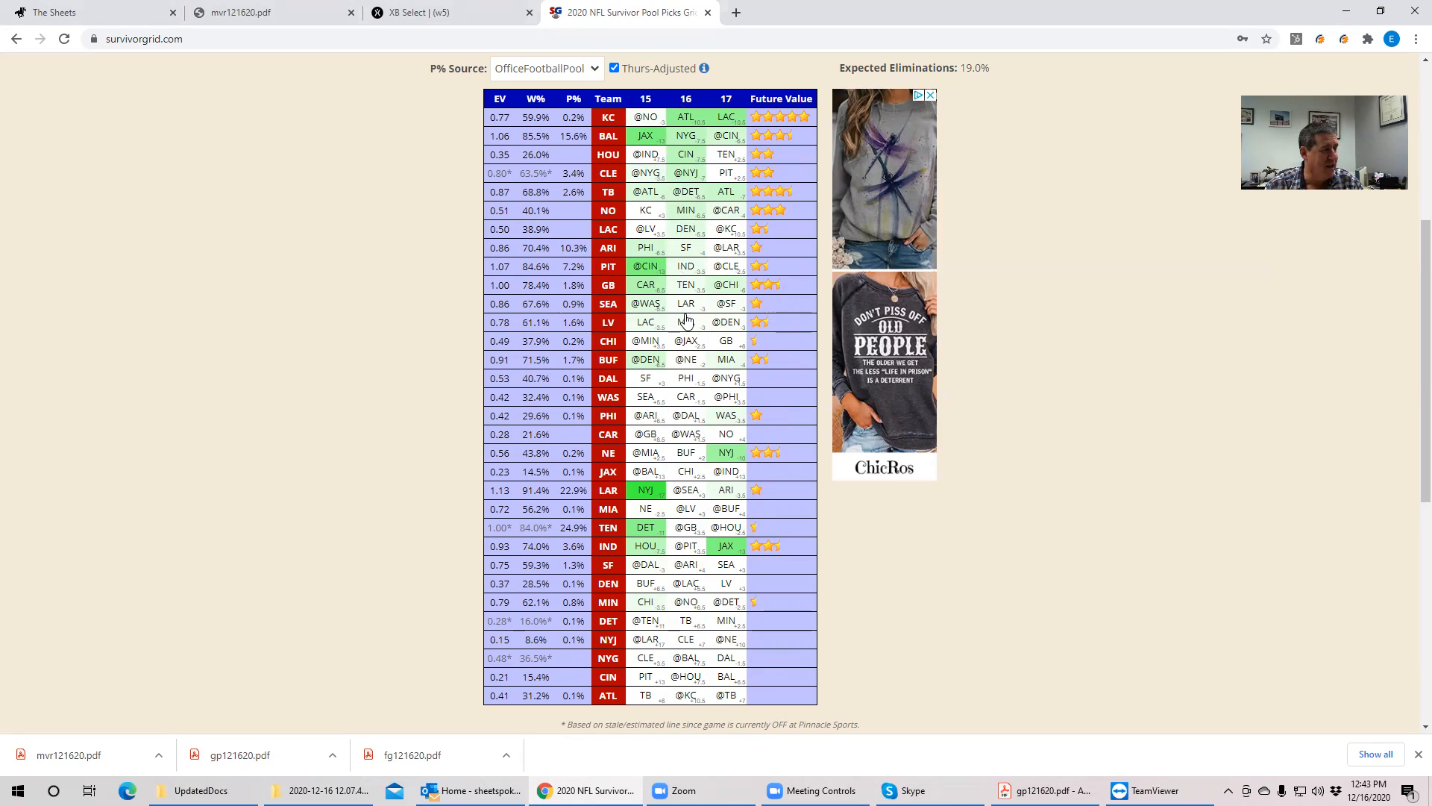
mouse_move(687, 345)
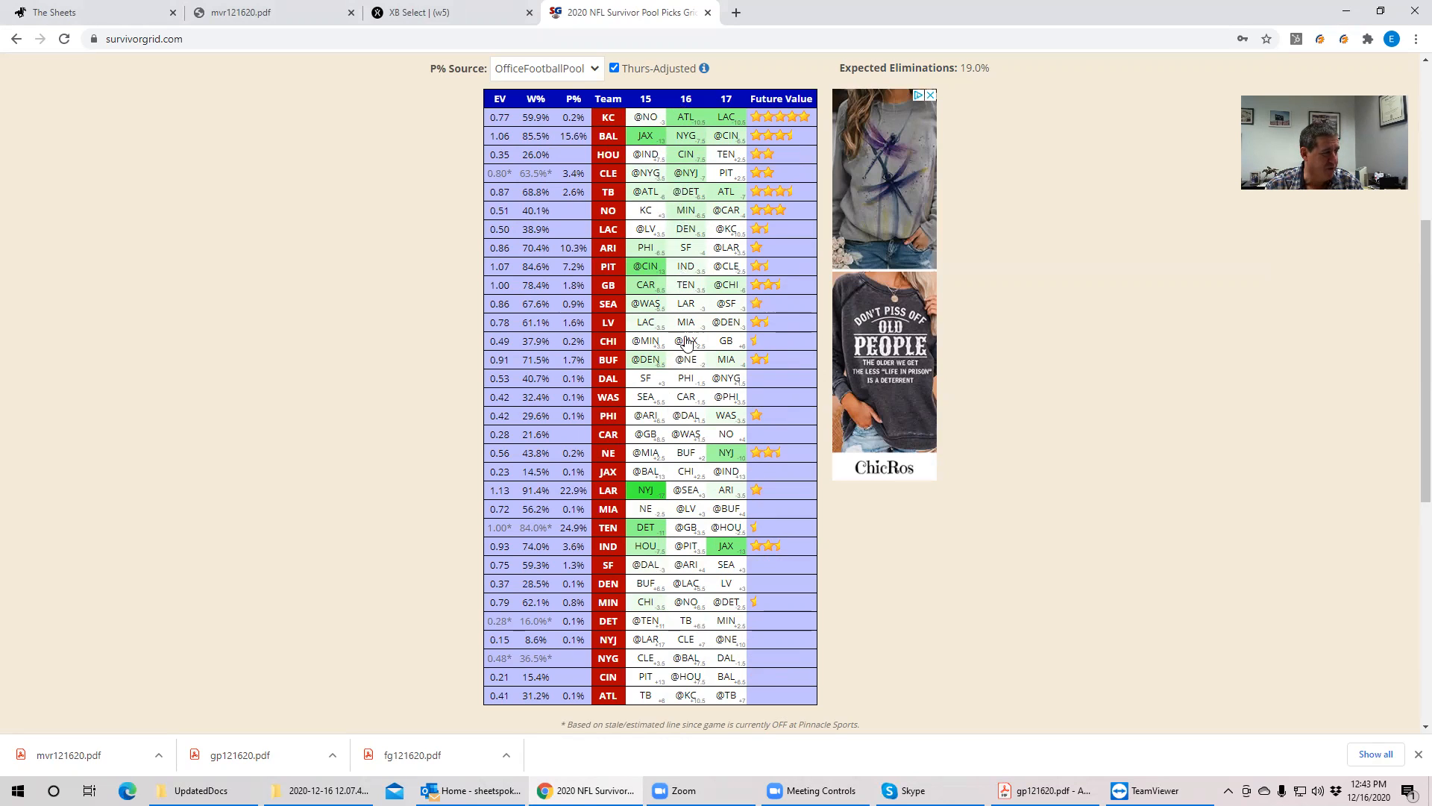
mouse_move(689, 351)
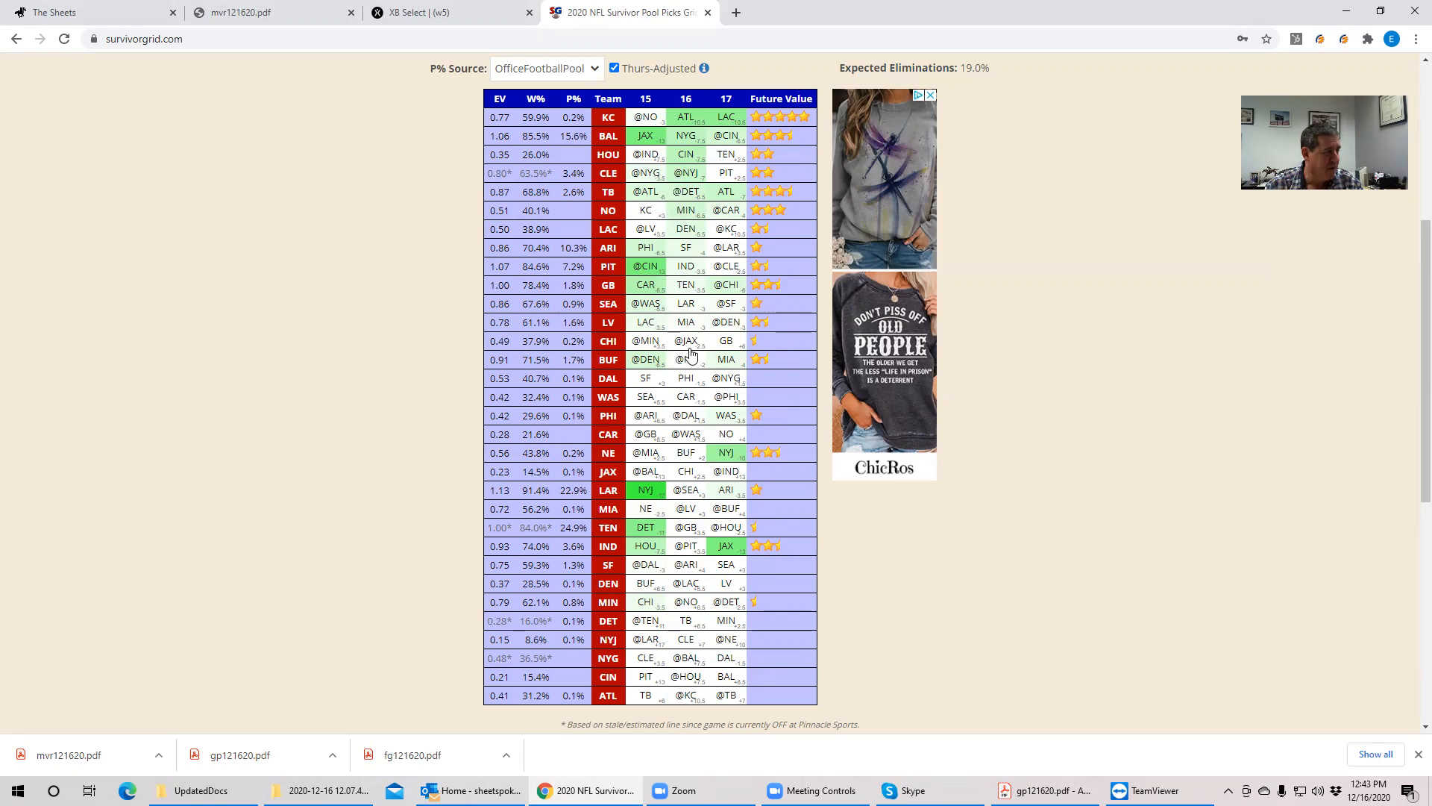
mouse_move(692, 354)
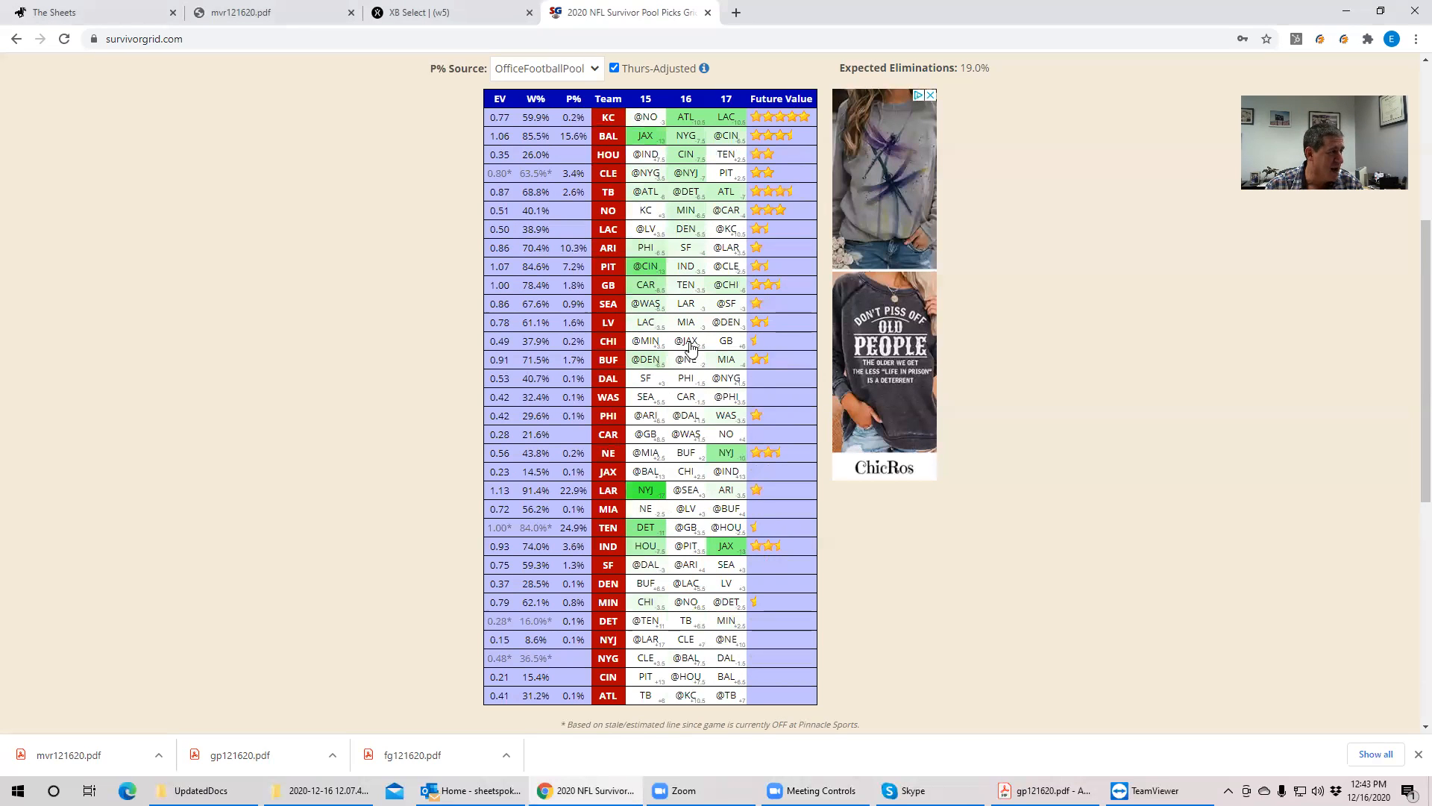
mouse_move(685, 98)
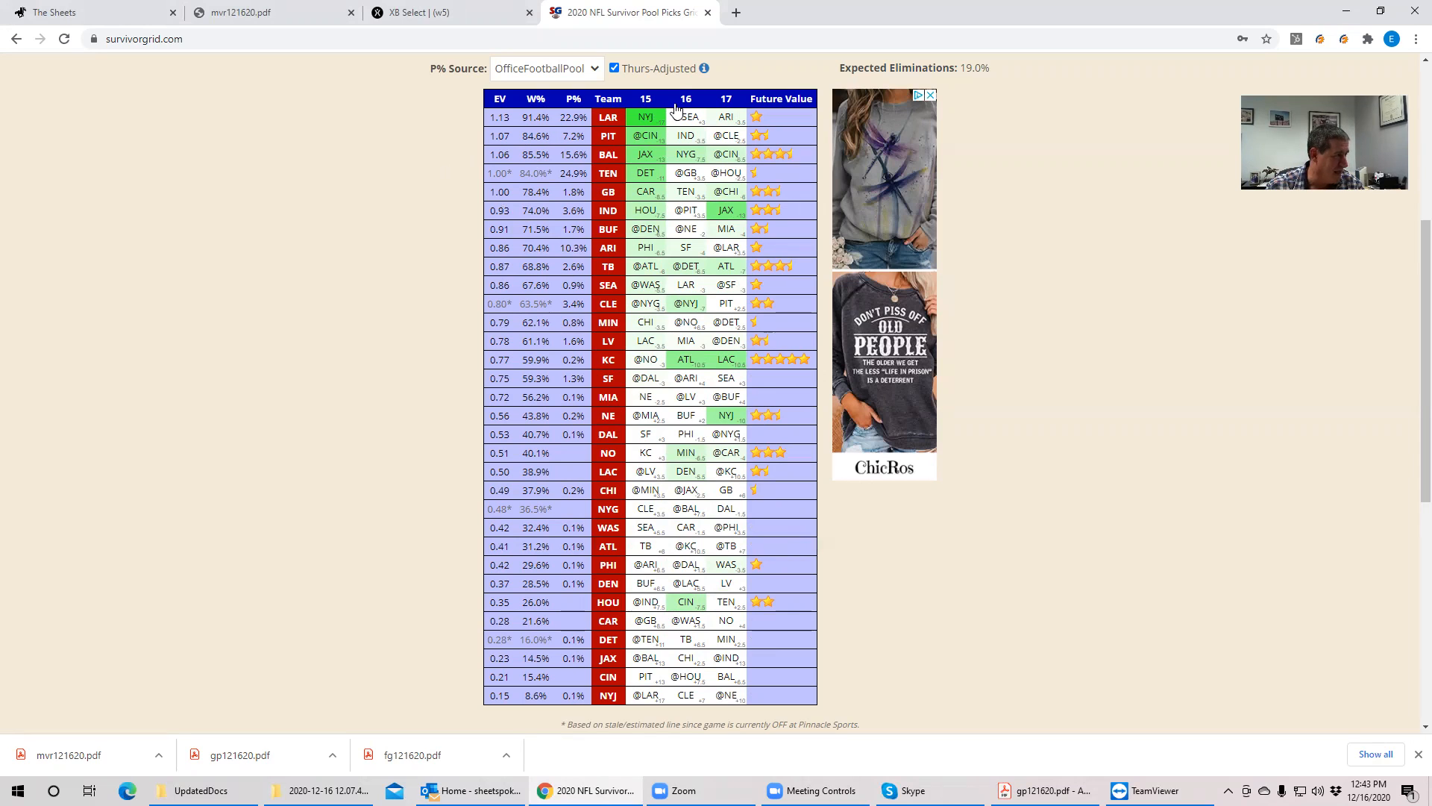
mouse_move(605, 118)
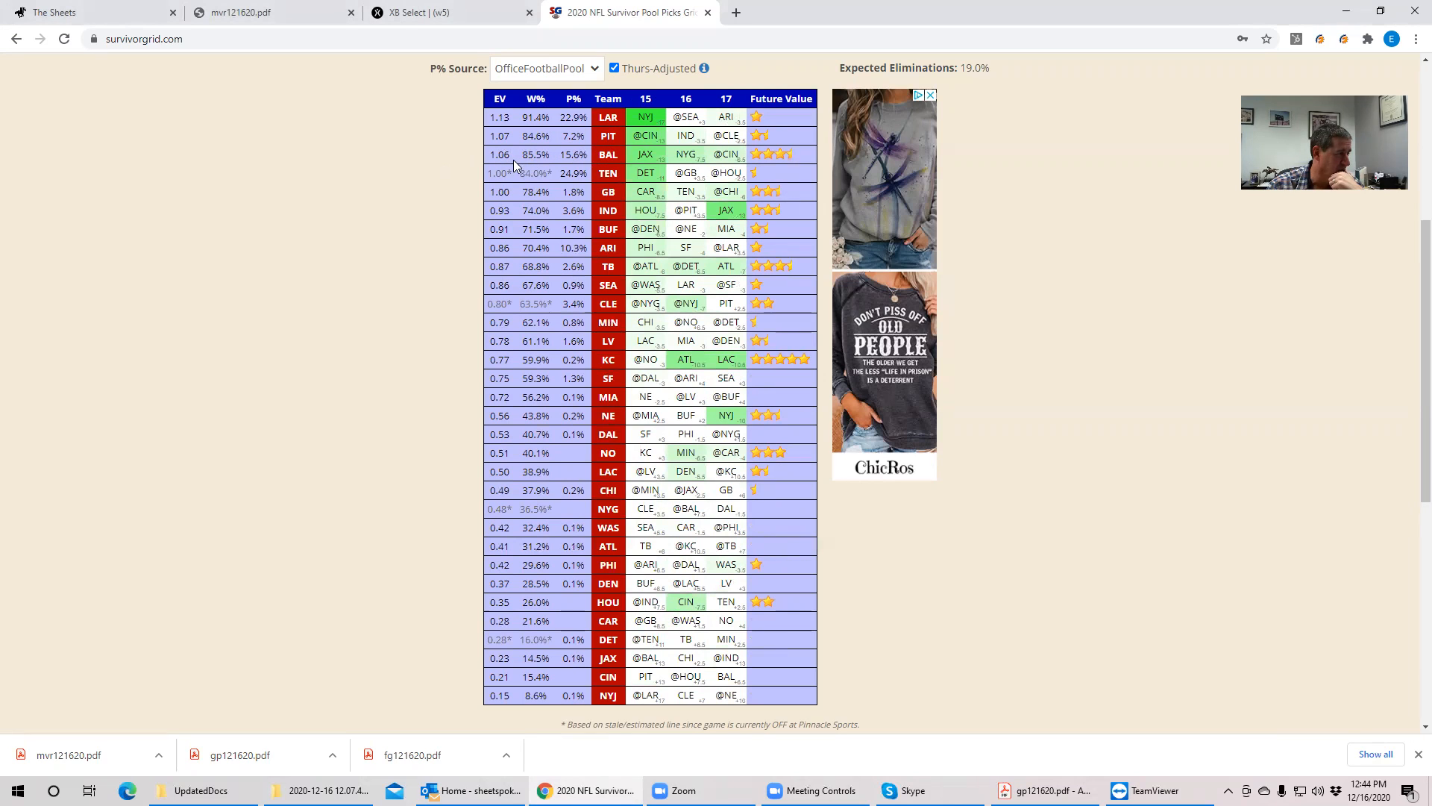
mouse_move(496, 245)
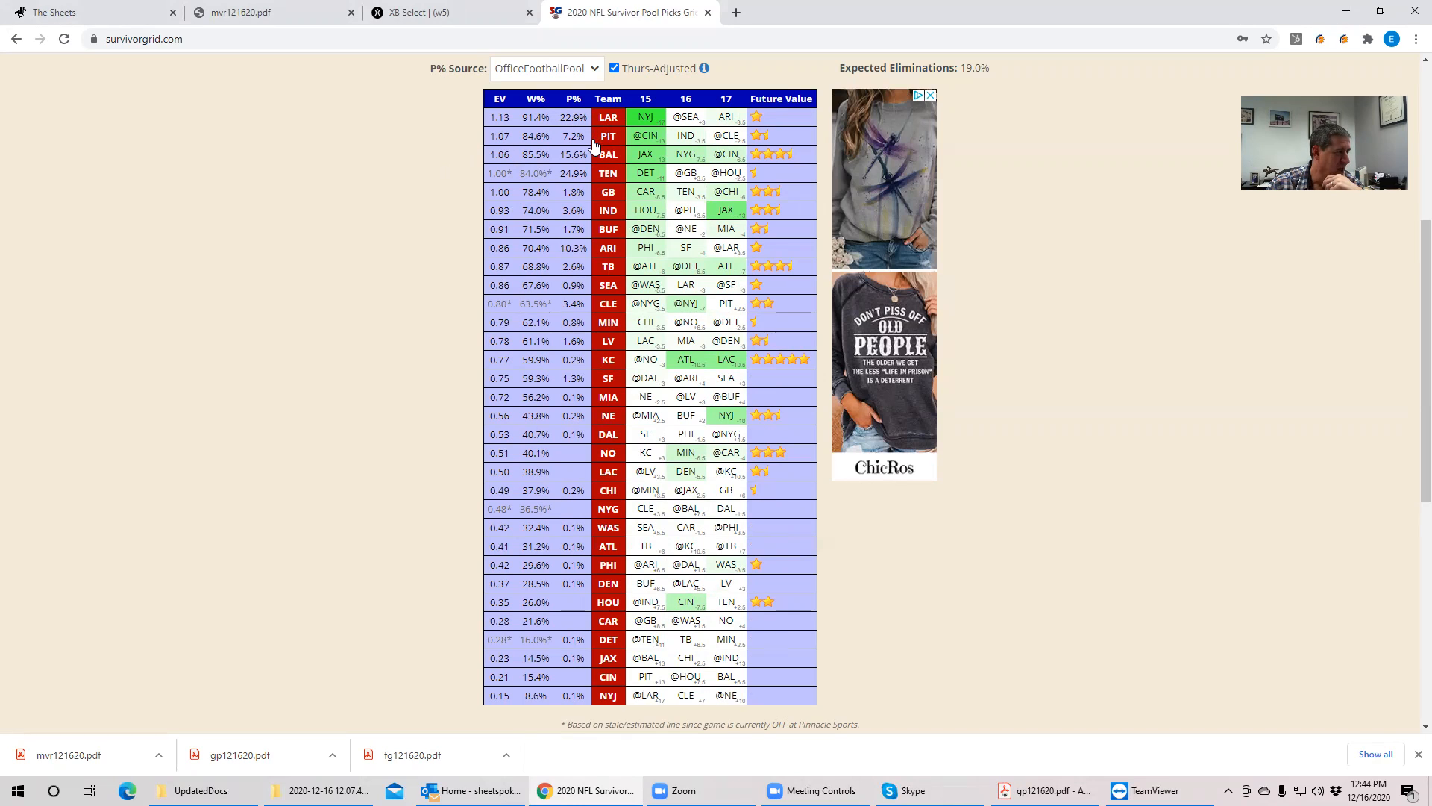
mouse_move(650, 147)
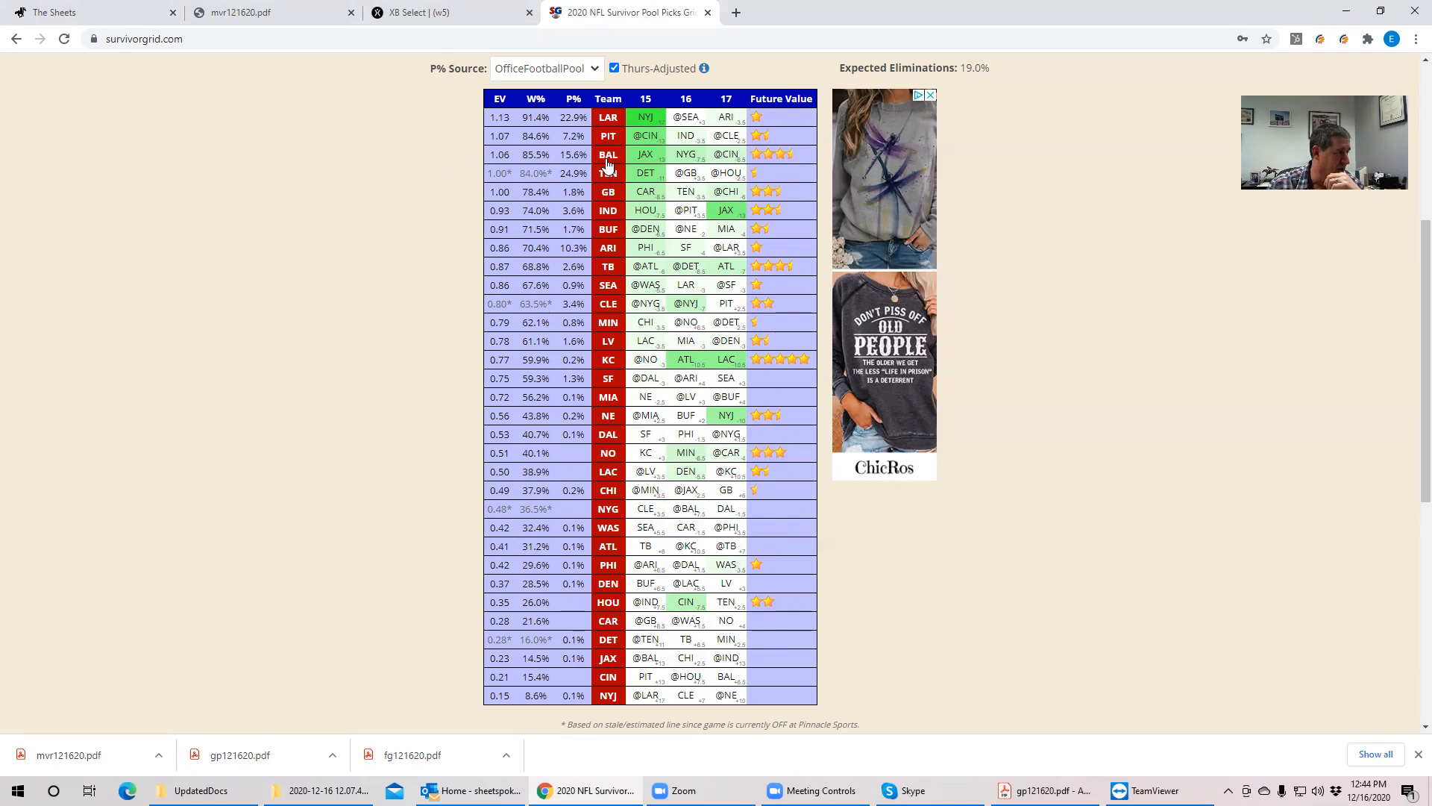
mouse_move(602, 169)
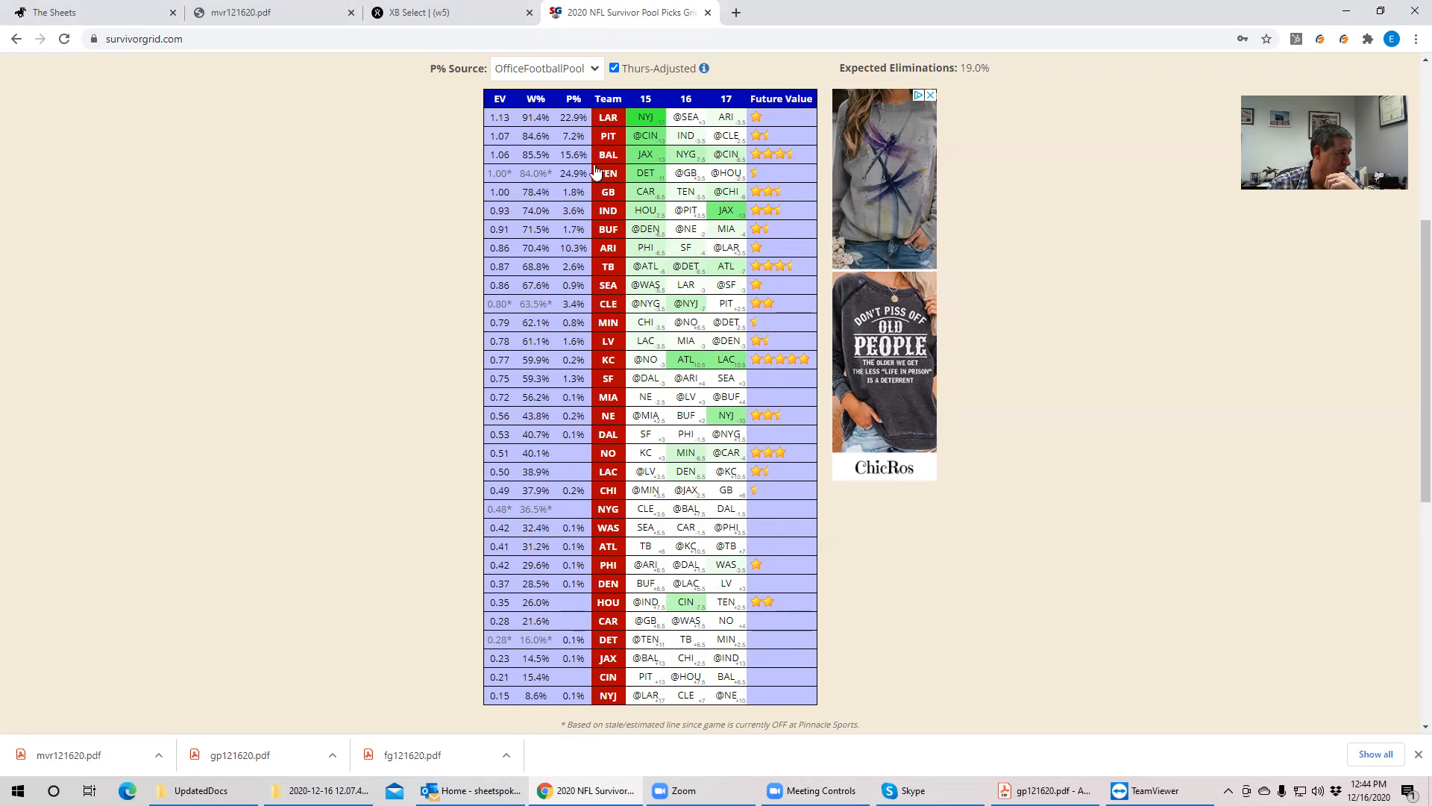
mouse_move(680, 117)
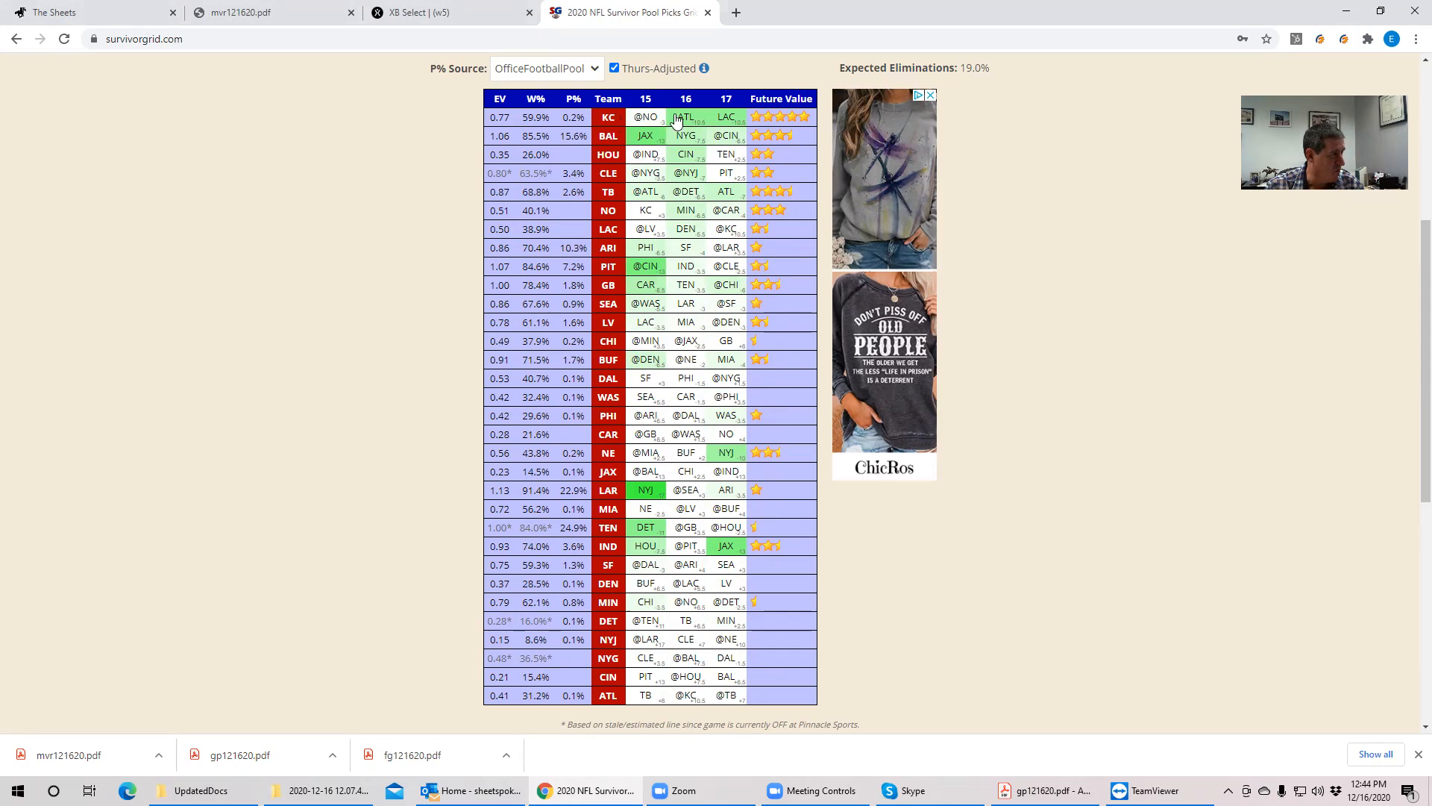
mouse_move(598, 150)
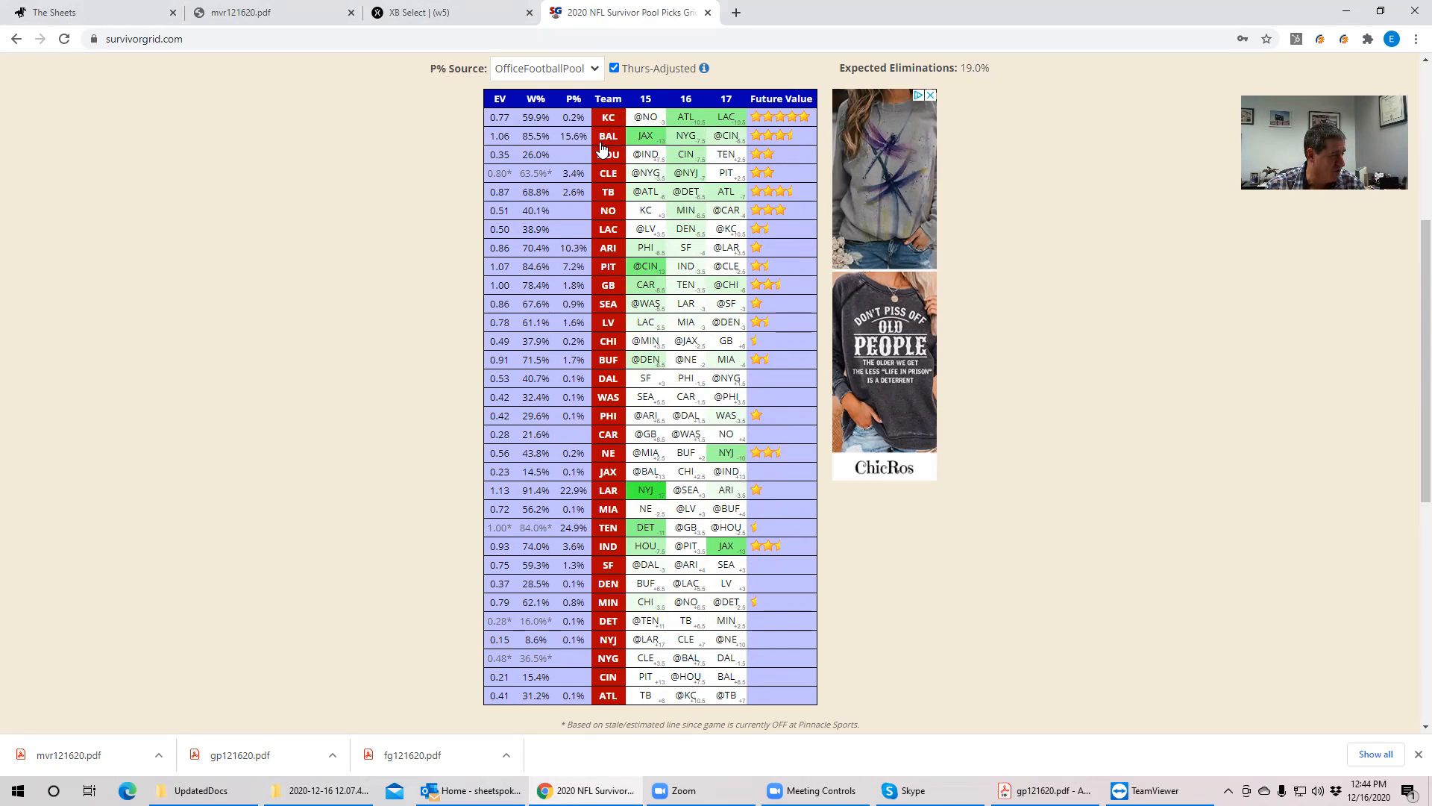
mouse_move(679, 123)
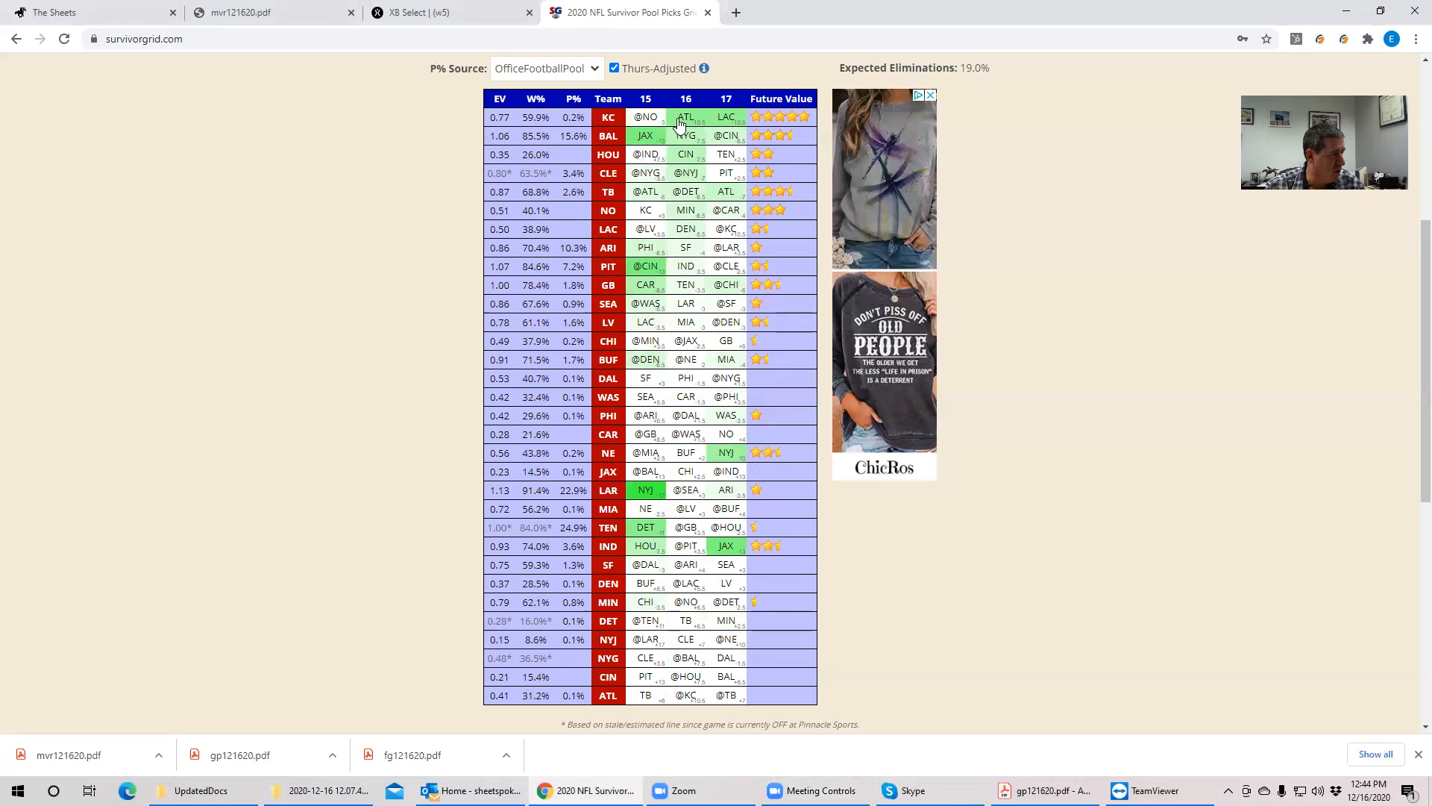
mouse_move(692, 179)
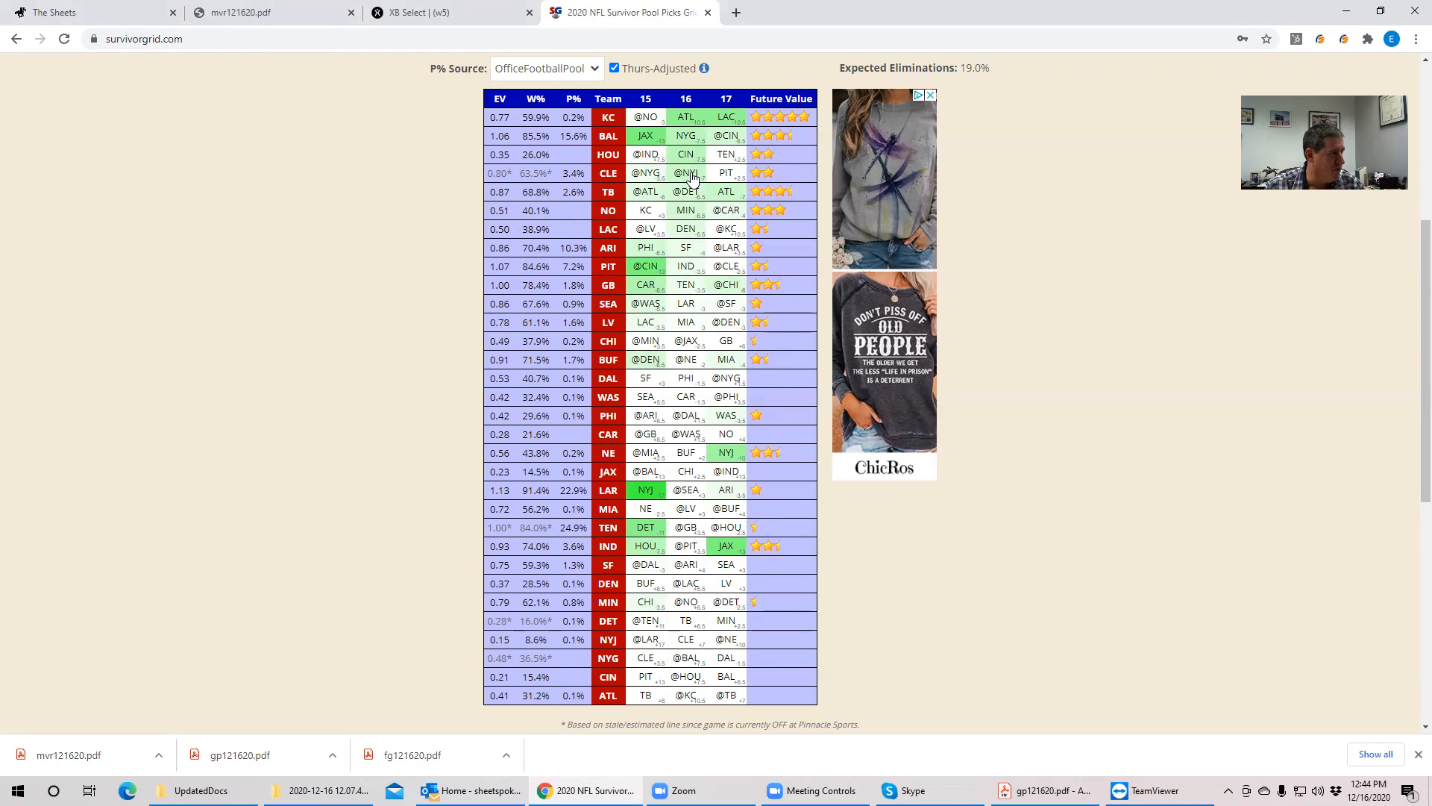
mouse_move(500, 227)
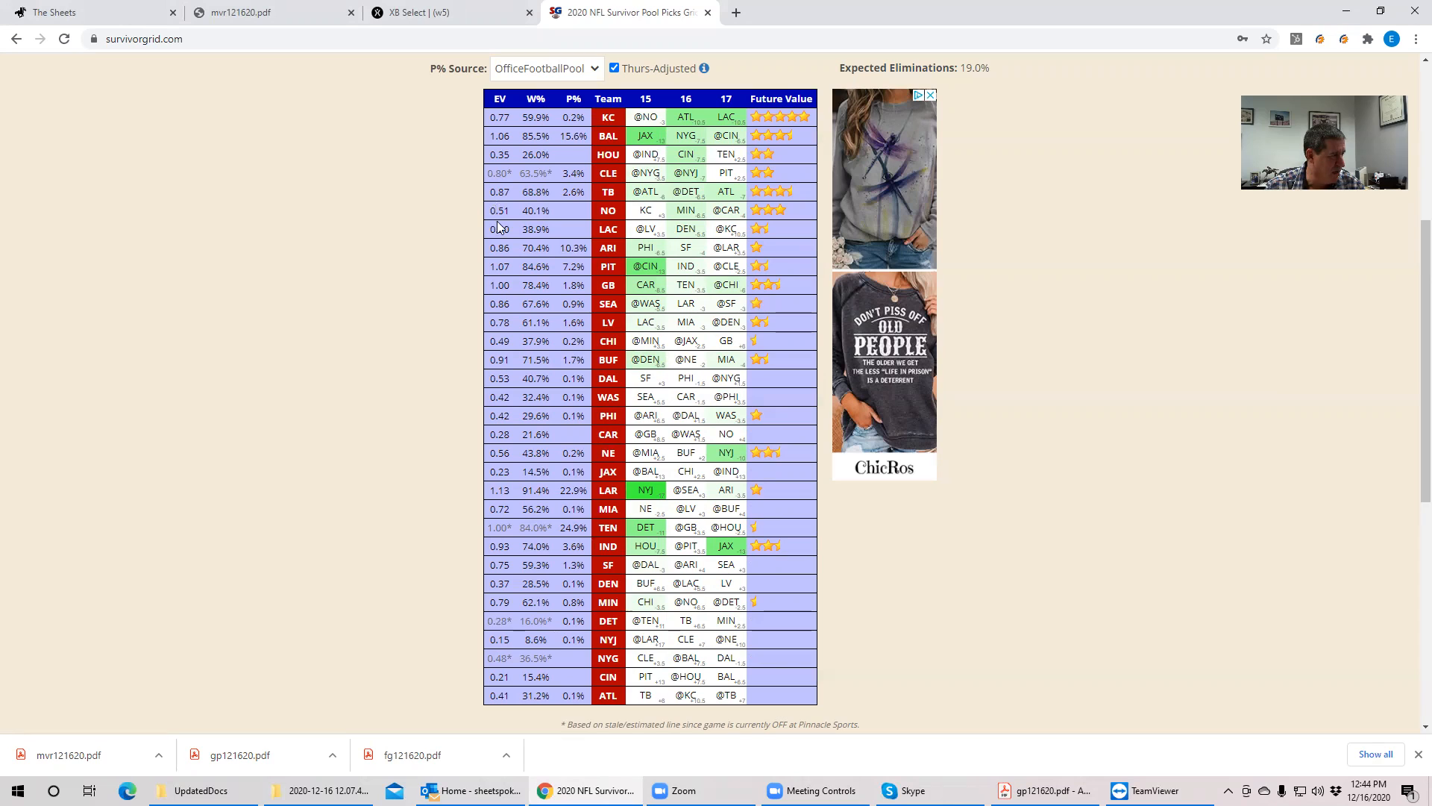
mouse_move(685, 179)
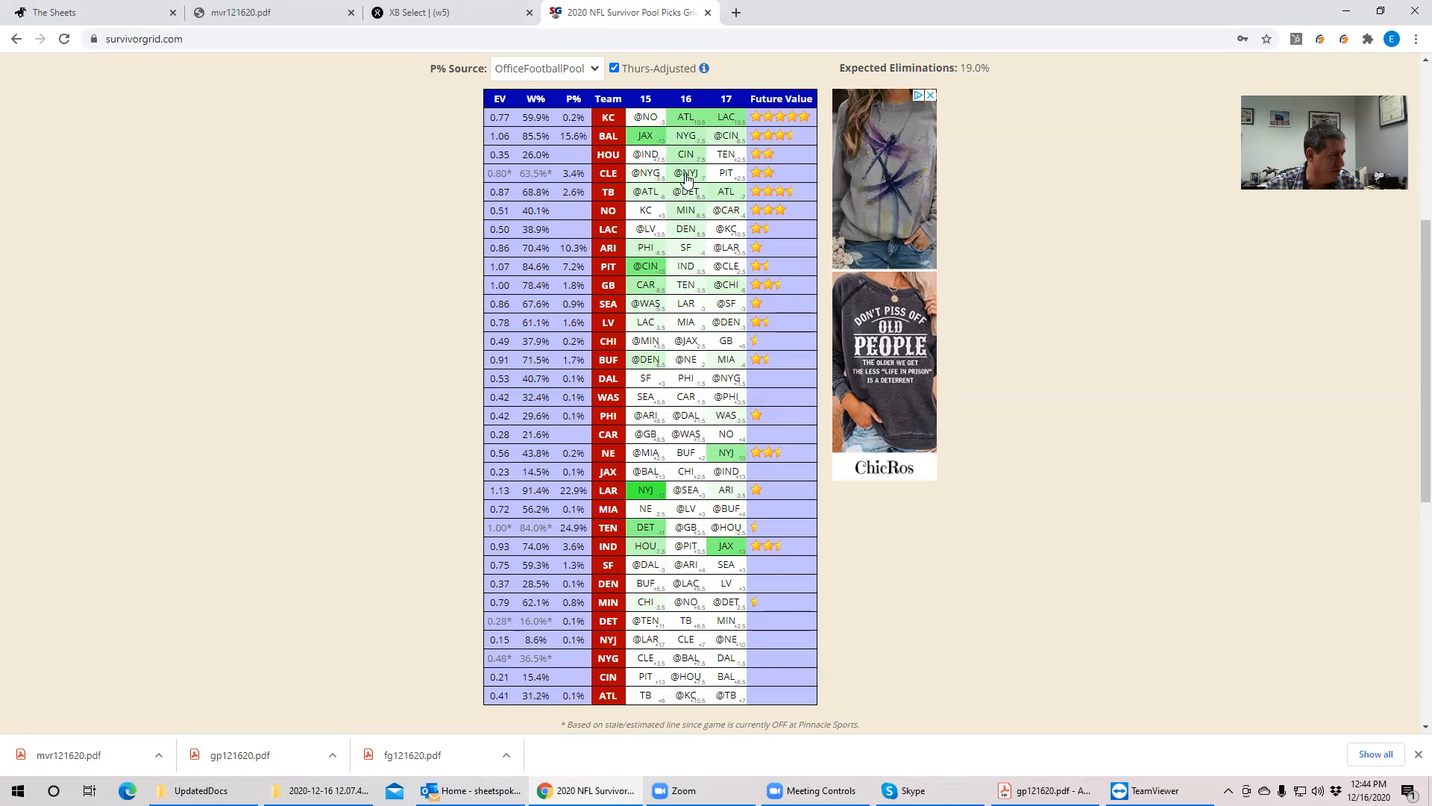
mouse_move(687, 160)
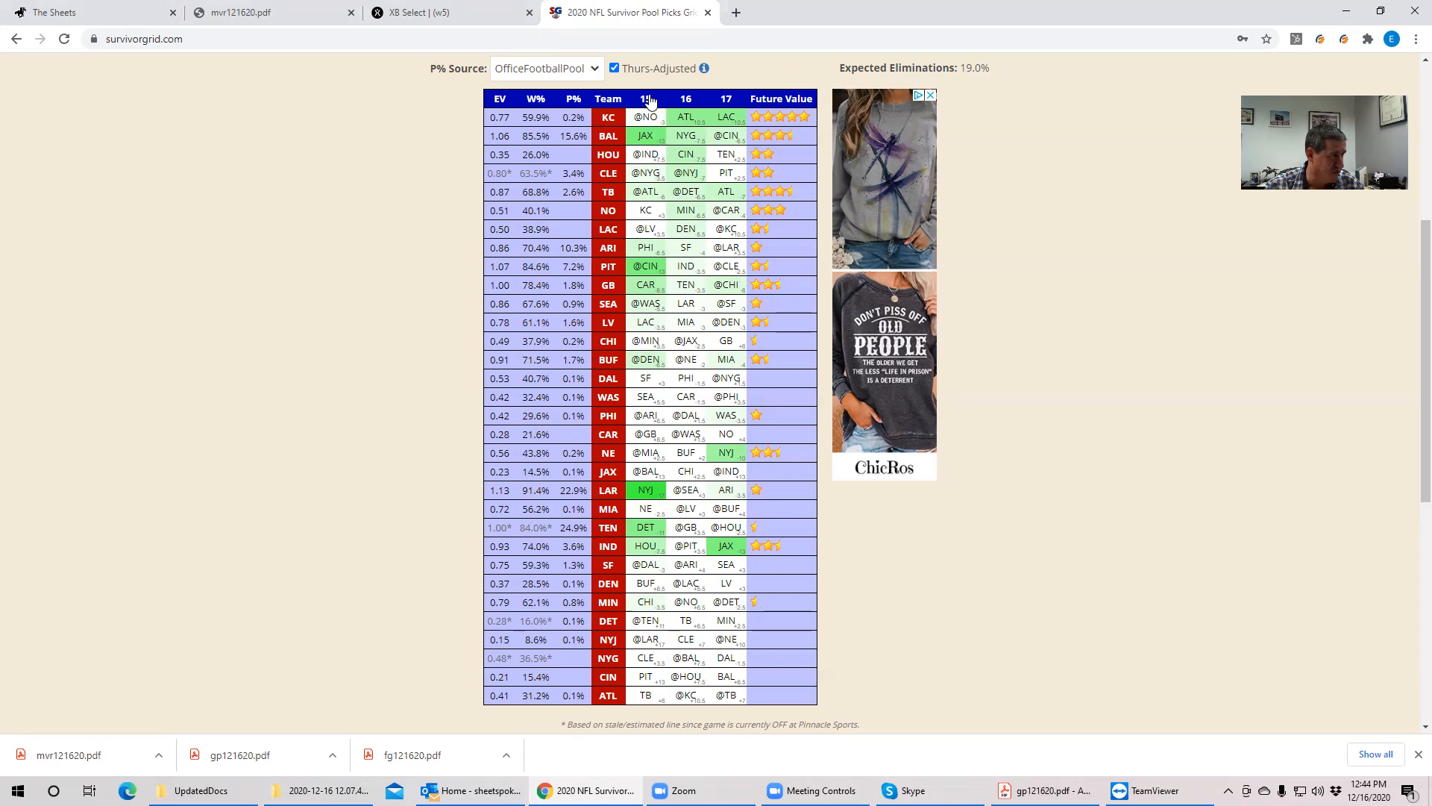
- Reorder the rows by EV descending so LAR at 1.13 leads and NYJ is last
left_click(501, 98)
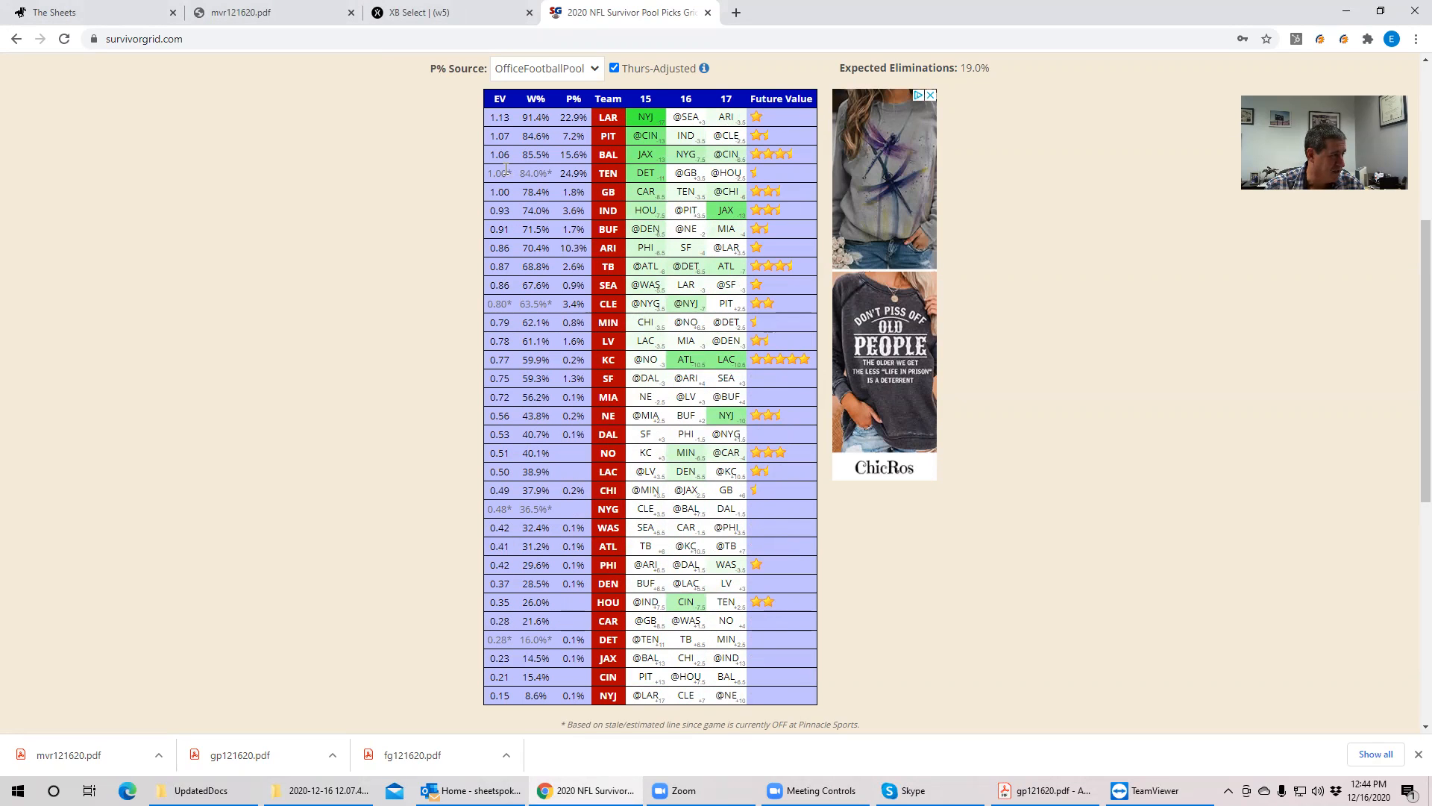
mouse_move(656, 179)
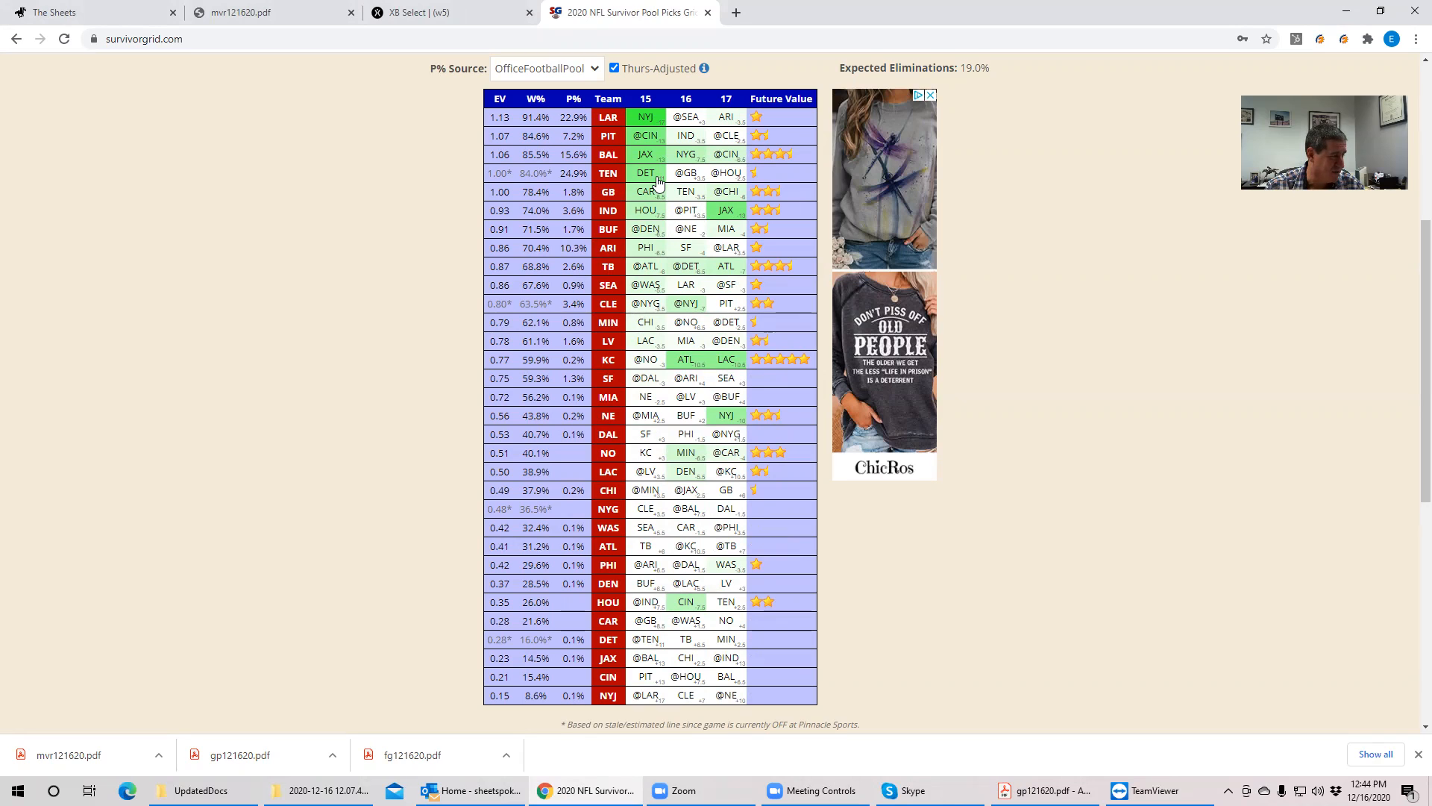
mouse_move(561, 137)
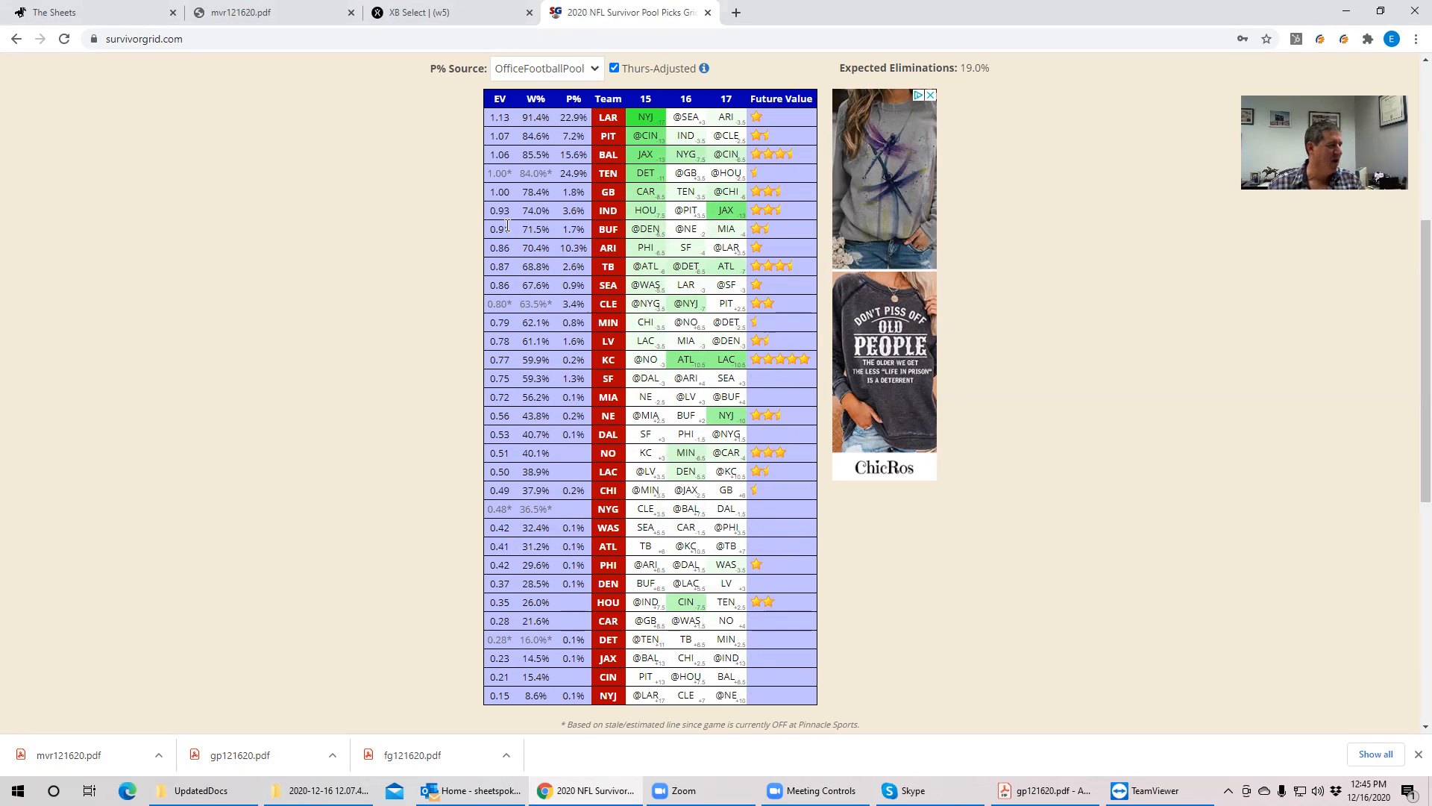
mouse_move(514, 183)
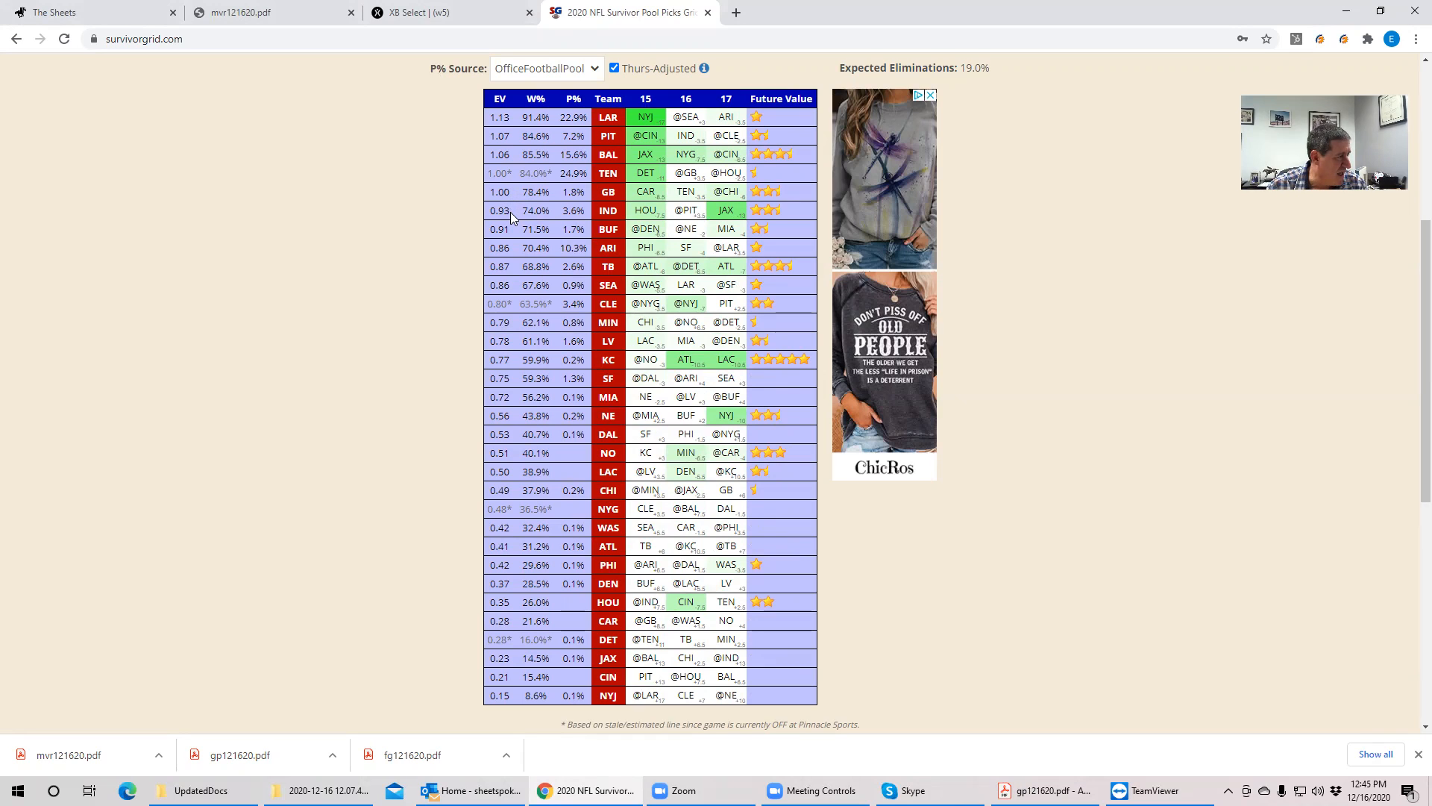
mouse_move(502, 211)
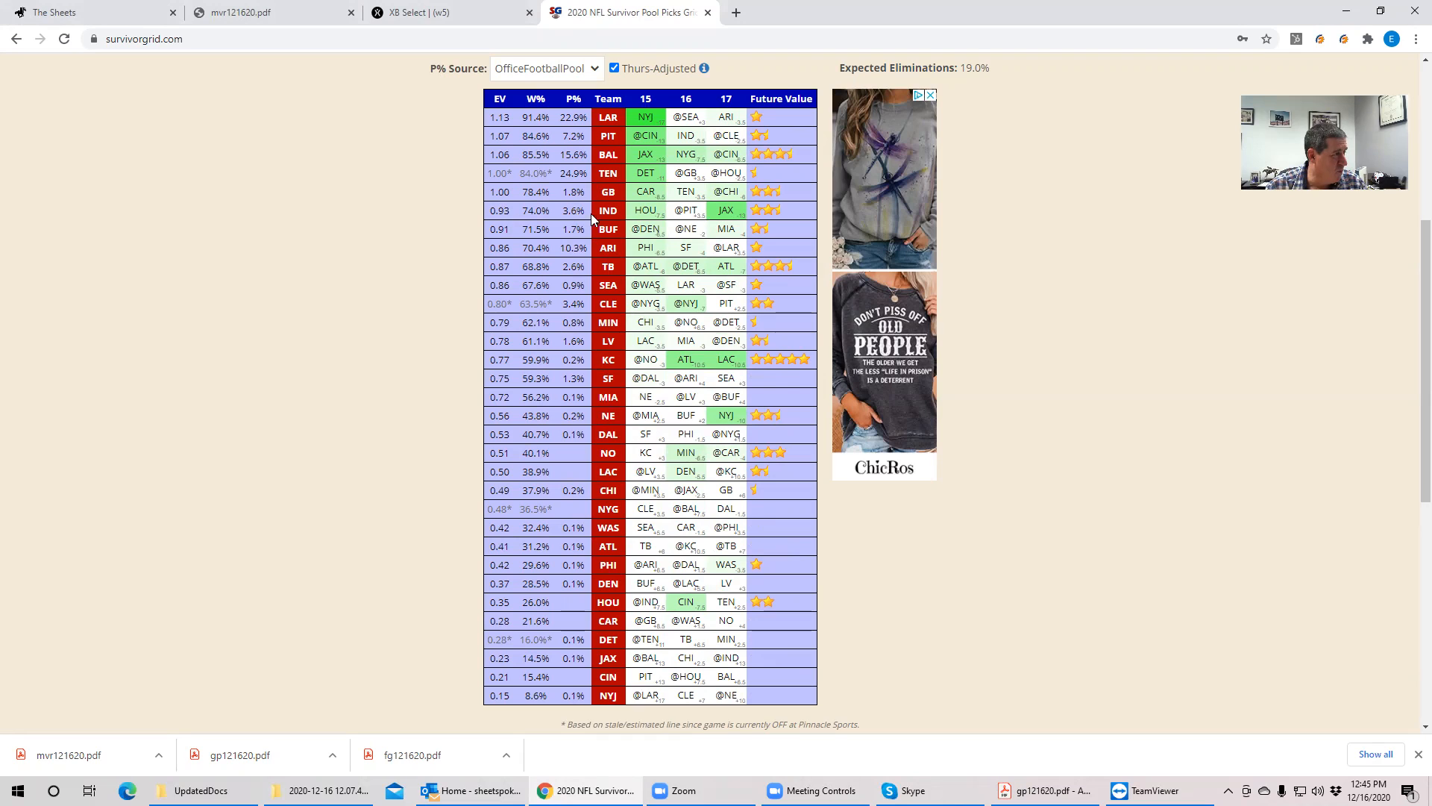
mouse_move(607, 219)
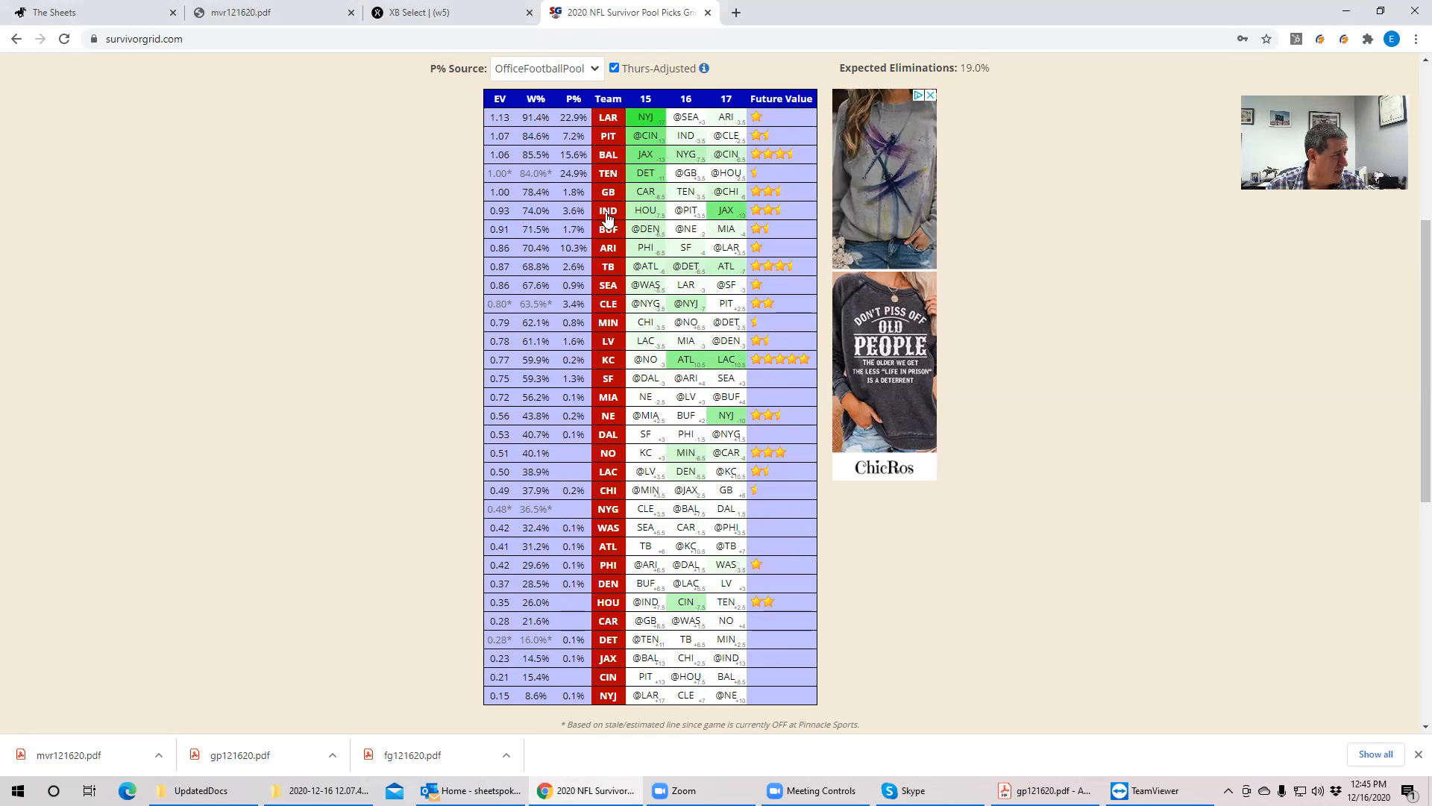
mouse_move(521, 224)
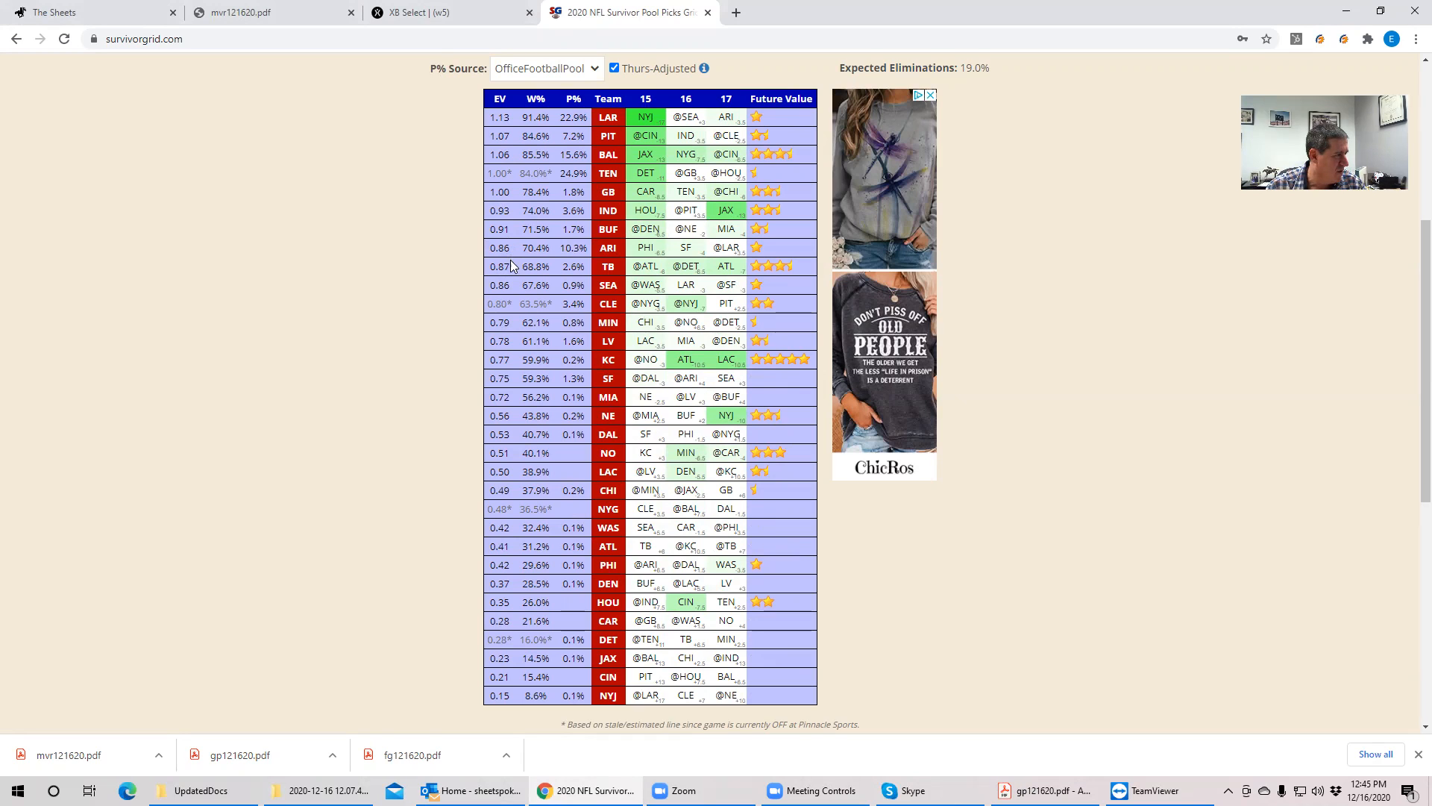
mouse_move(609, 210)
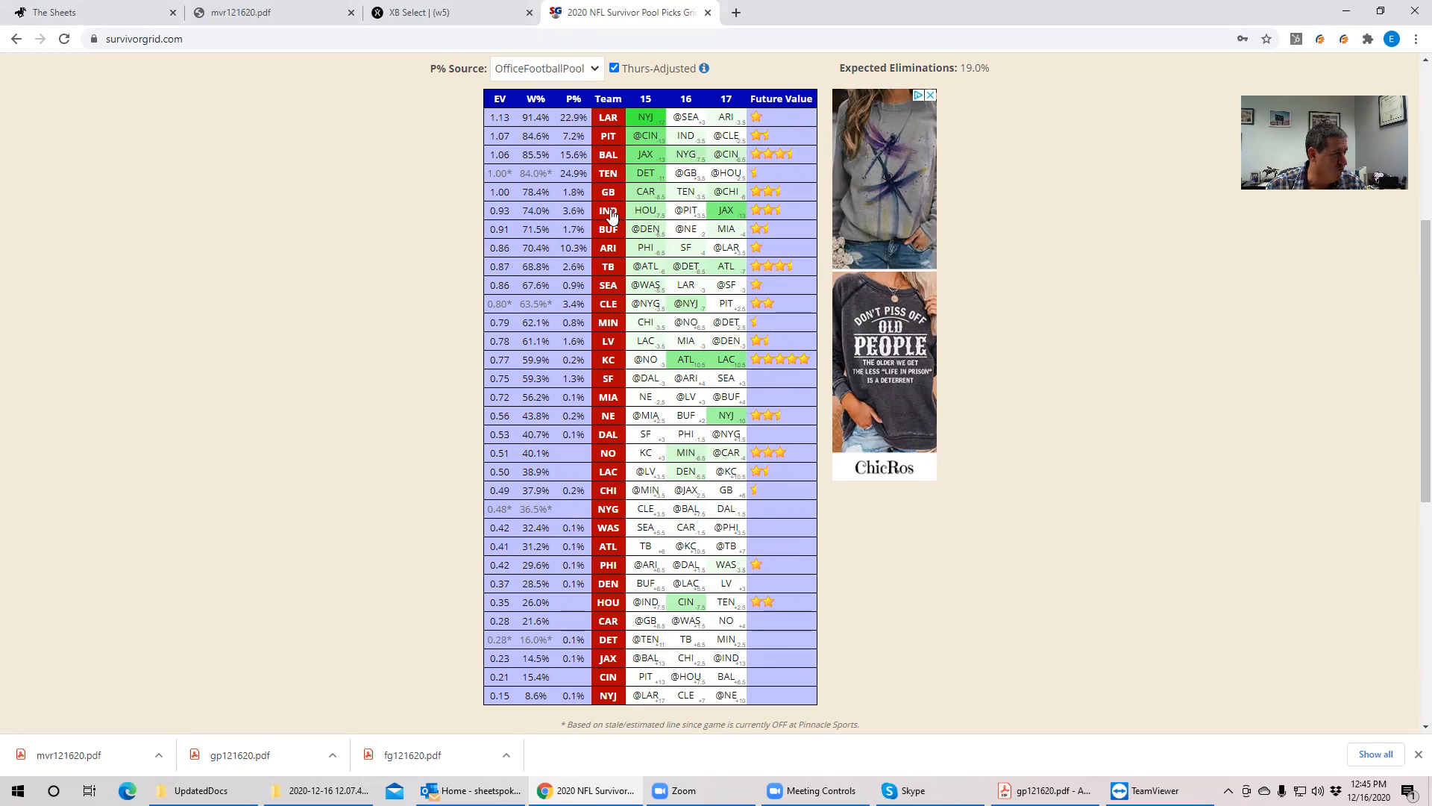
mouse_move(592, 215)
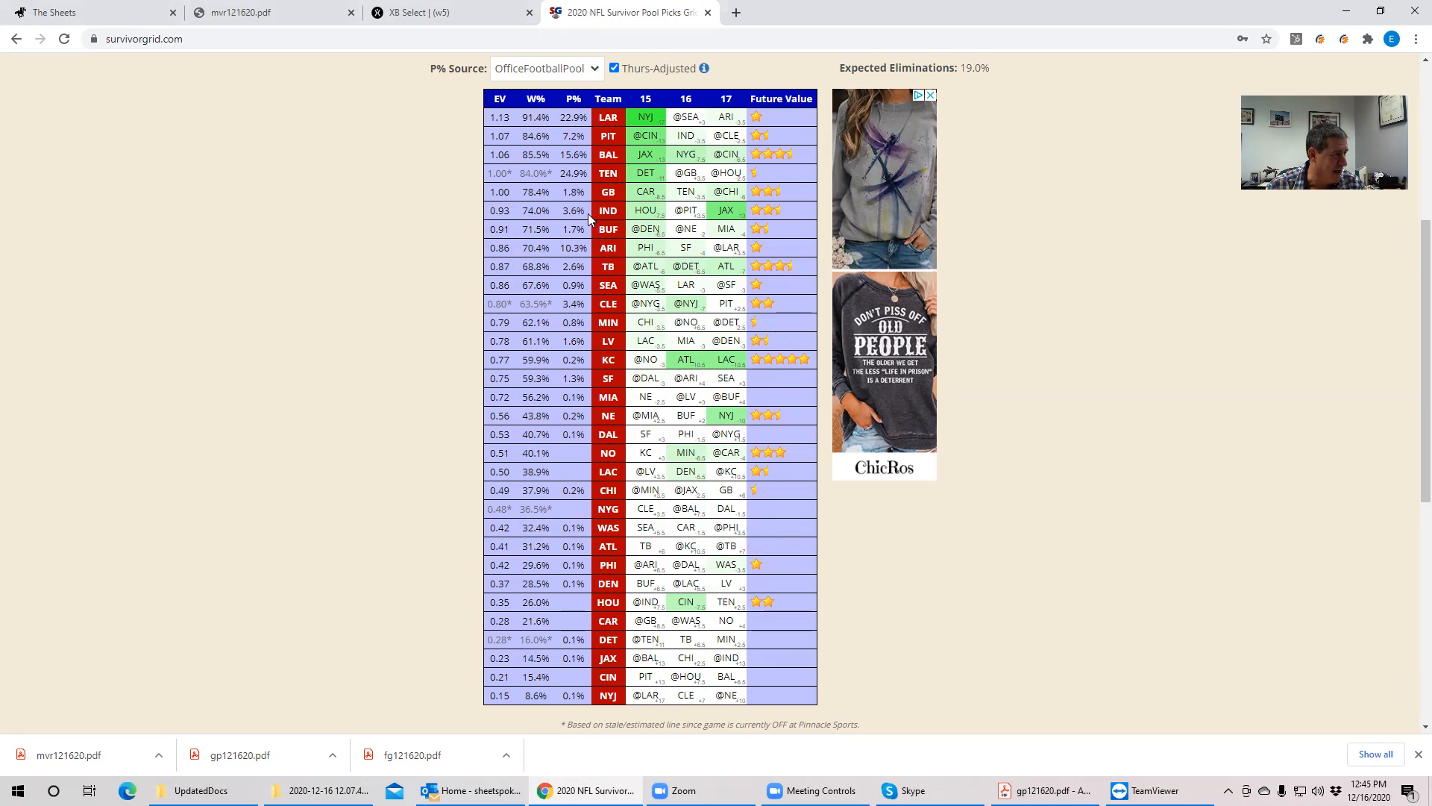
left_click(725, 98)
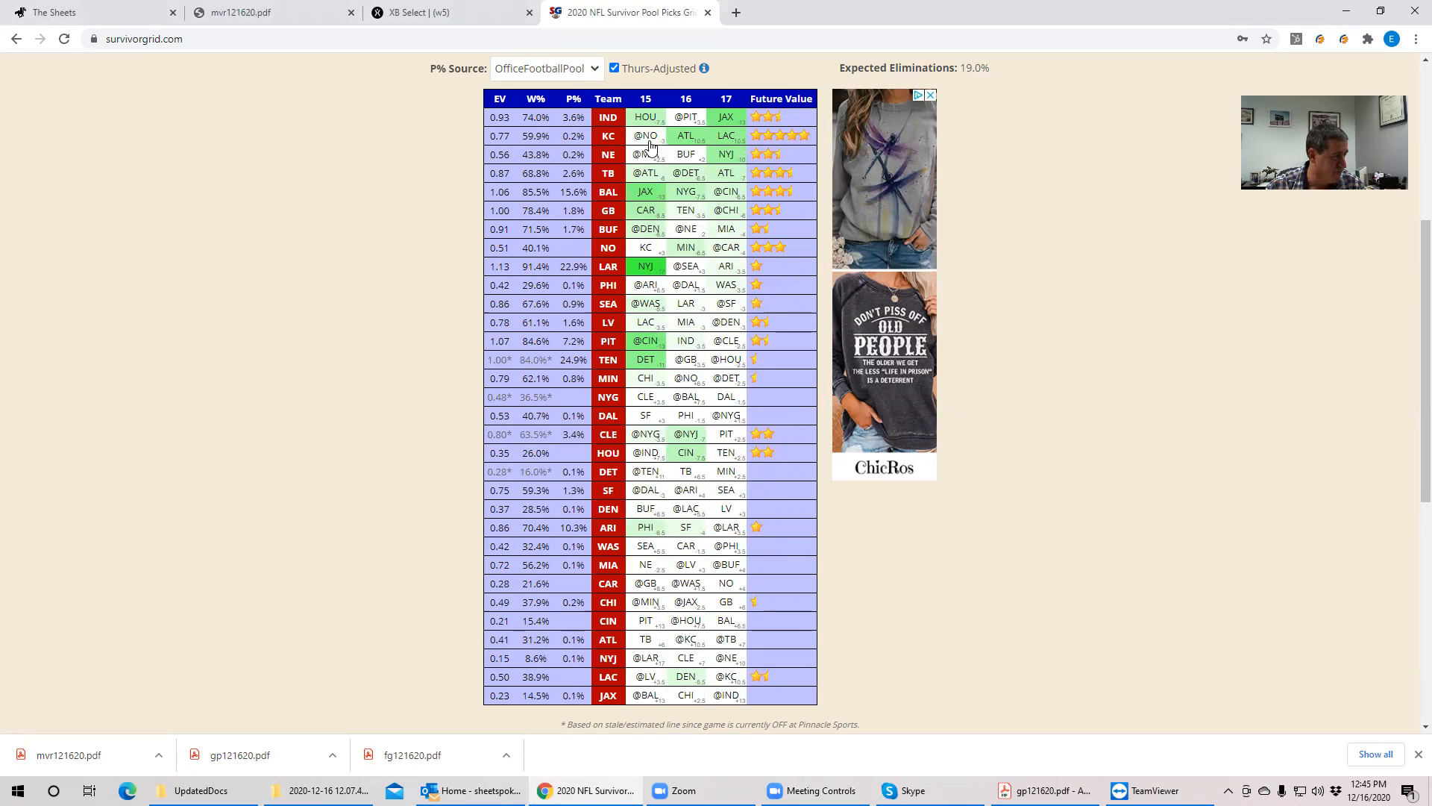
left_click(646, 99)
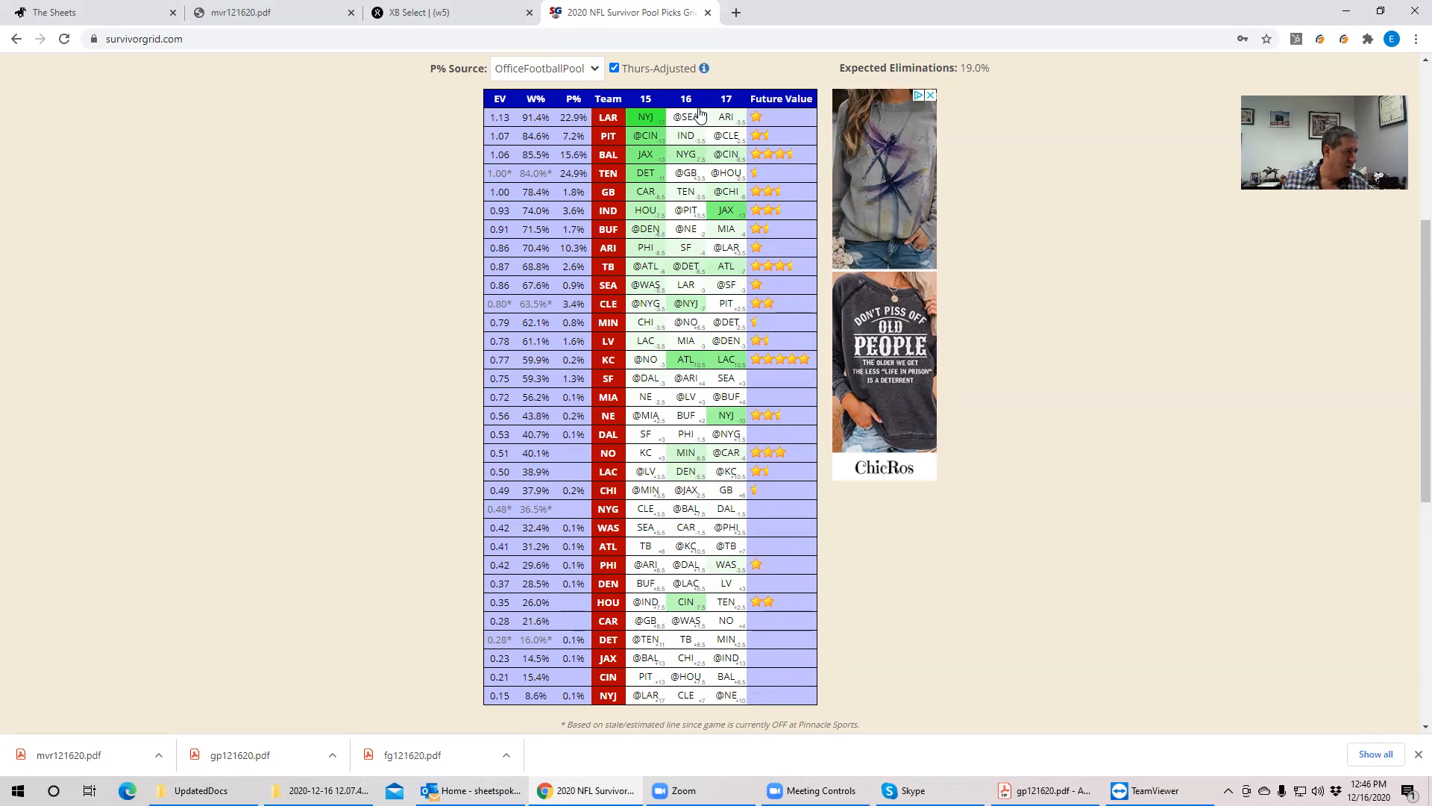
mouse_move(457, 179)
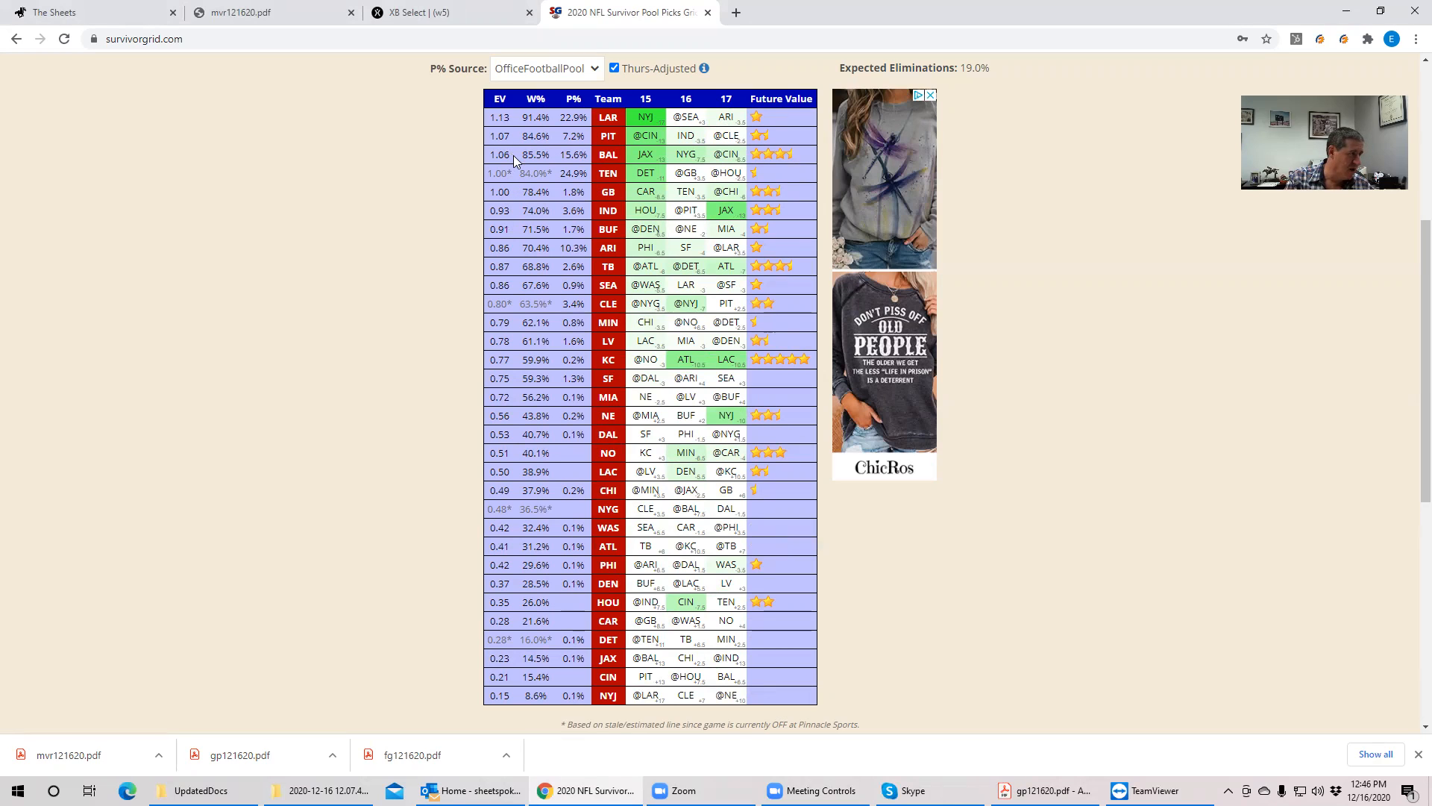
mouse_move(621, 162)
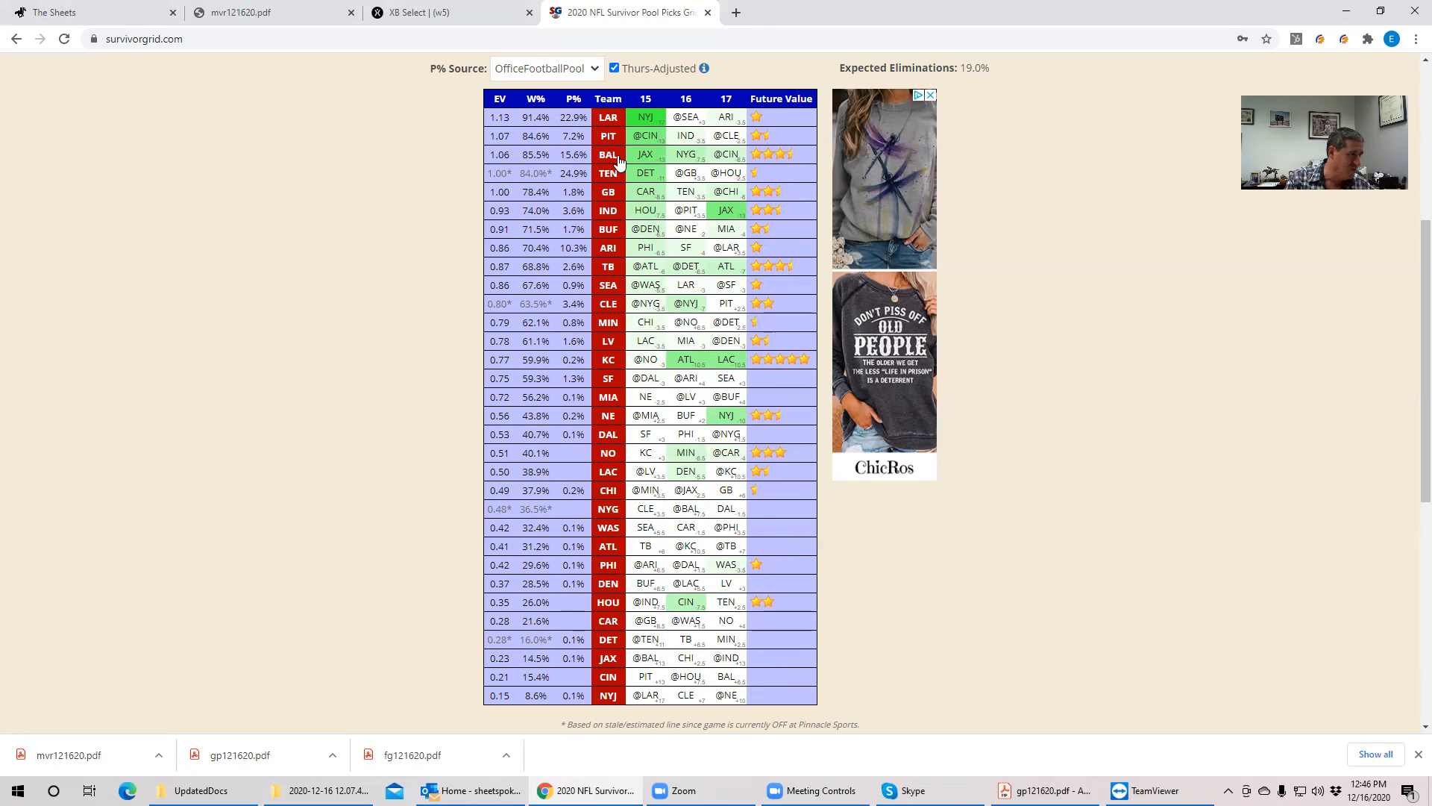
- Sort by week 16 with KC first, then restore EV order with TB 0.87 above ARI 0.86
left_click(686, 99)
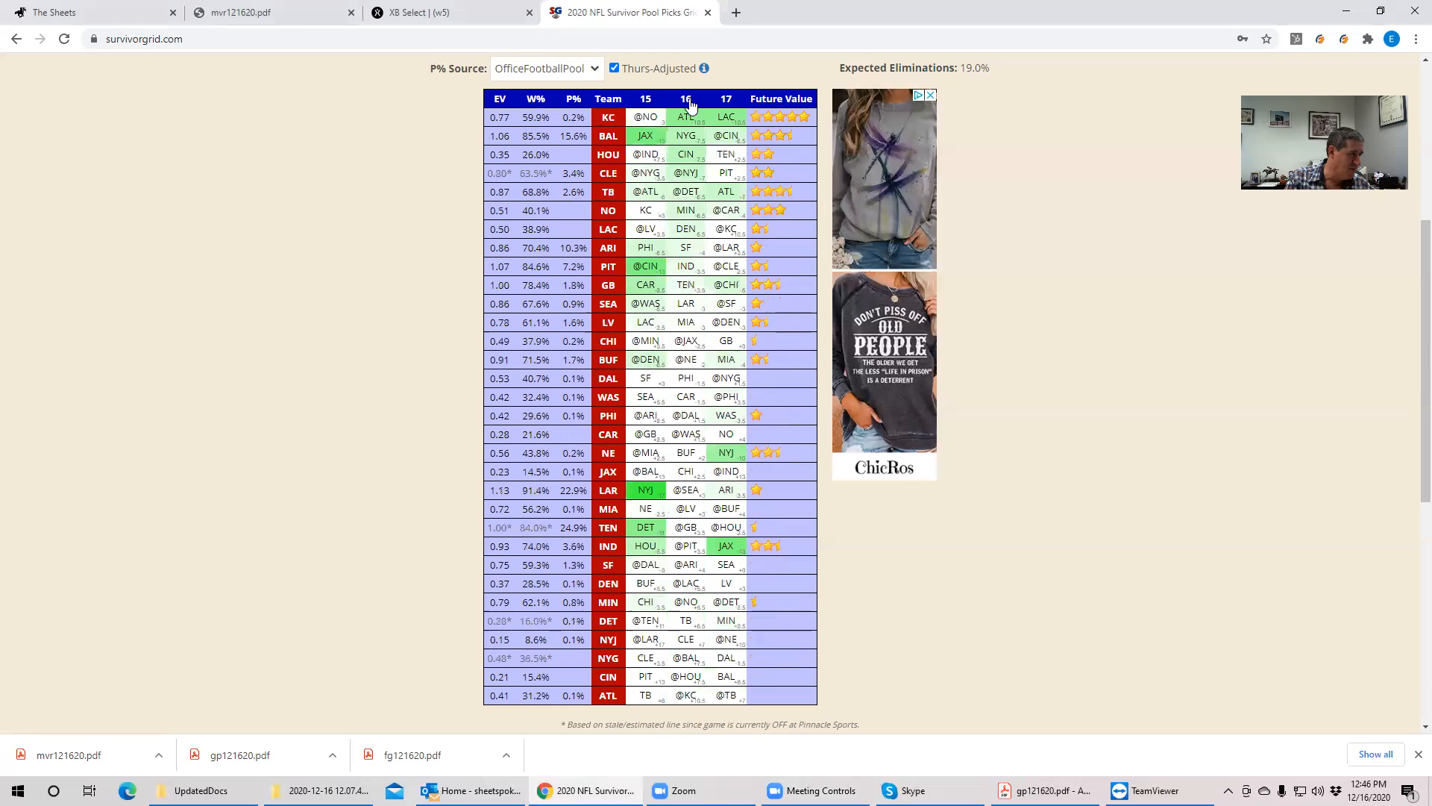
mouse_move(574, 169)
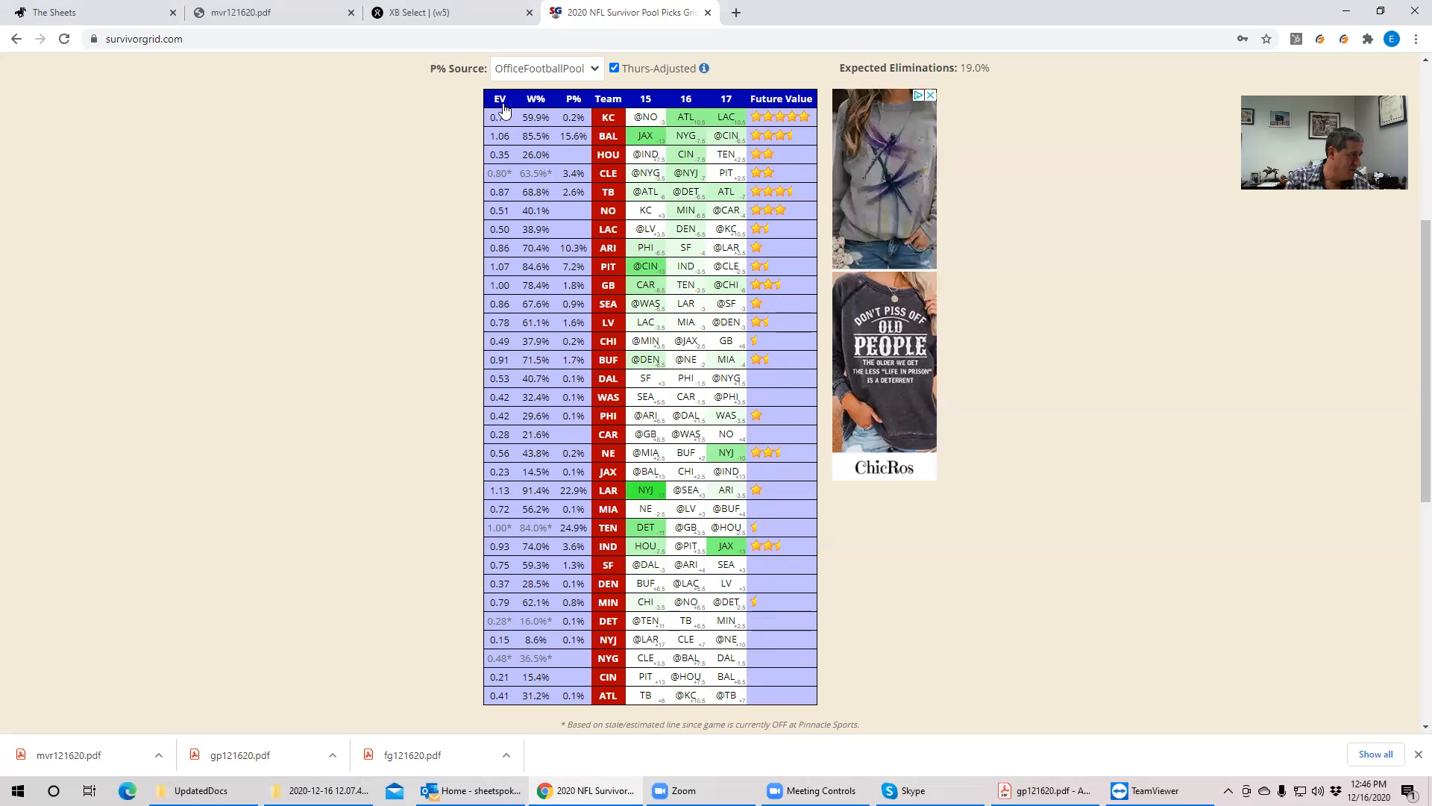
left_click(500, 97)
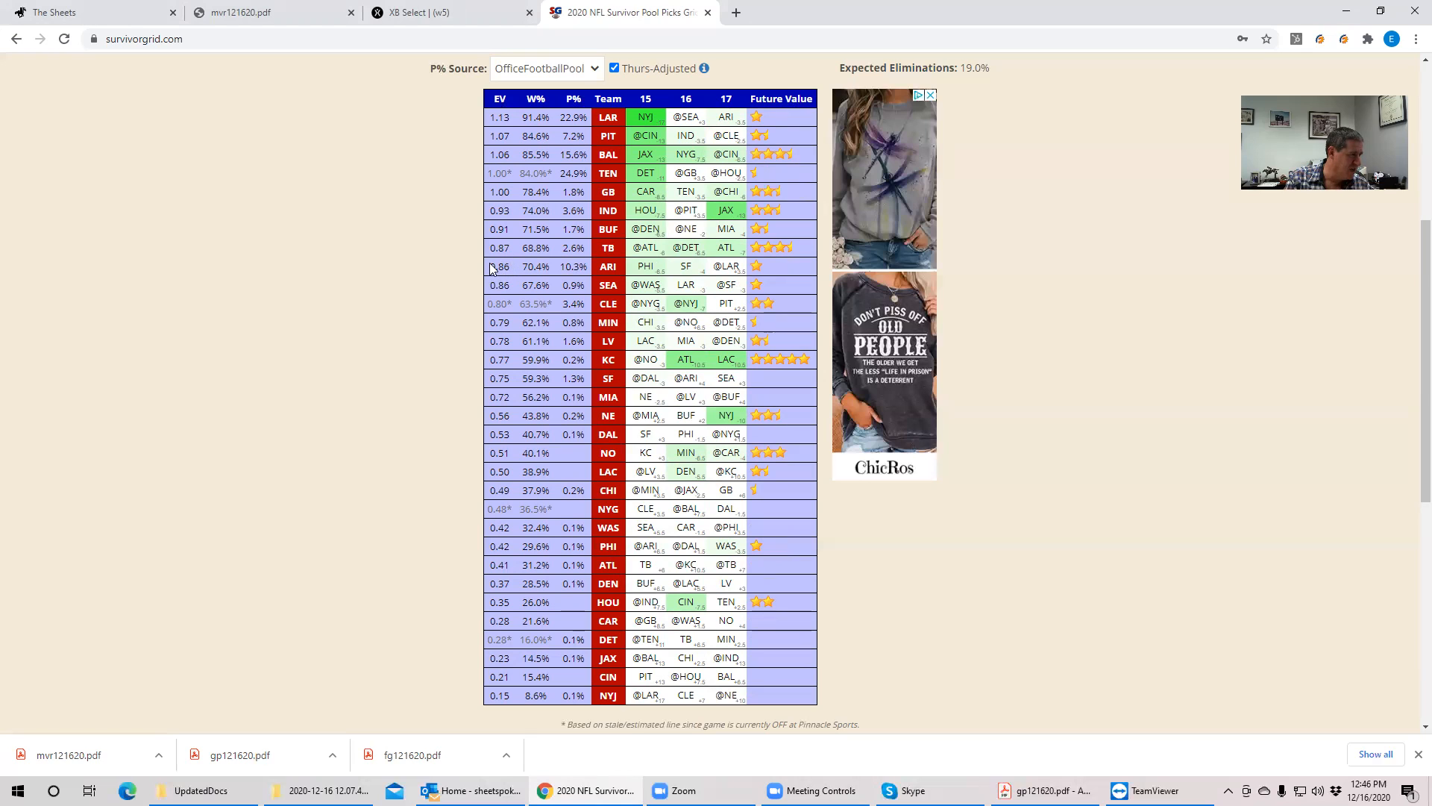
mouse_move(511, 254)
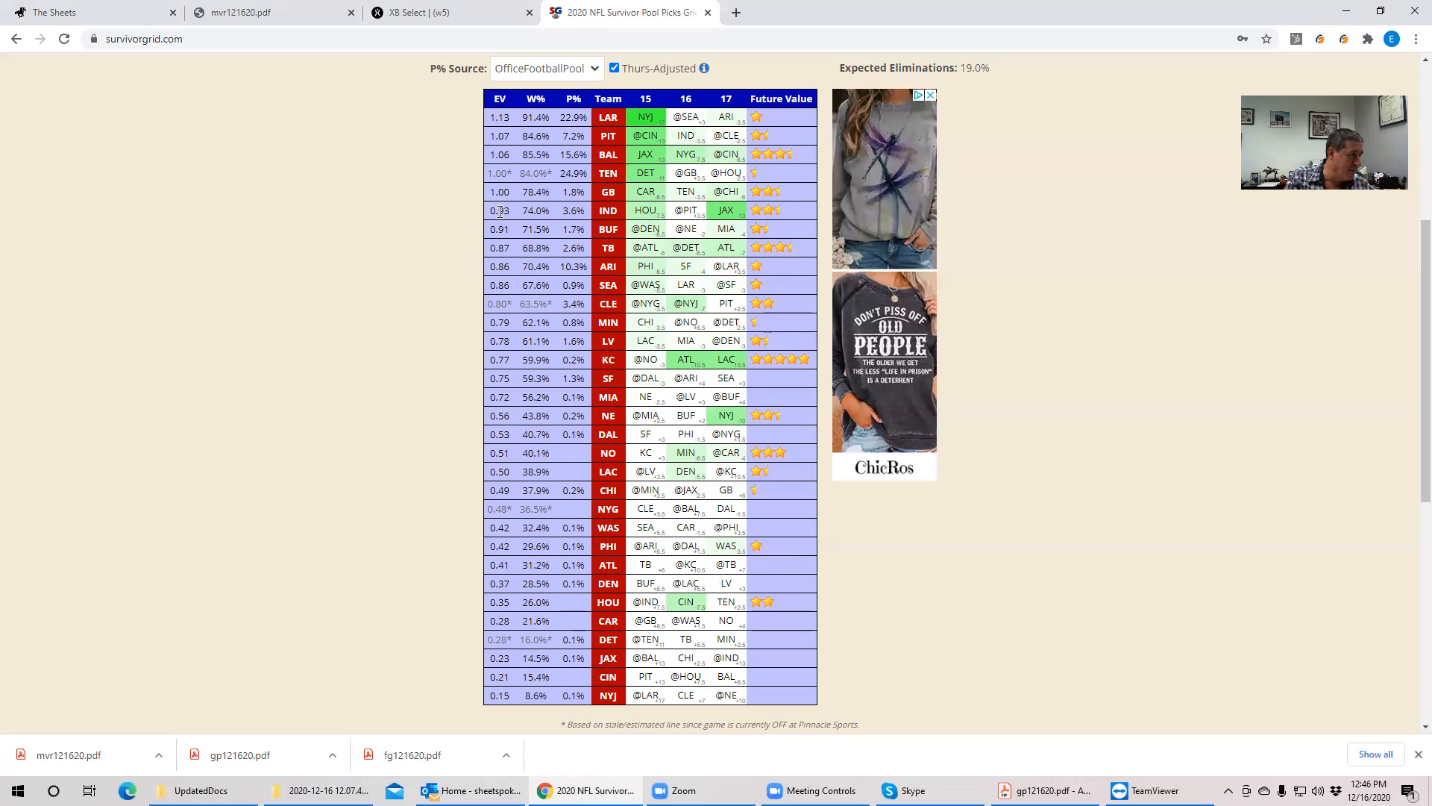
mouse_move(513, 237)
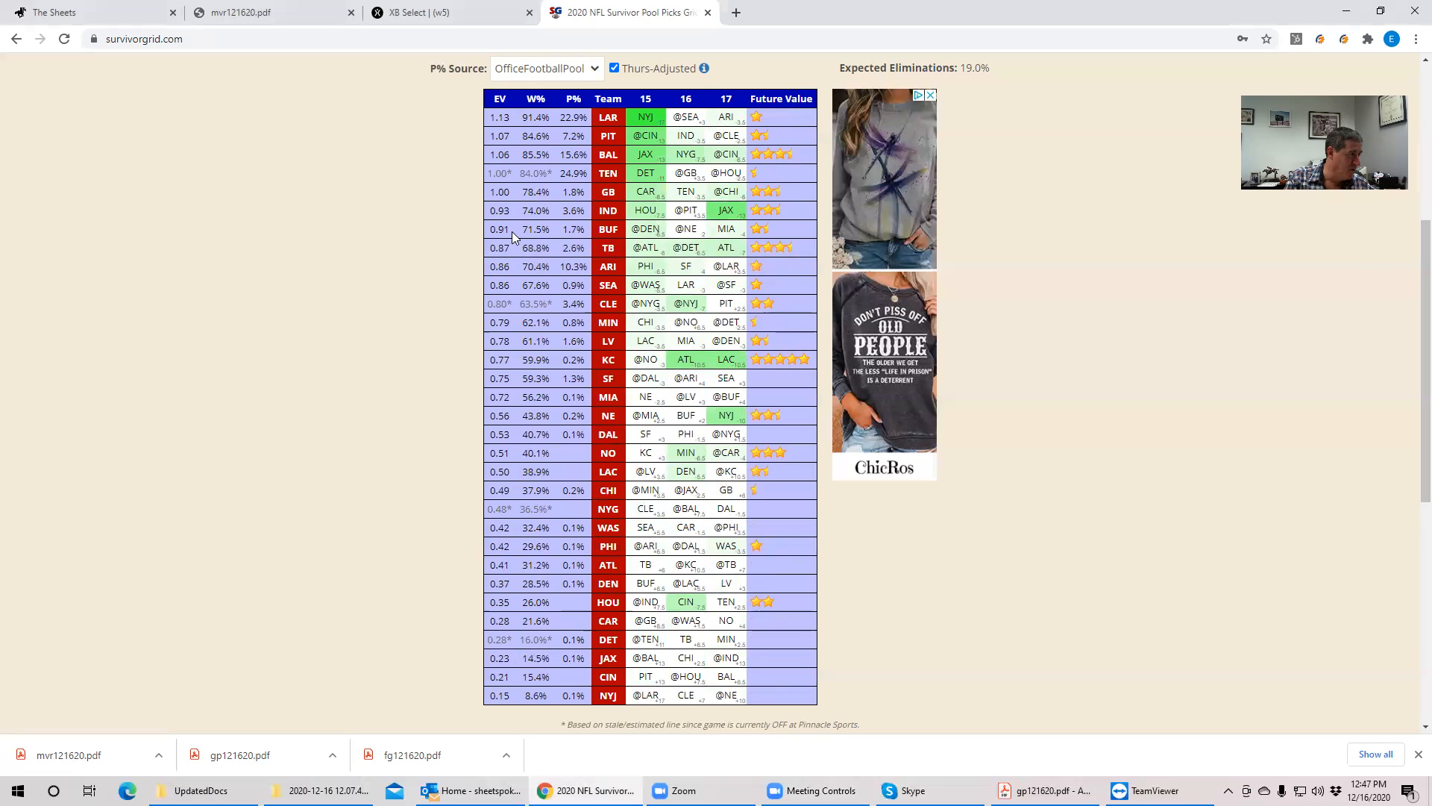
mouse_move(514, 253)
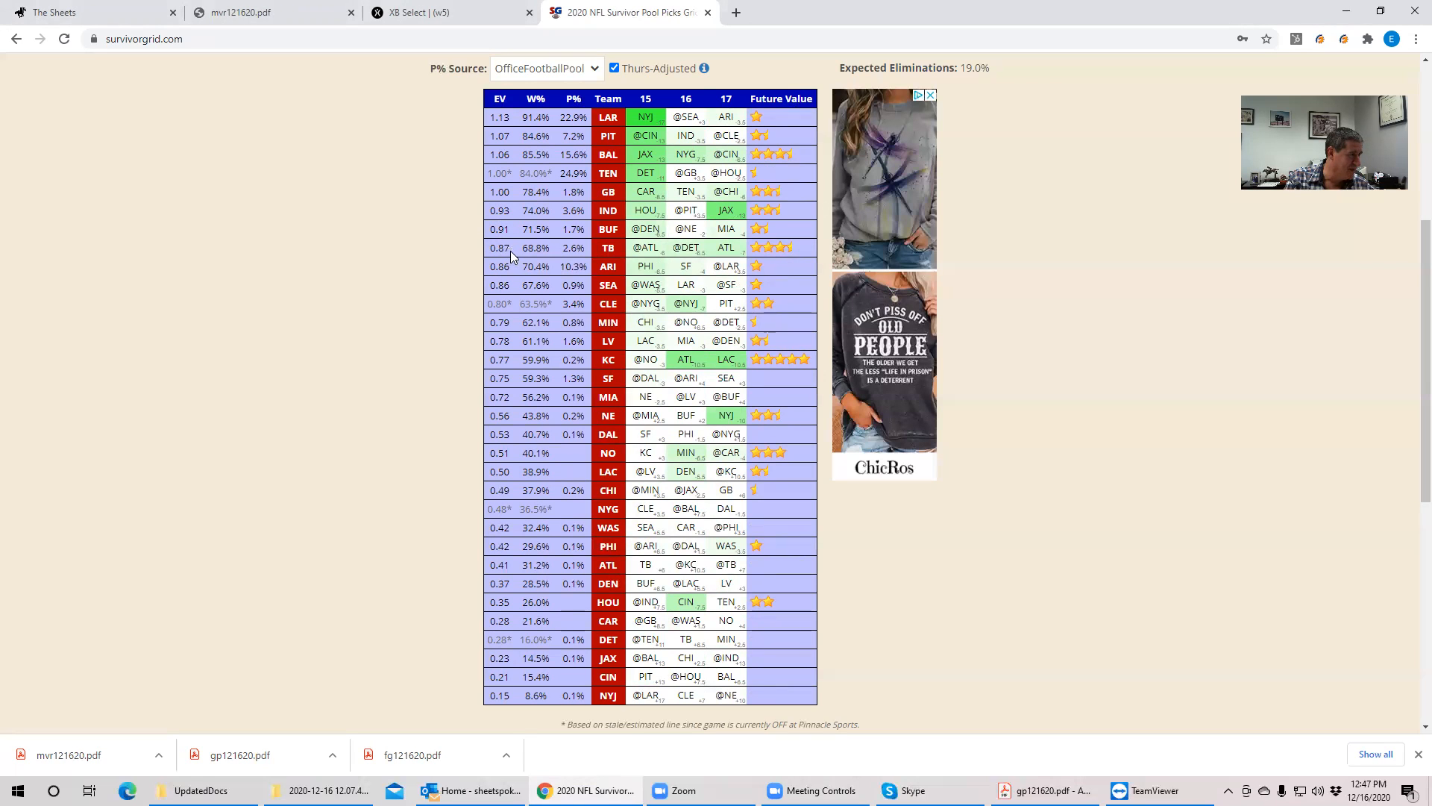
mouse_move(510, 228)
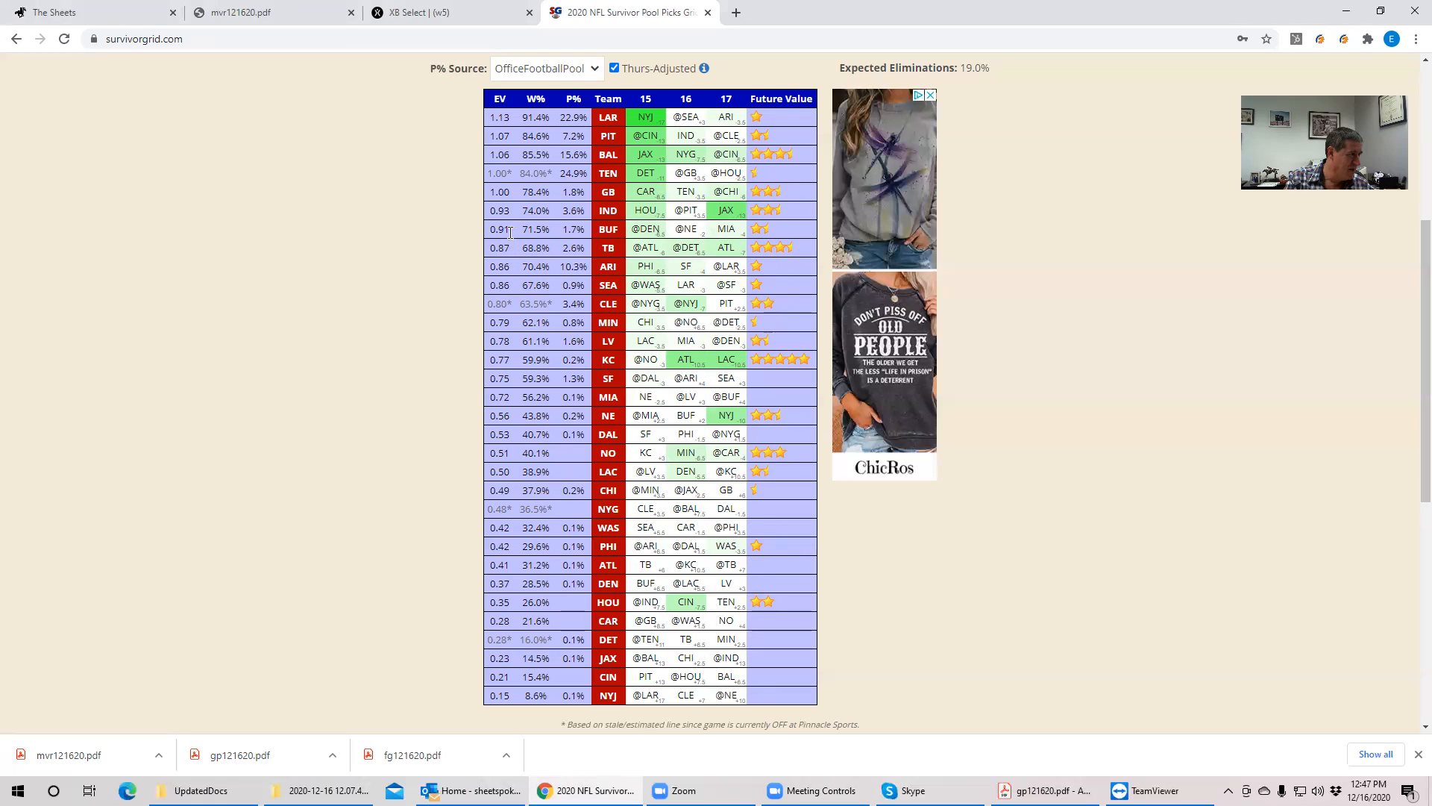
mouse_move(516, 239)
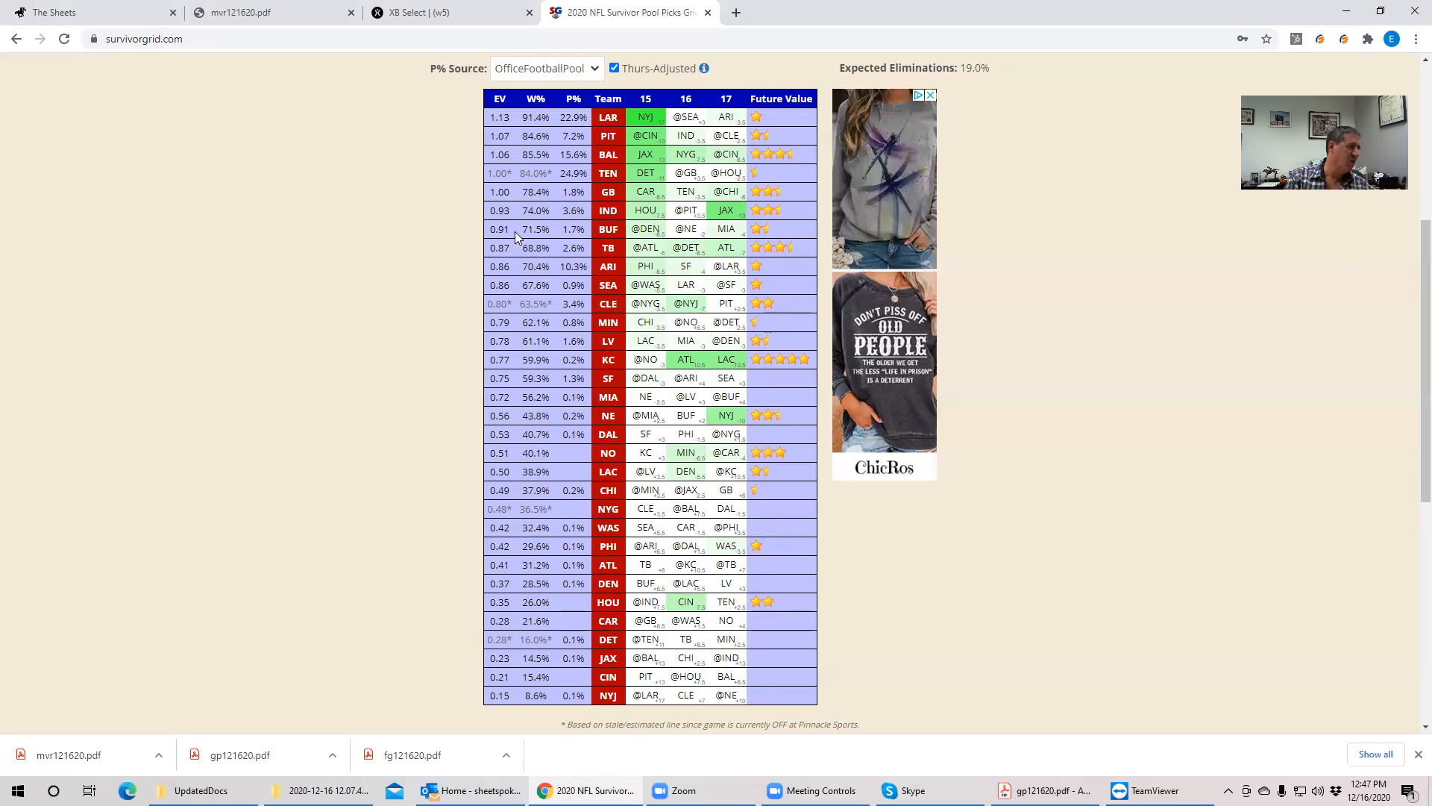